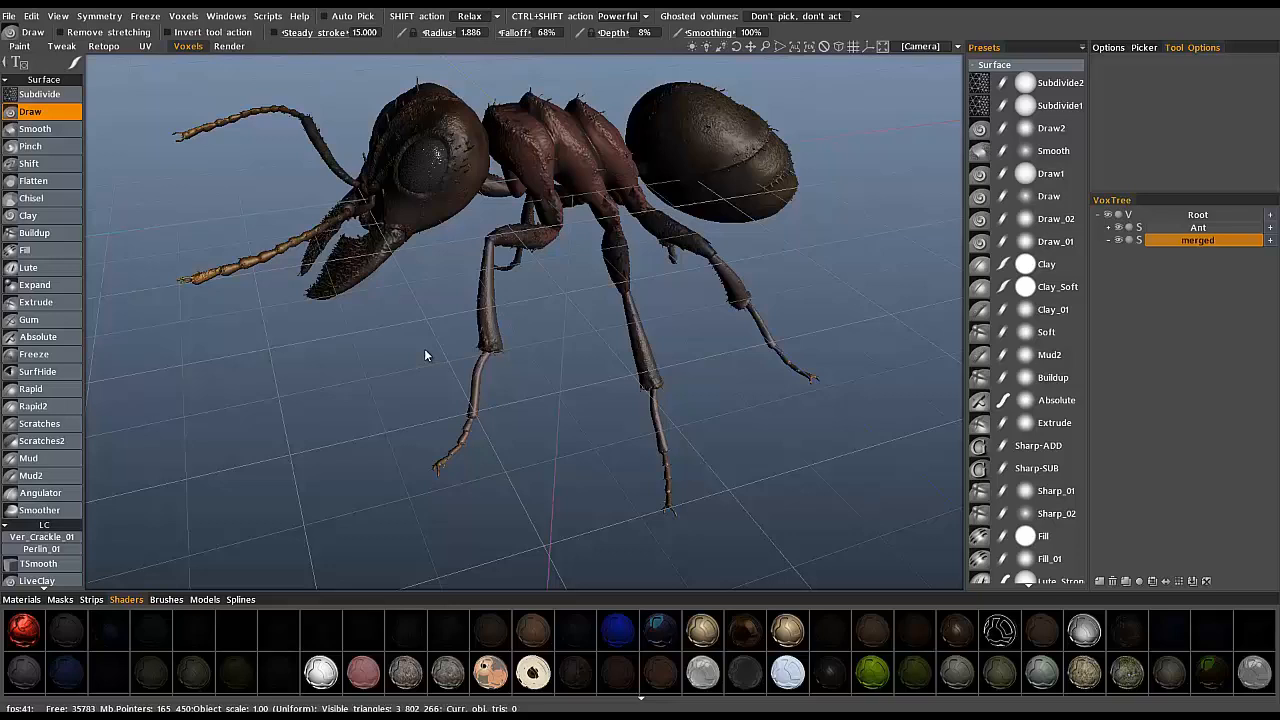
{"action": "mouse_move", "coordinate": [450, 272]}
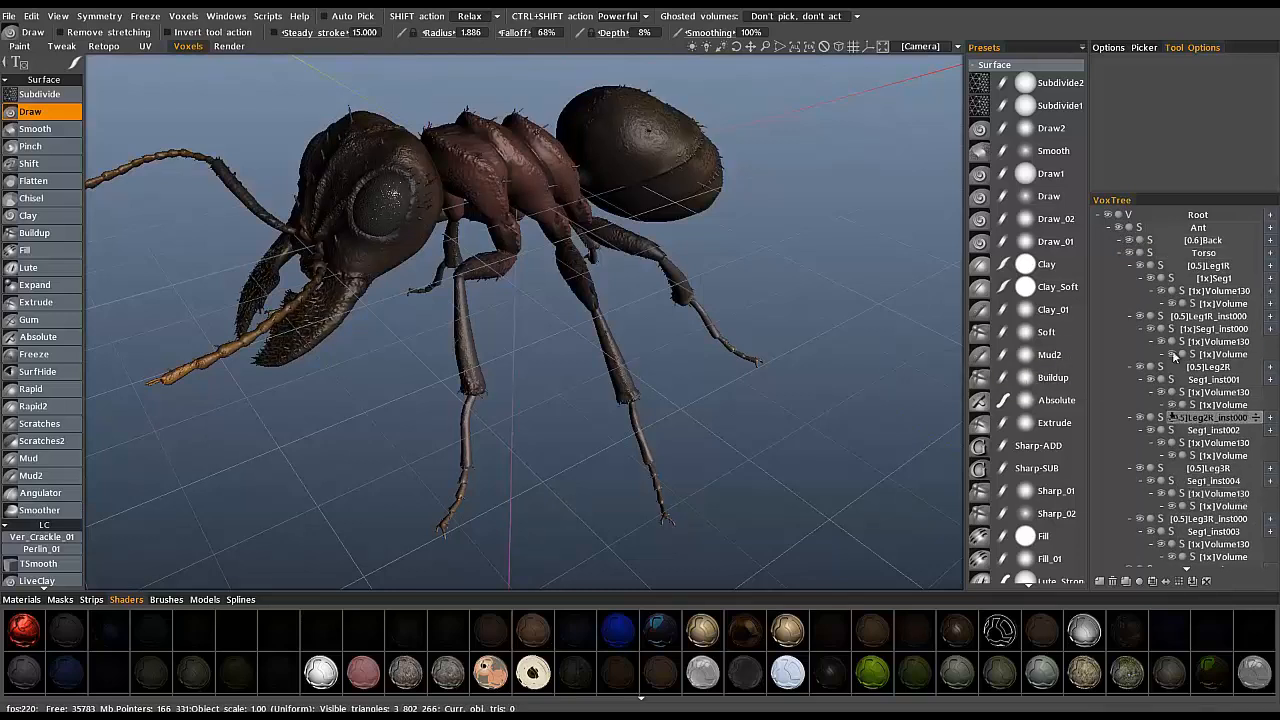
Collapse the ant's VoxTree volume hierarchy and orbit to view the model.
{"action": "left_click", "coordinate": [1210, 266]}
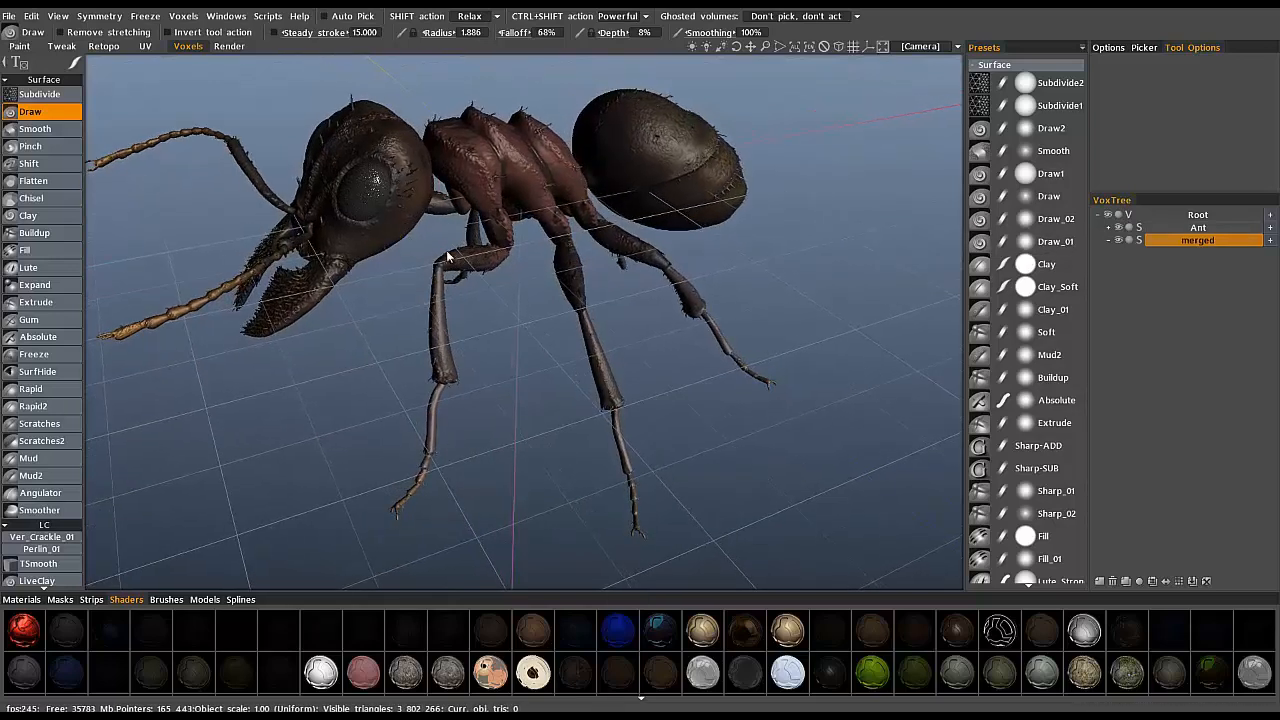
{"action": "left_click_drag", "start_coordinate": [450, 256], "coordinate": [480, 144]}
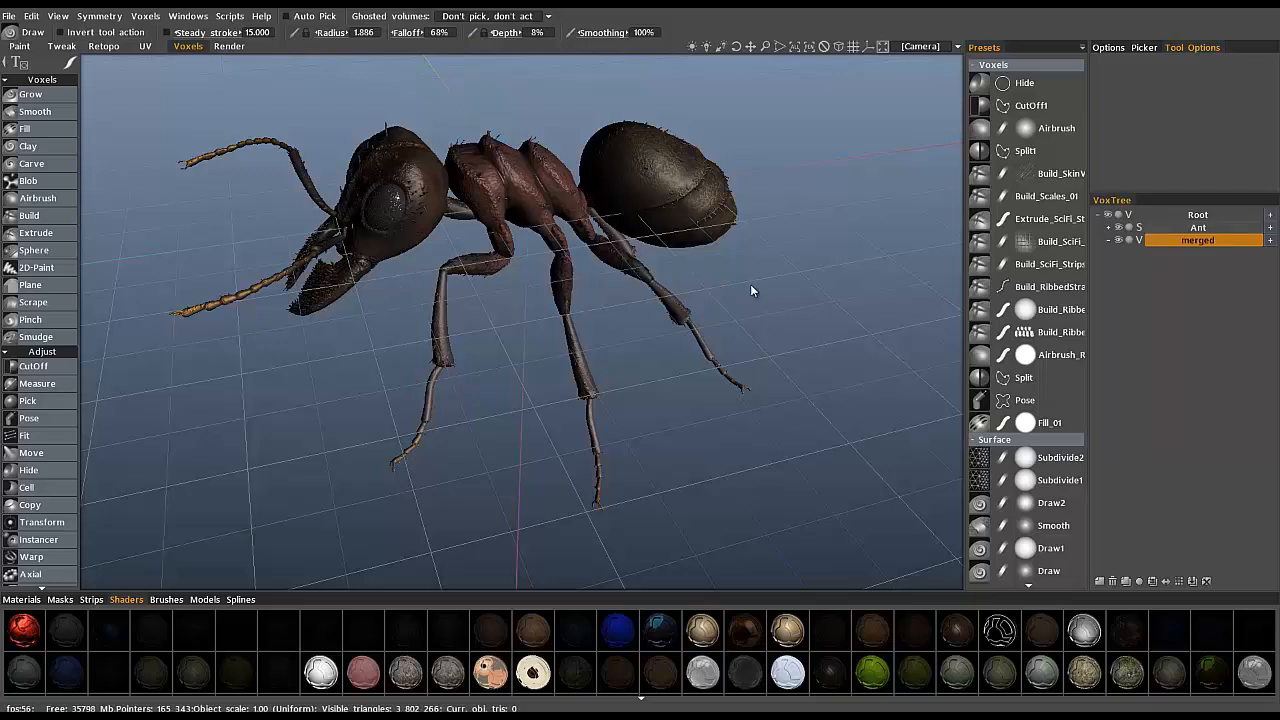
Convert the Merged volume to its 2x version, confirming the non-undoable warning, and orbit around the ant.
{"action": "left_click", "coordinate": [1196, 240]}
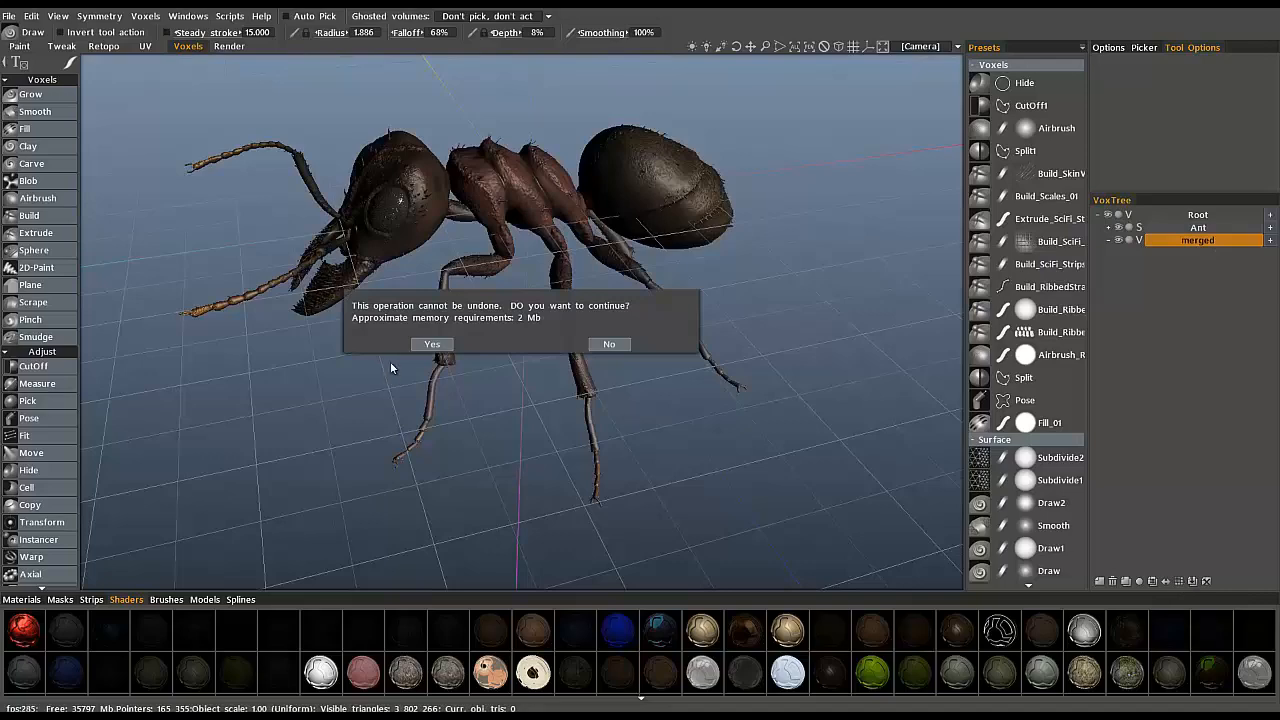
{"action": "left_click", "coordinate": [432, 344]}
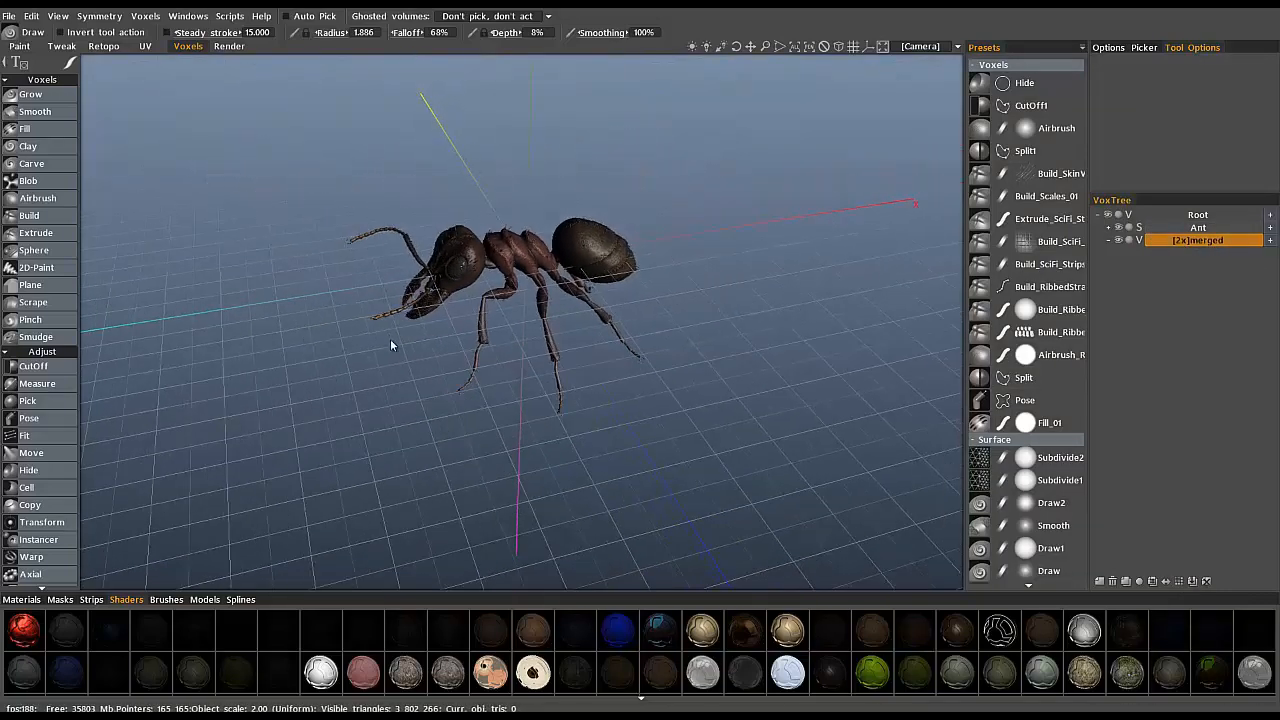
{"action": "left_click_drag", "start_coordinate": [390, 344], "coordinate": [256, 370]}
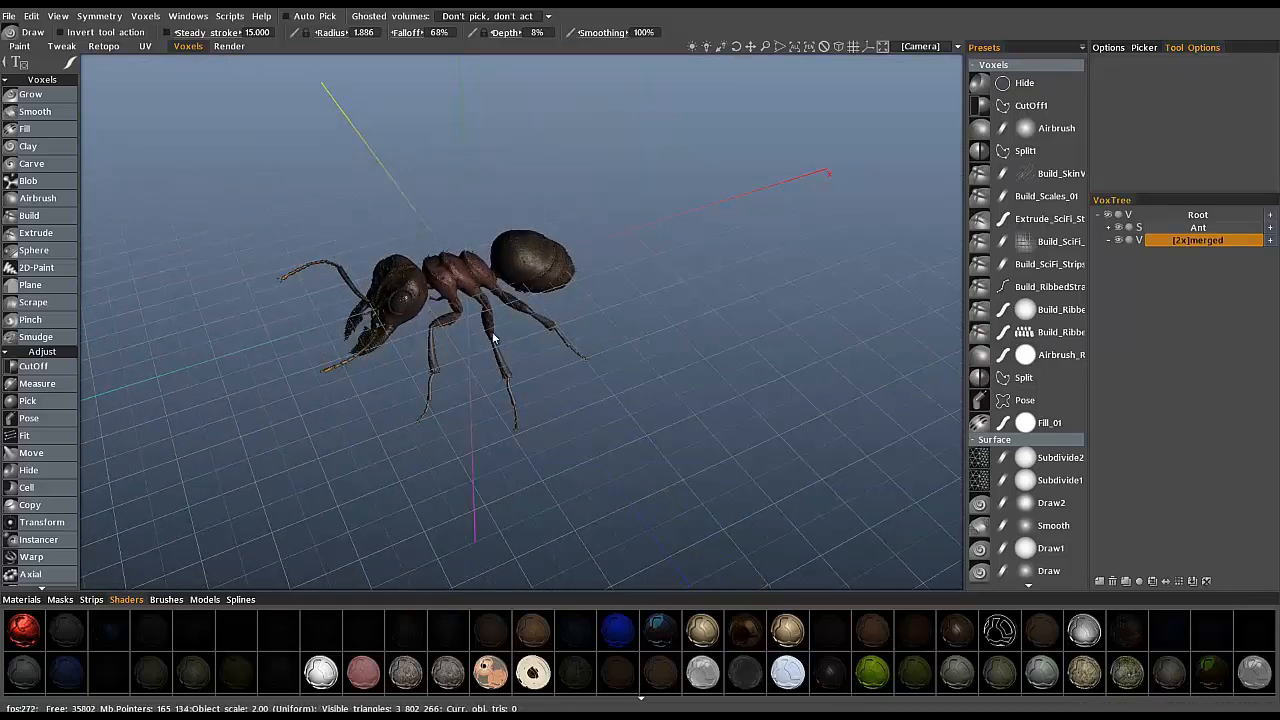
{"action": "left_click_drag", "start_coordinate": [490, 336], "coordinate": [470, 300]}
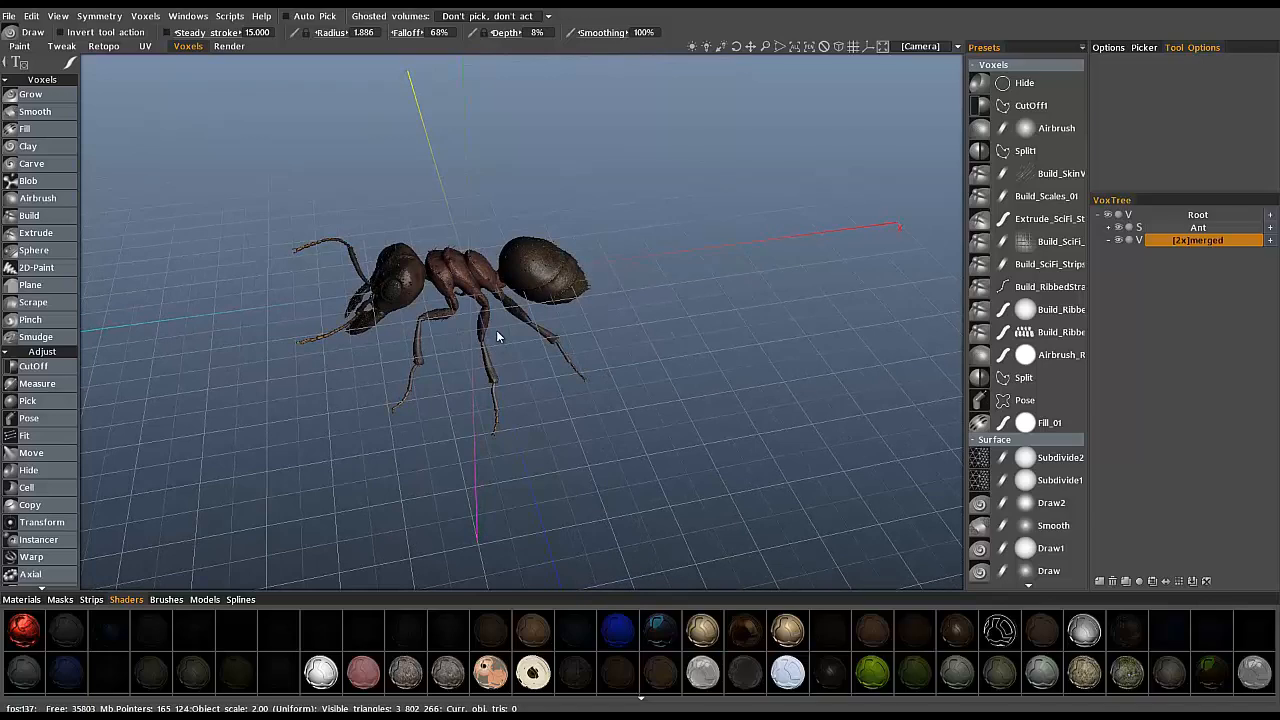
{"action": "left_click_drag", "start_coordinate": [500, 336], "coordinate": [400, 390]}
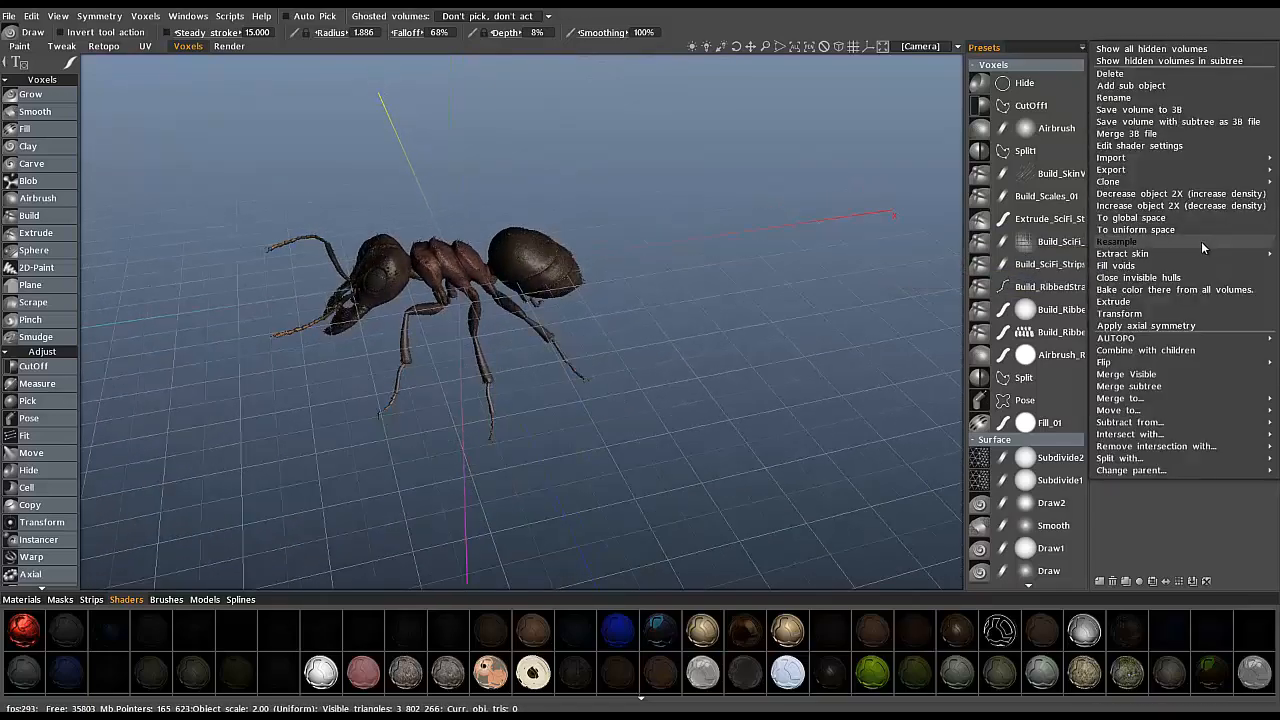
{"action": "mouse_move", "coordinate": [1128, 374]}
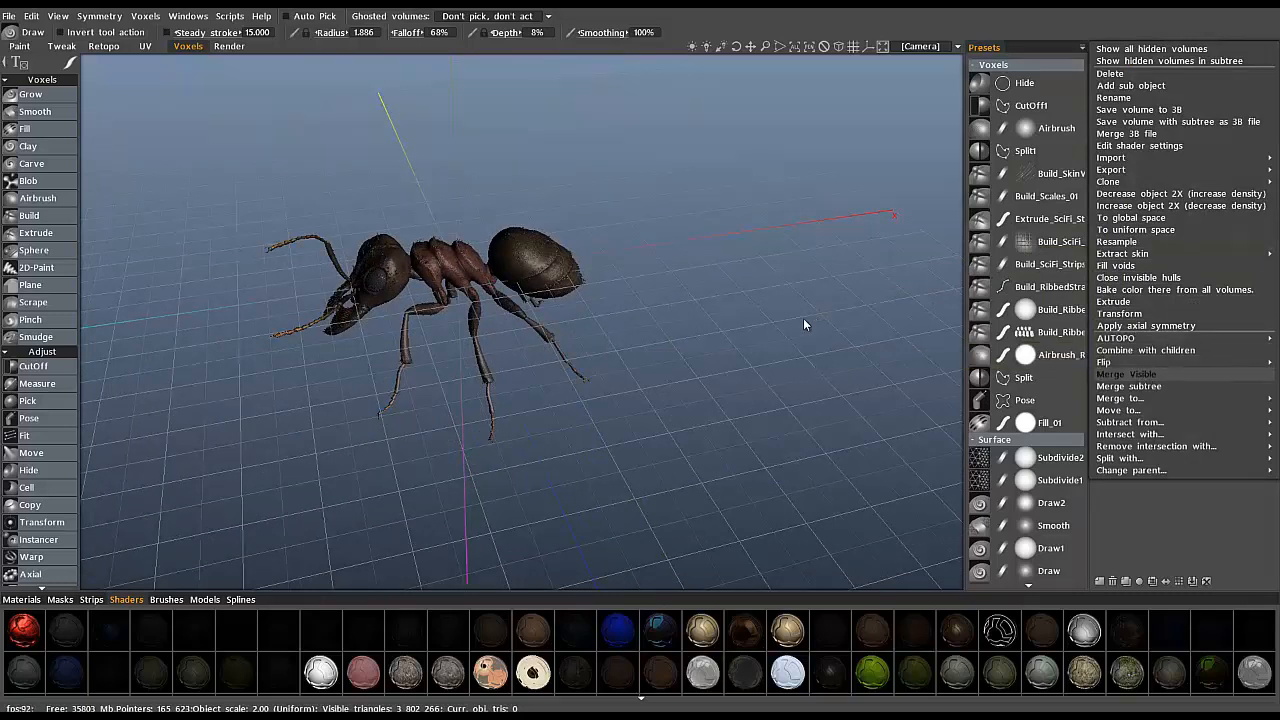
Apply the volume command to the [2x]merged volume so the ant shows as a plain white voxel sculpt.
{"action": "left_click", "coordinate": [1128, 374]}
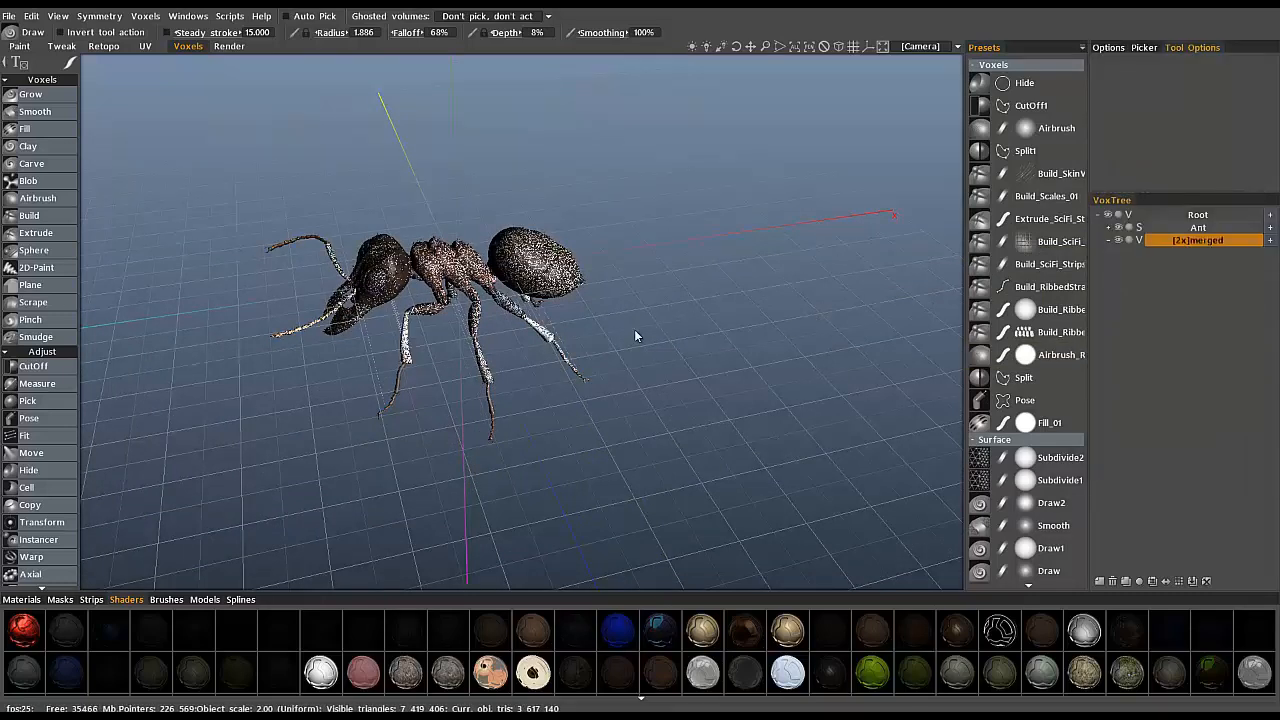
{"action": "mouse_move", "coordinate": [860, 248]}
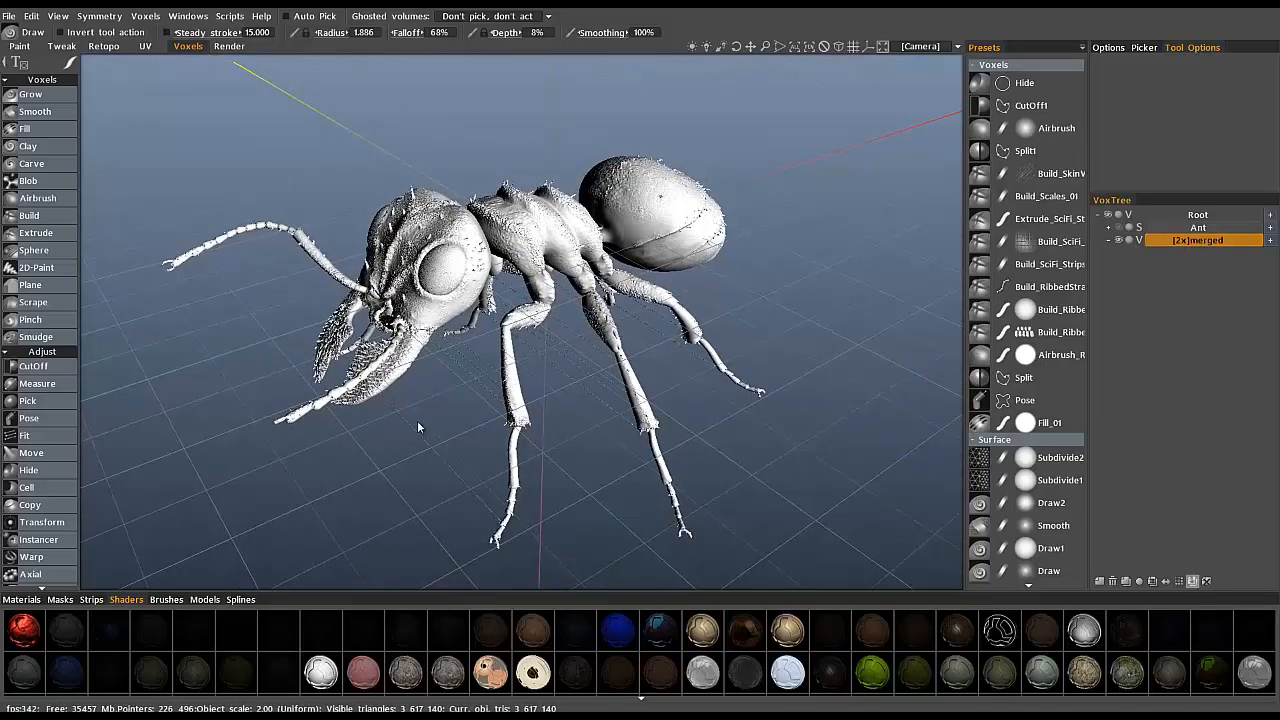
Create the merged_degrade lower-detail copy and view the ant from the front.
{"action": "left_click", "coordinate": [40, 520]}
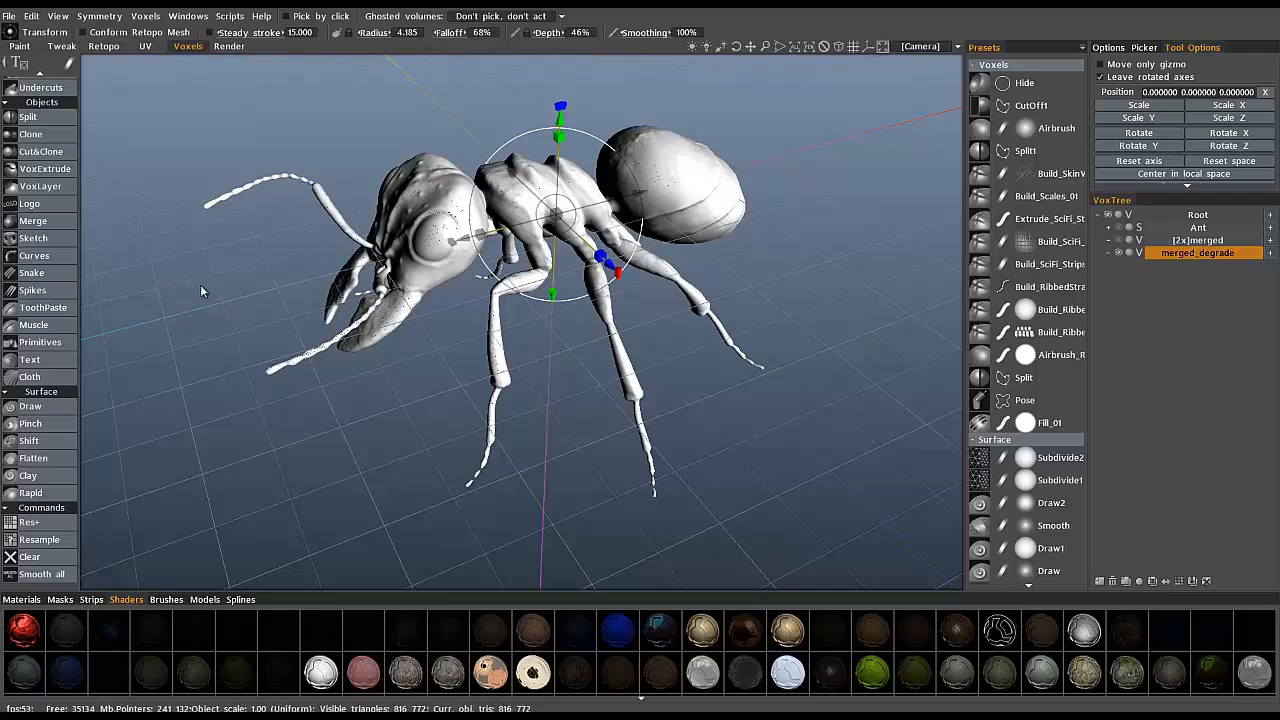
{"action": "mouse_move", "coordinate": [444, 364]}
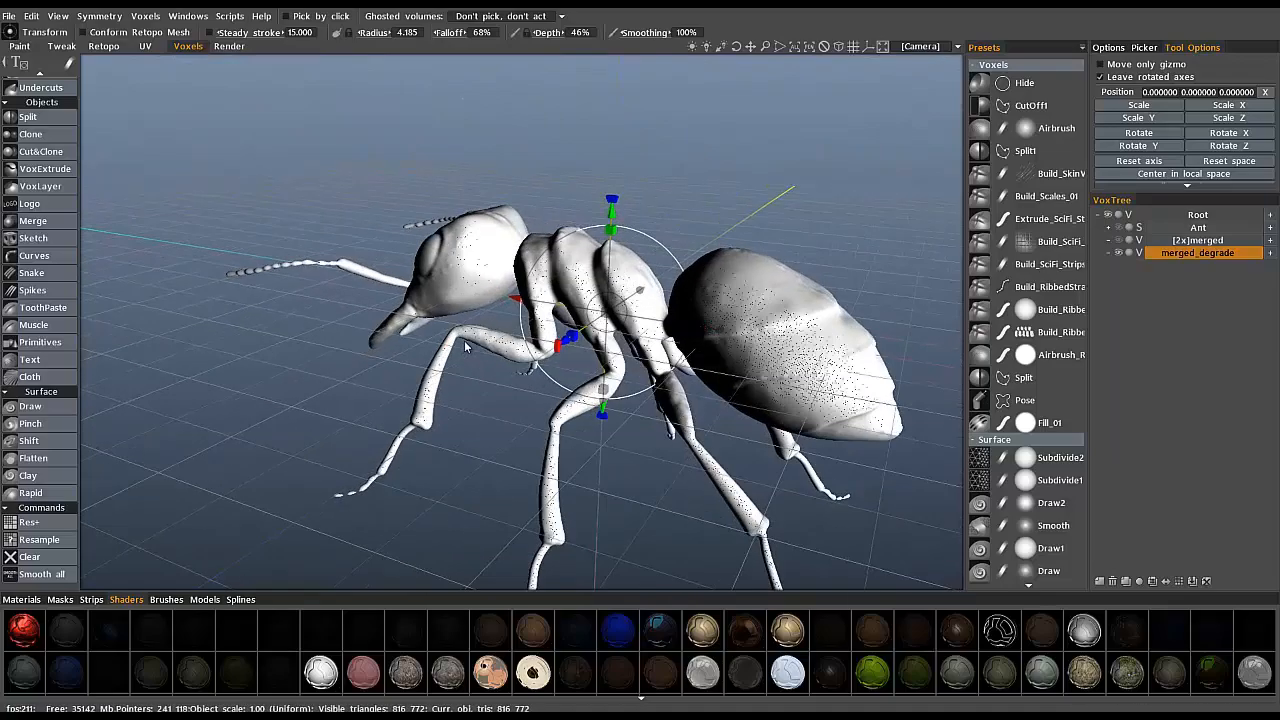
{"action": "left_click_drag", "start_coordinate": [600, 350], "coordinate": [500, 320]}
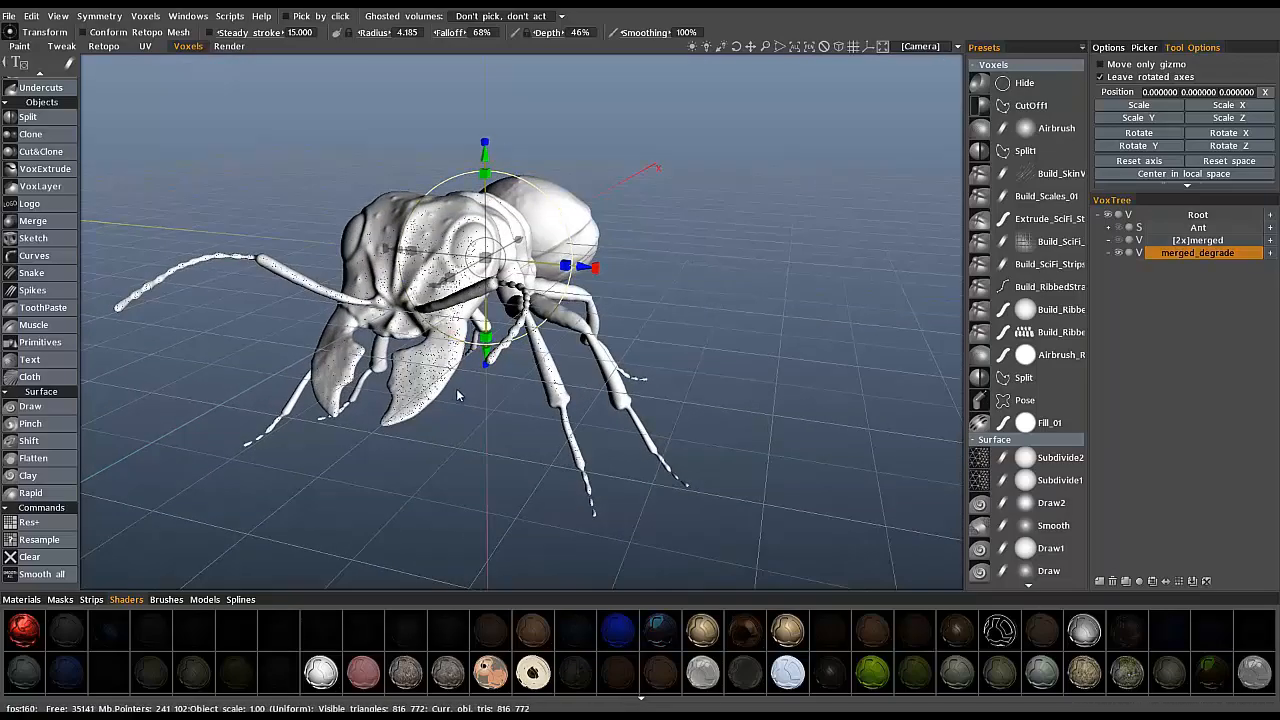
{"action": "mouse_move", "coordinate": [418, 372]}
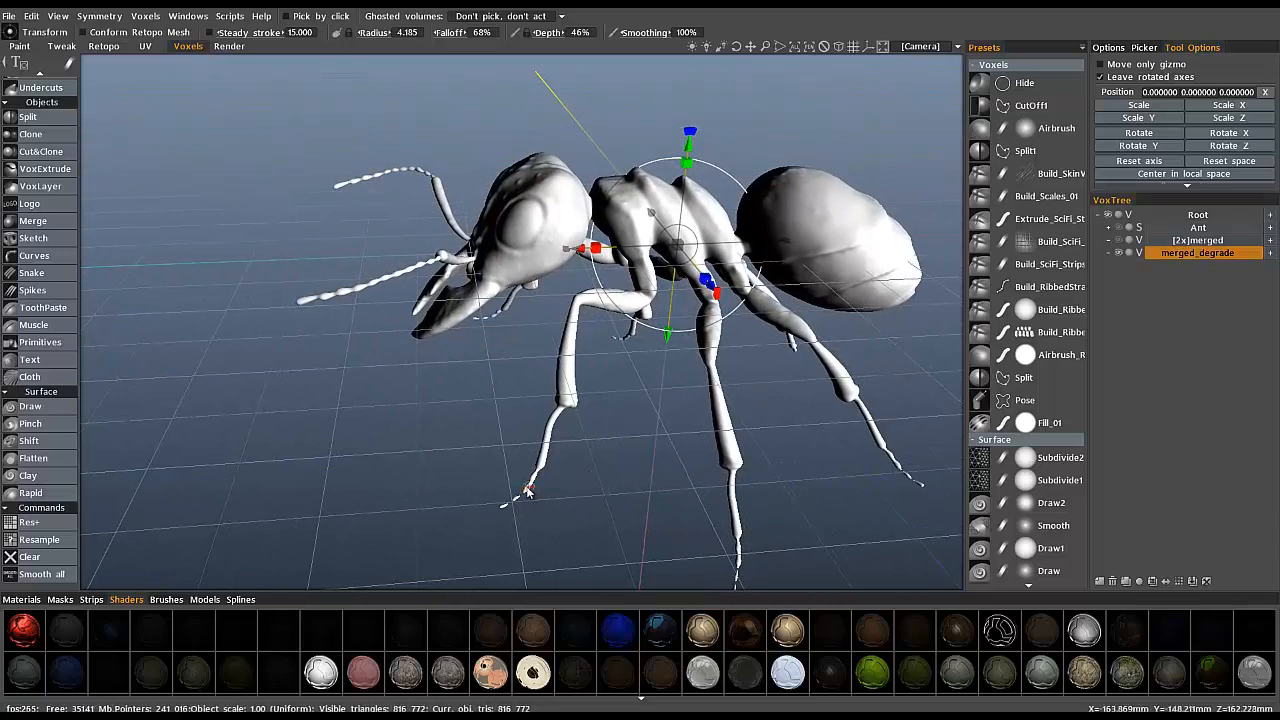
{"action": "mouse_move", "coordinate": [478, 470]}
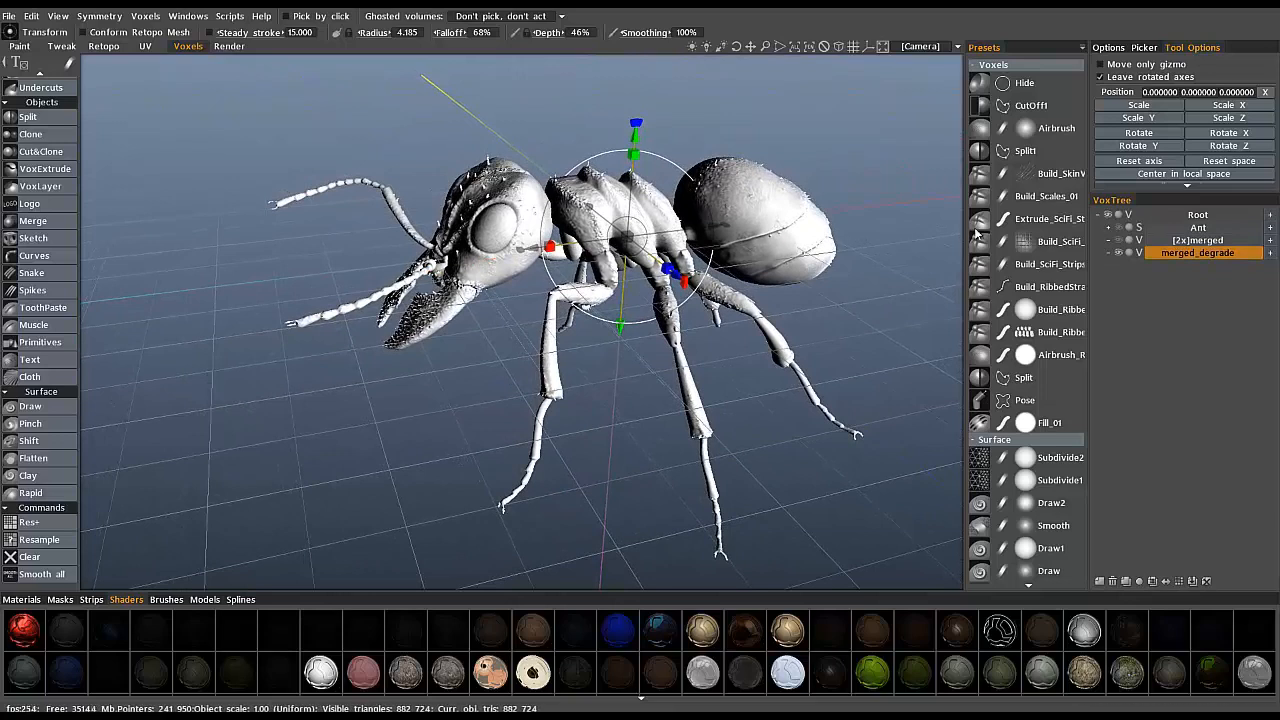
Extrude the merged_degrade volume by 2.000 from its VoxTree context menu.
{"action": "right_click", "coordinate": [1196, 252]}
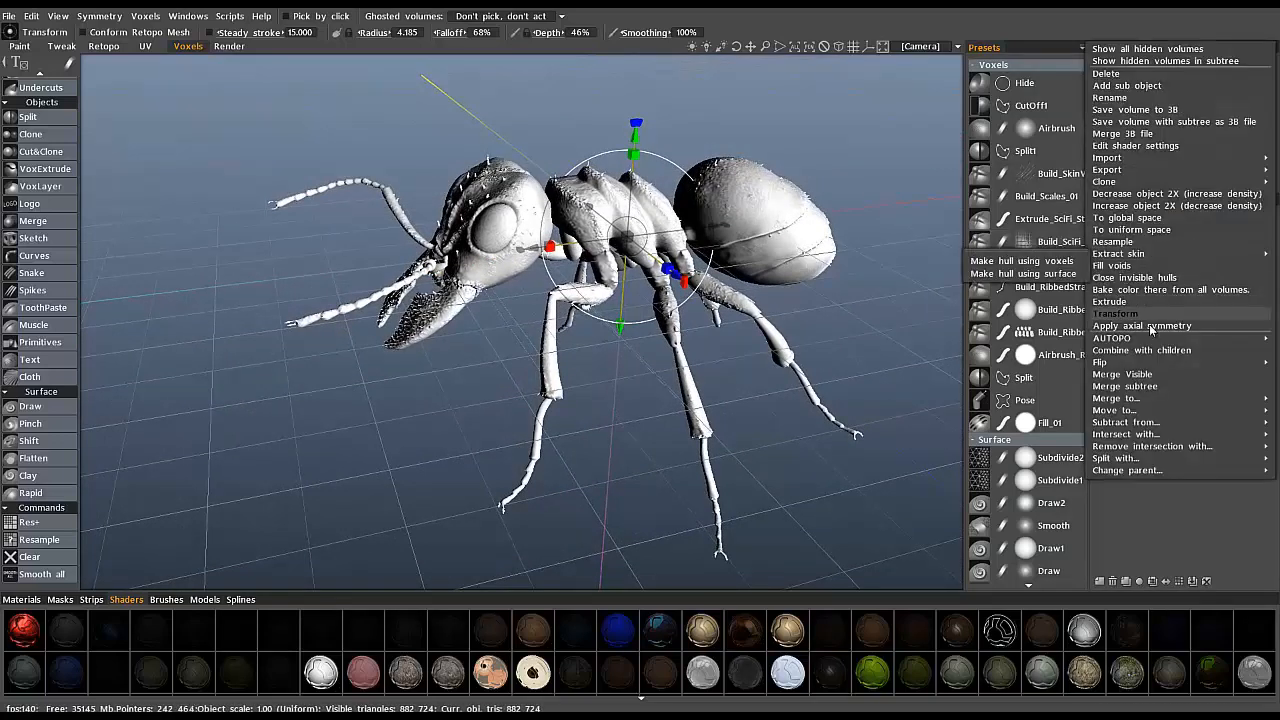
{"action": "left_click", "coordinate": [1110, 300]}
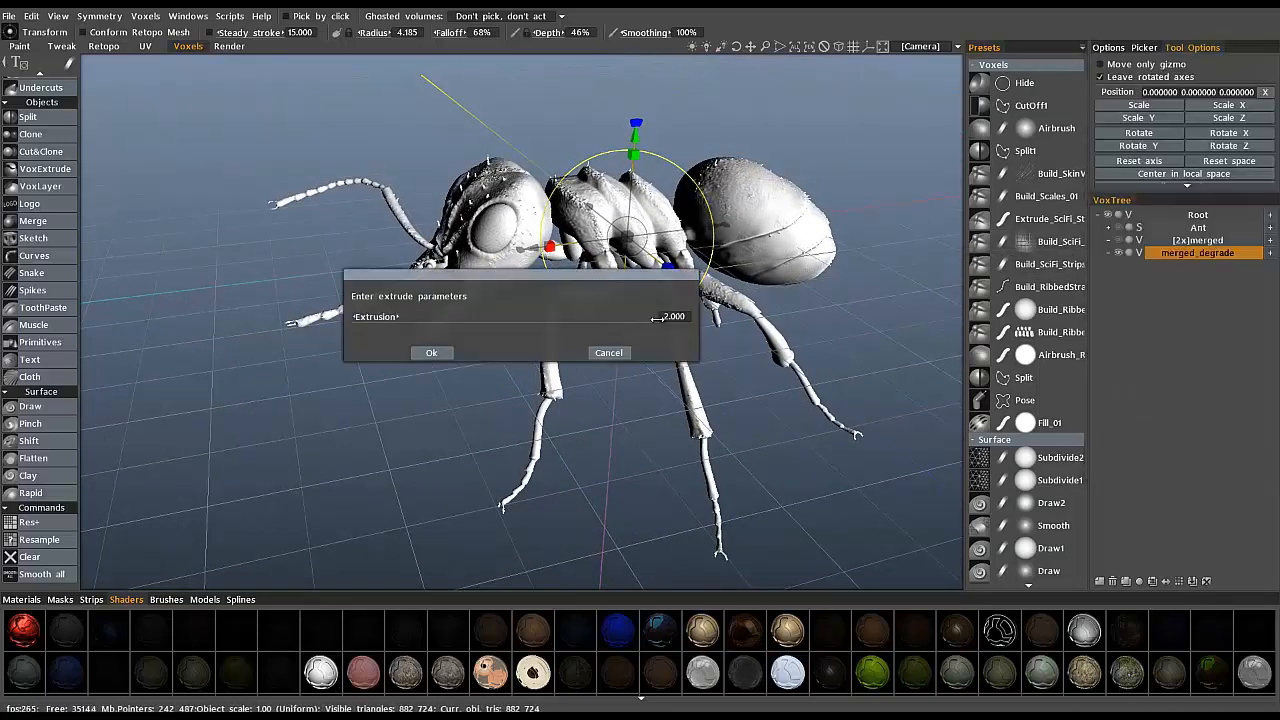
{"action": "left_click", "coordinate": [432, 352]}
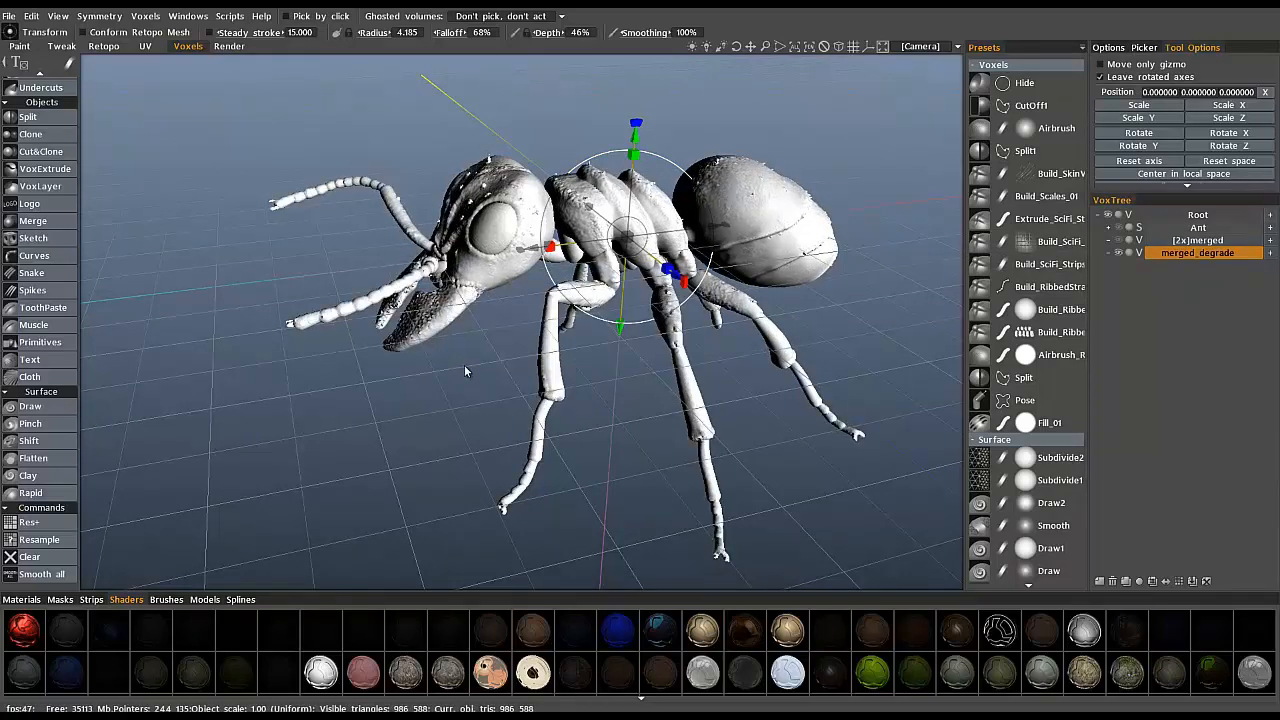
{"action": "mouse_move", "coordinate": [838, 332]}
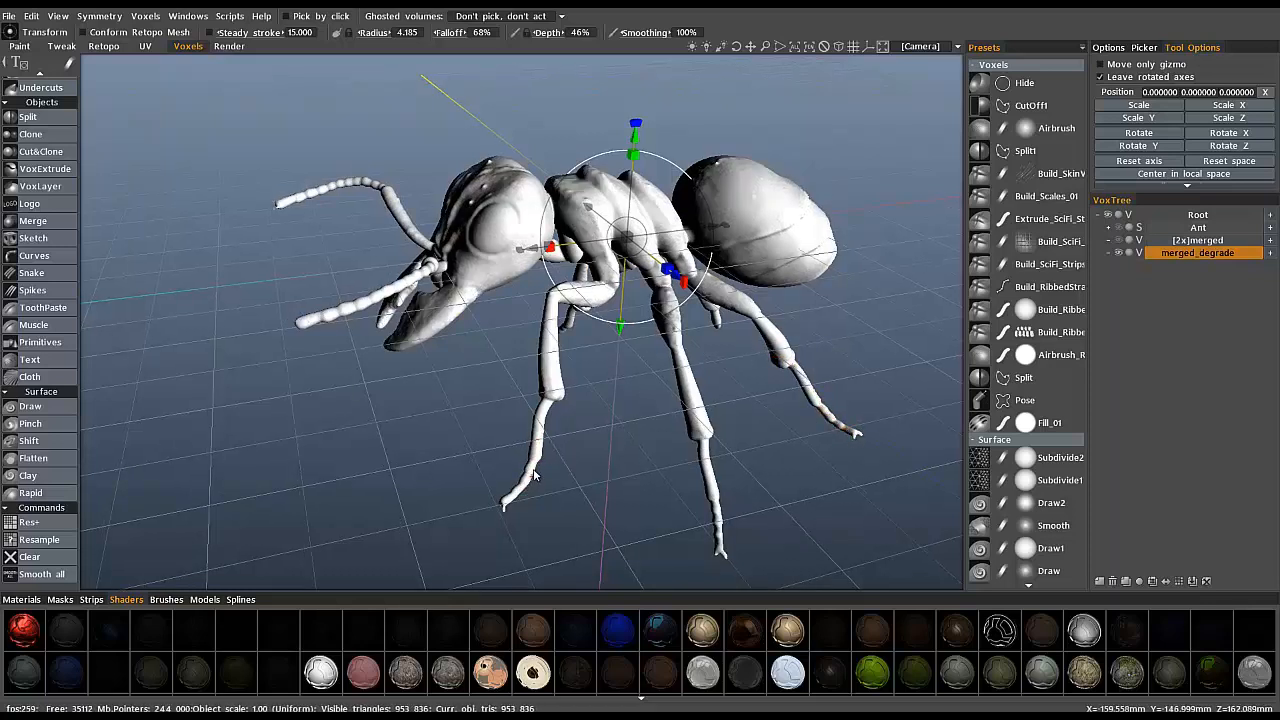
{"action": "mouse_move", "coordinate": [724, 524]}
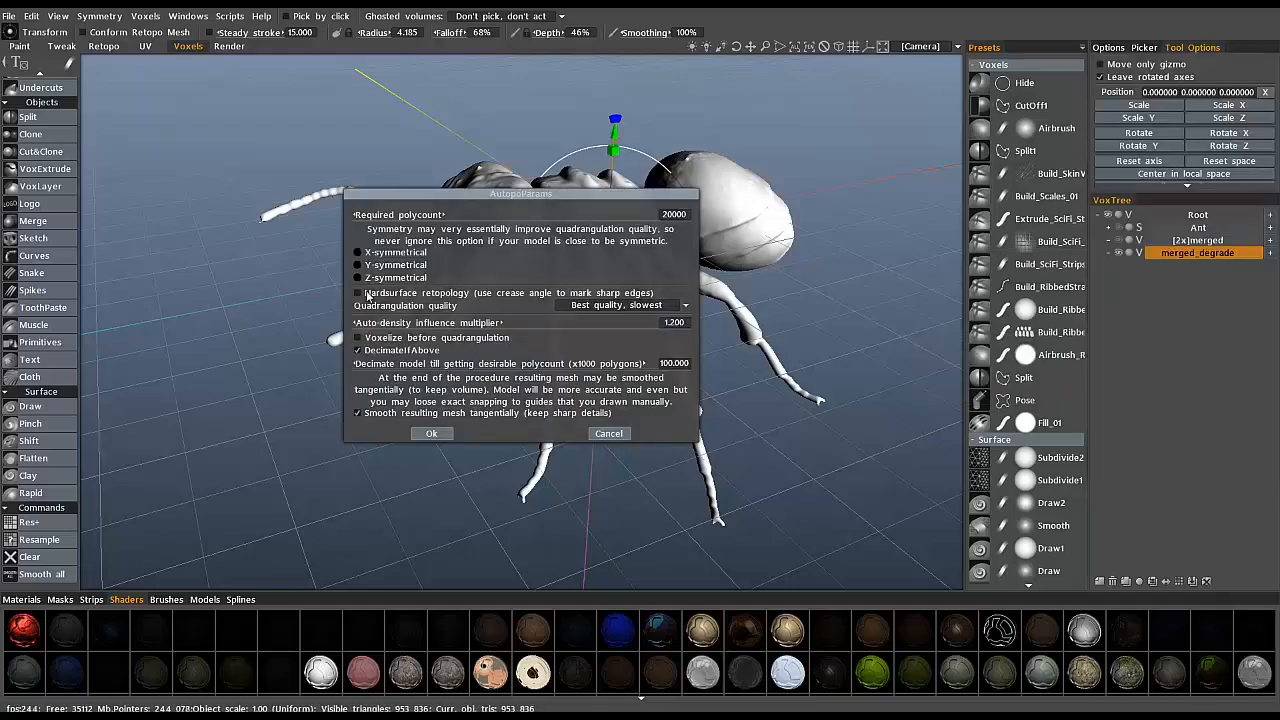
Move the AUTOPO dialog off the ant, enter a 12000 polycount, and start auto-retopology.
{"action": "left_click_drag", "start_coordinate": [520, 192], "coordinate": [596, 258]}
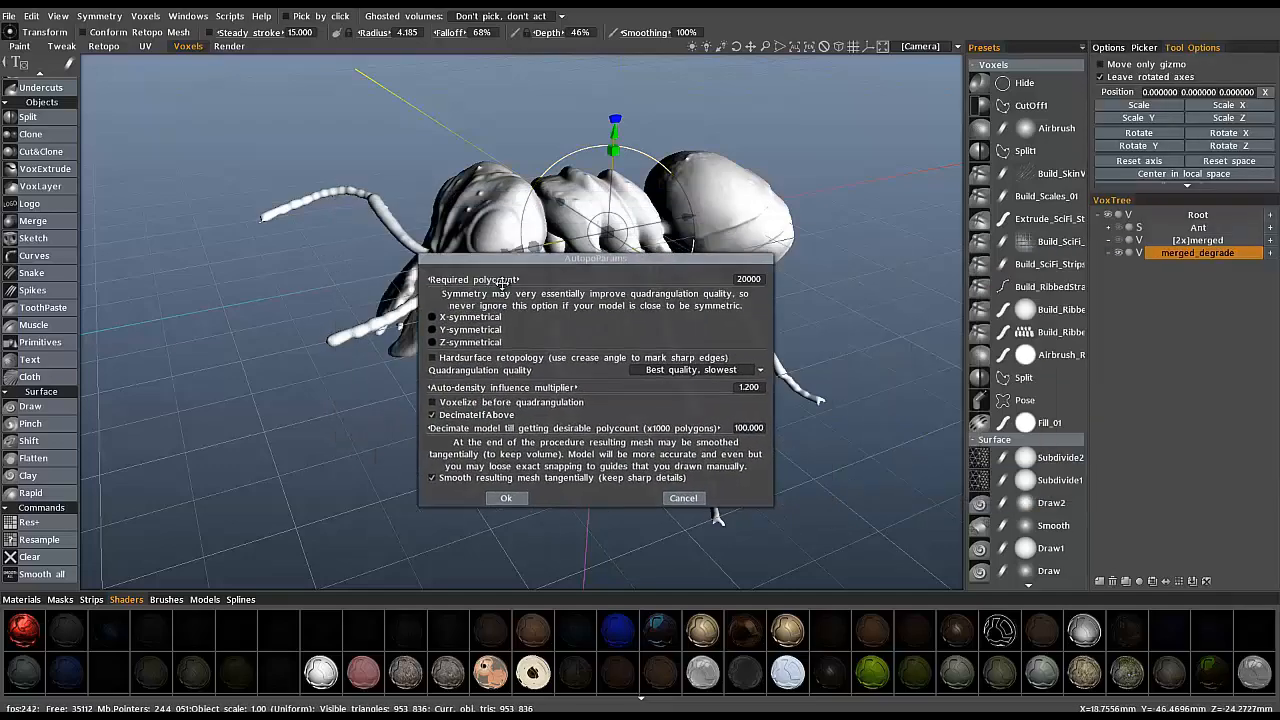
{"action": "left_click_drag", "start_coordinate": [596, 258], "coordinate": [288, 108]}
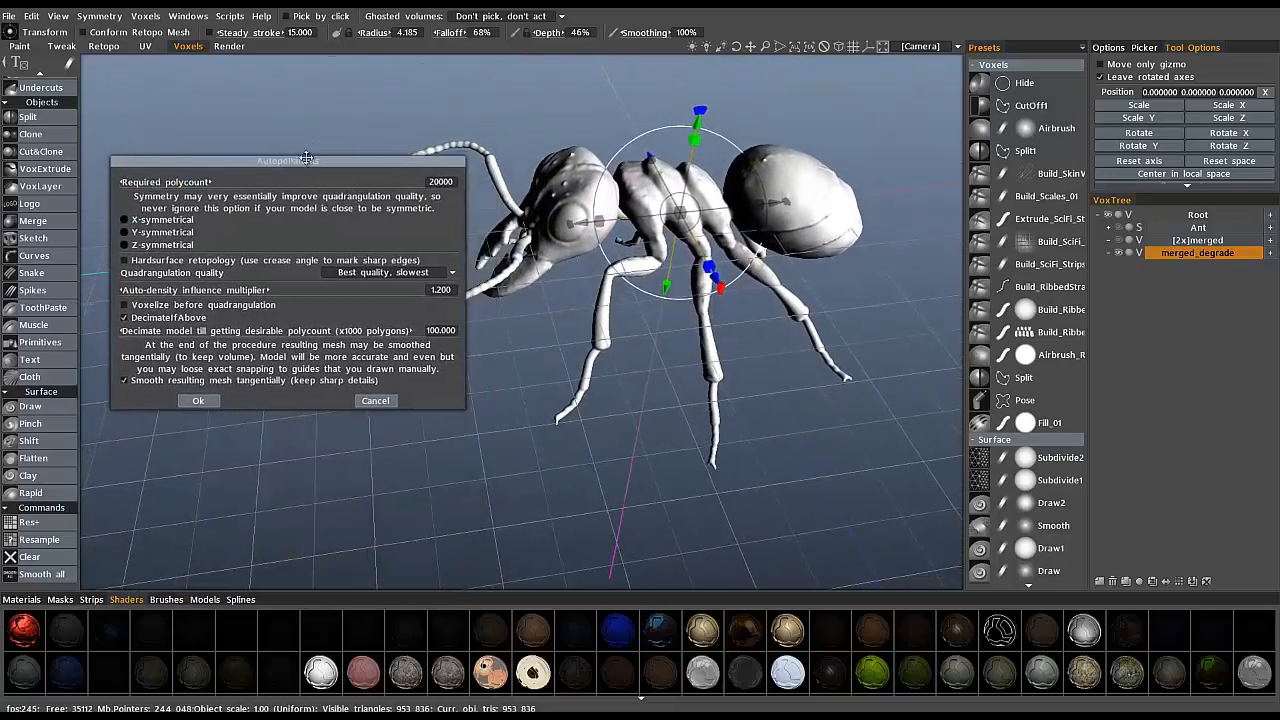
{"action": "left_click_drag", "start_coordinate": [288, 160], "coordinate": [300, 104]}
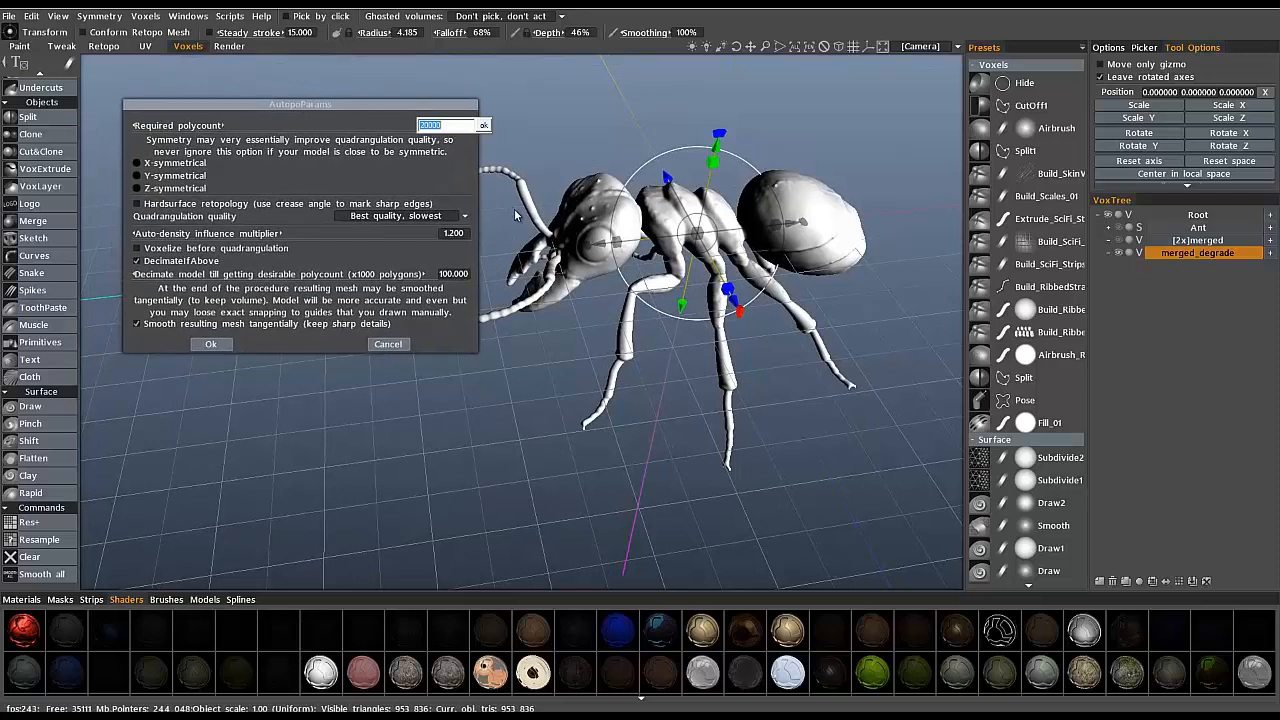
{"action": "type", "text": "12"}
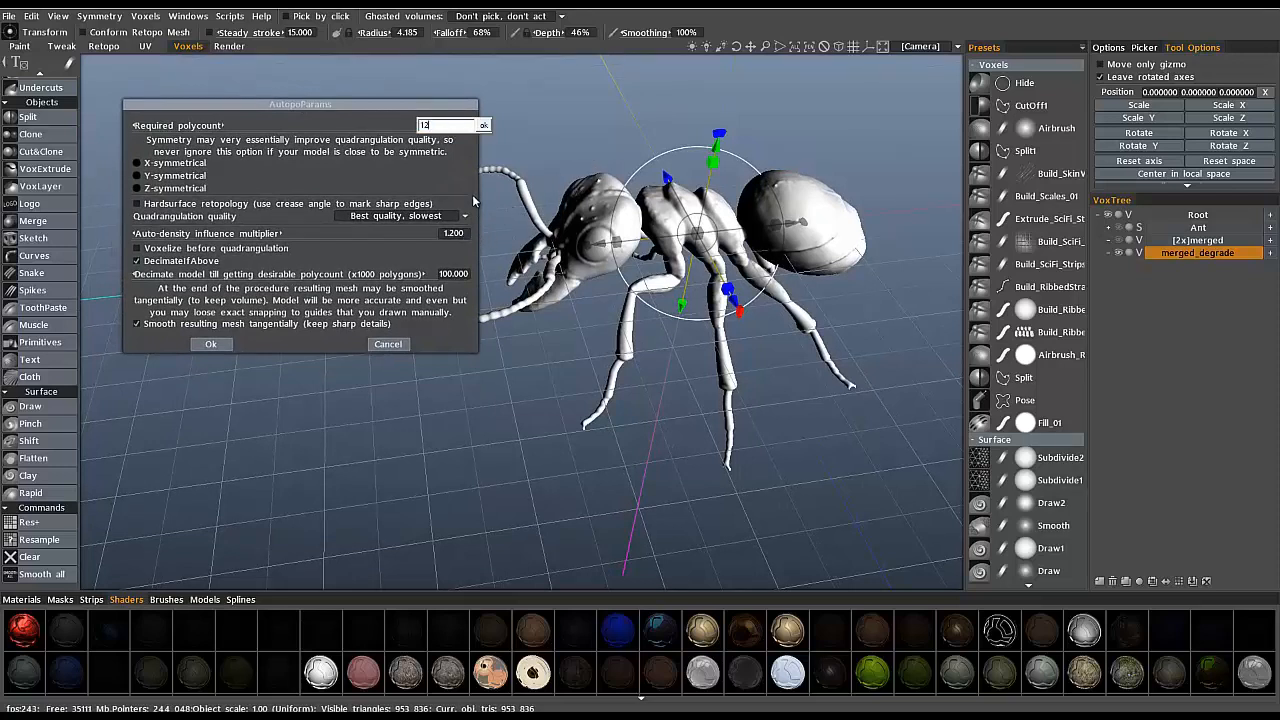
{"action": "type", "text": "120000"}
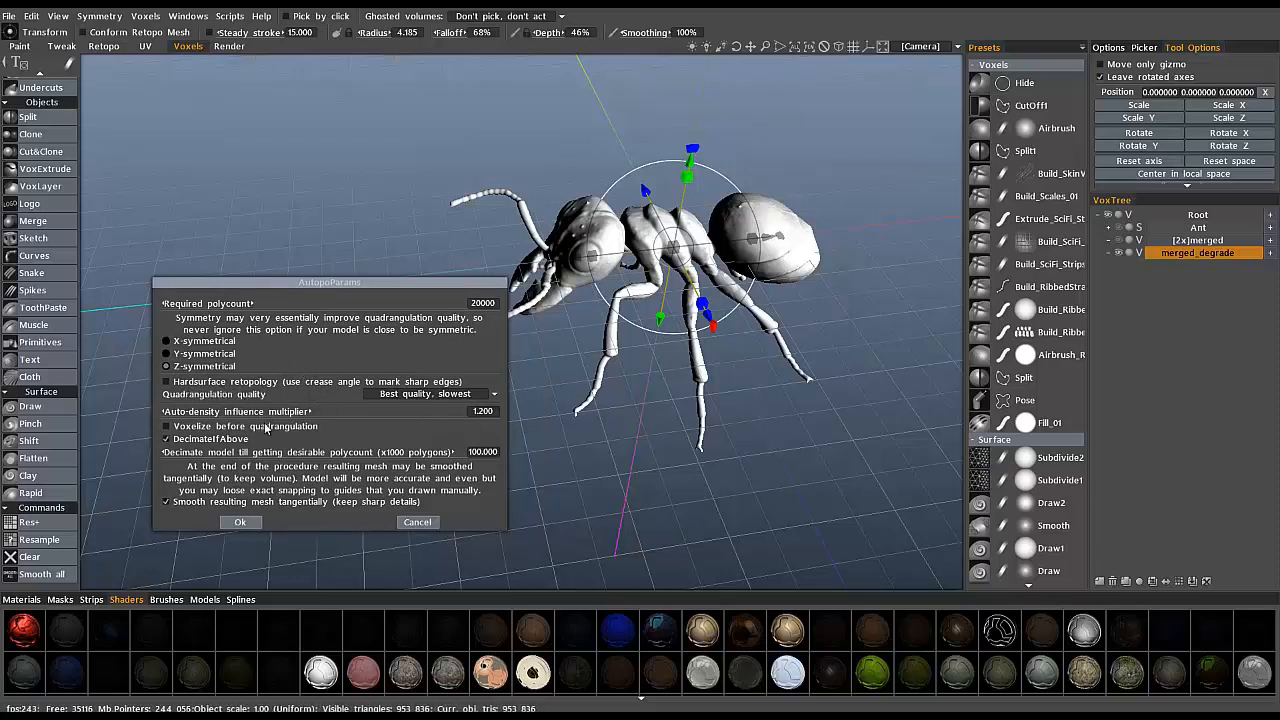
{"action": "left_click", "coordinate": [240, 520]}
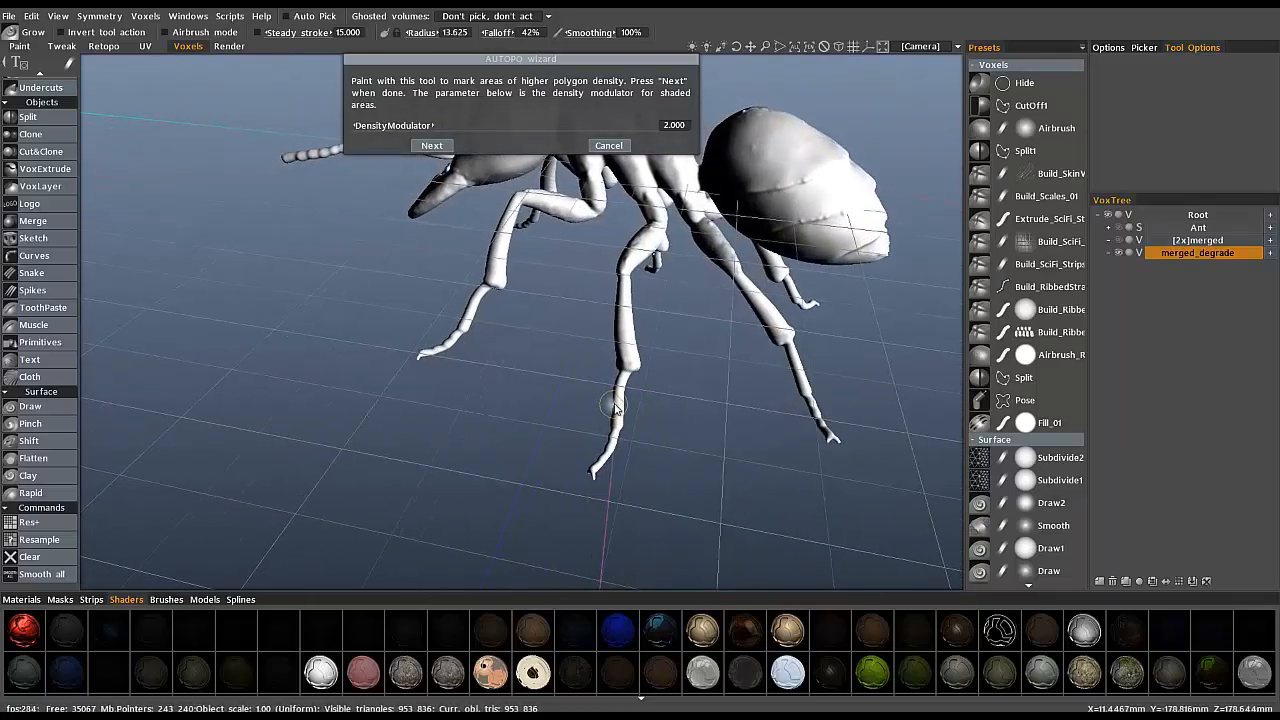
{"action": "left_click", "coordinate": [608, 144]}
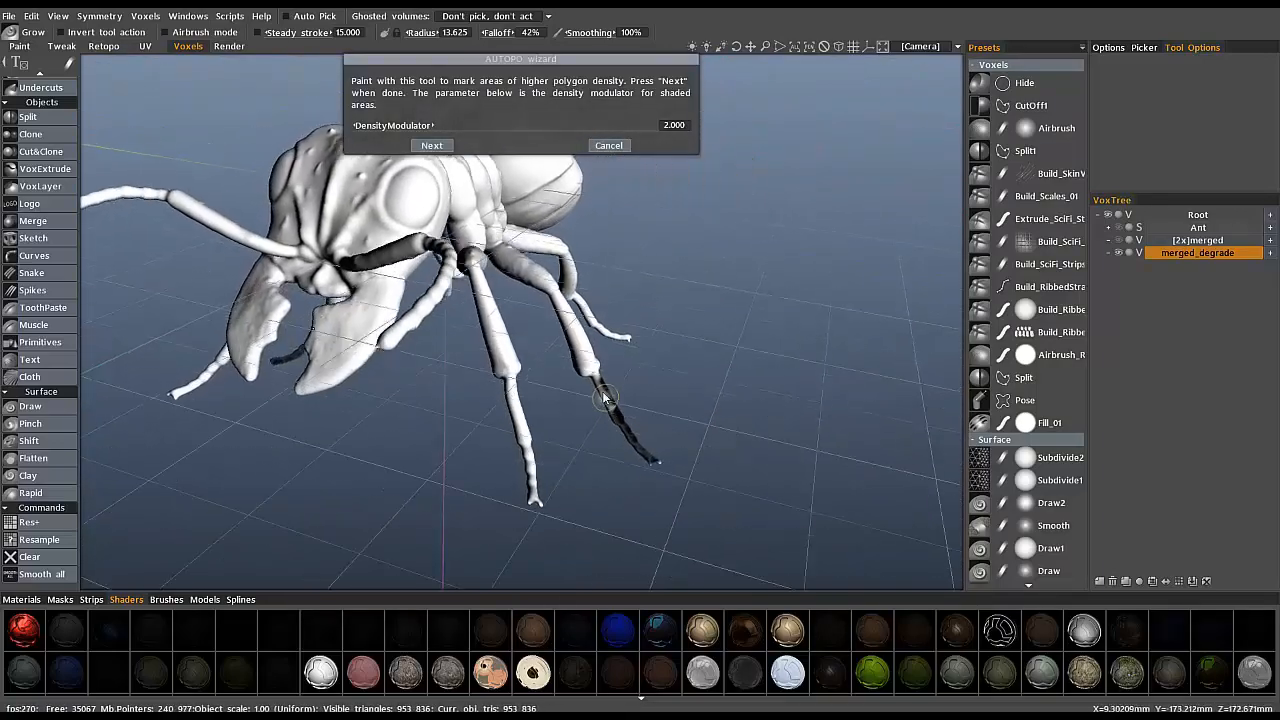
{"action": "left_click_drag", "start_coordinate": [604, 398], "coordinate": [632, 460]}
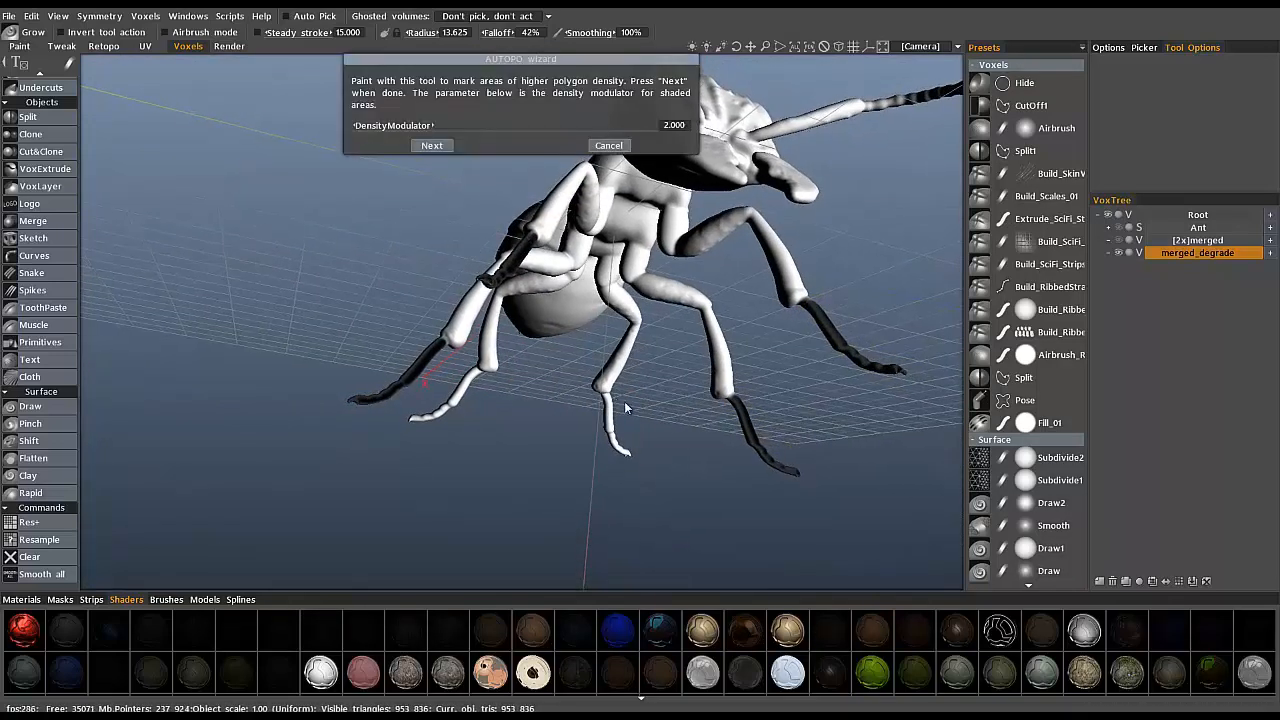
{"action": "left_click", "coordinate": [608, 144]}
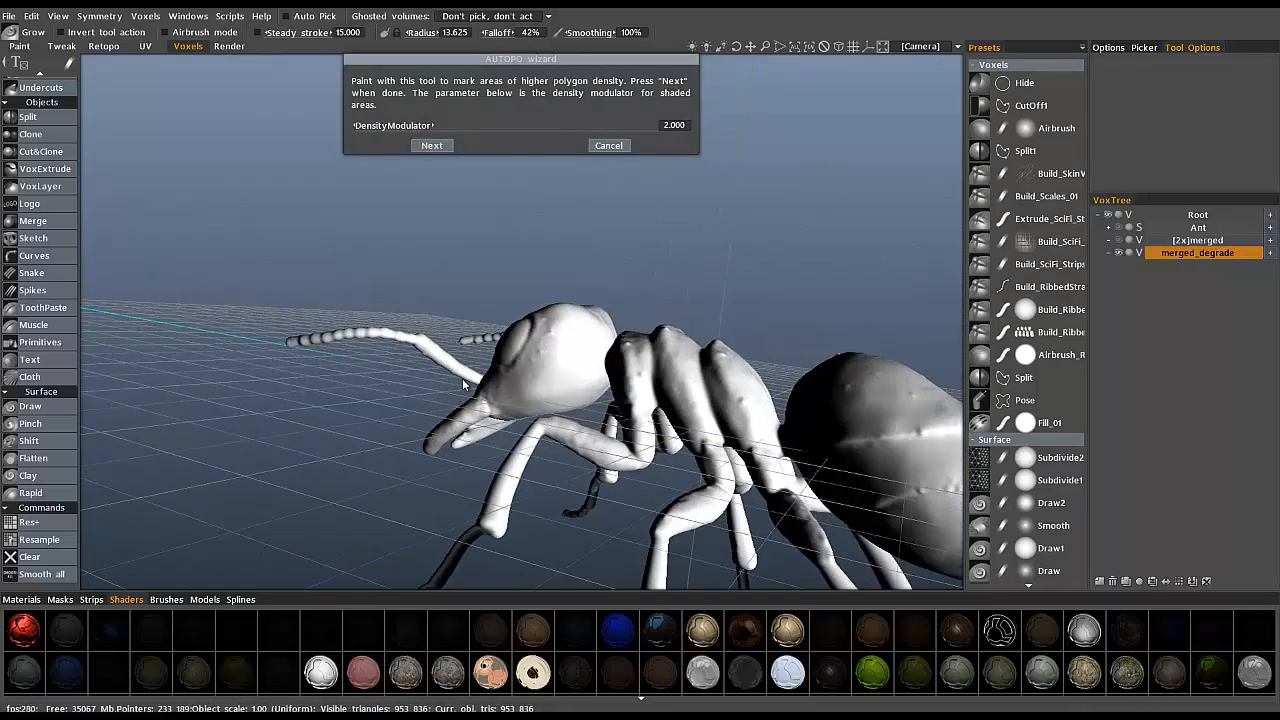
{"action": "left_click", "coordinate": [608, 144]}
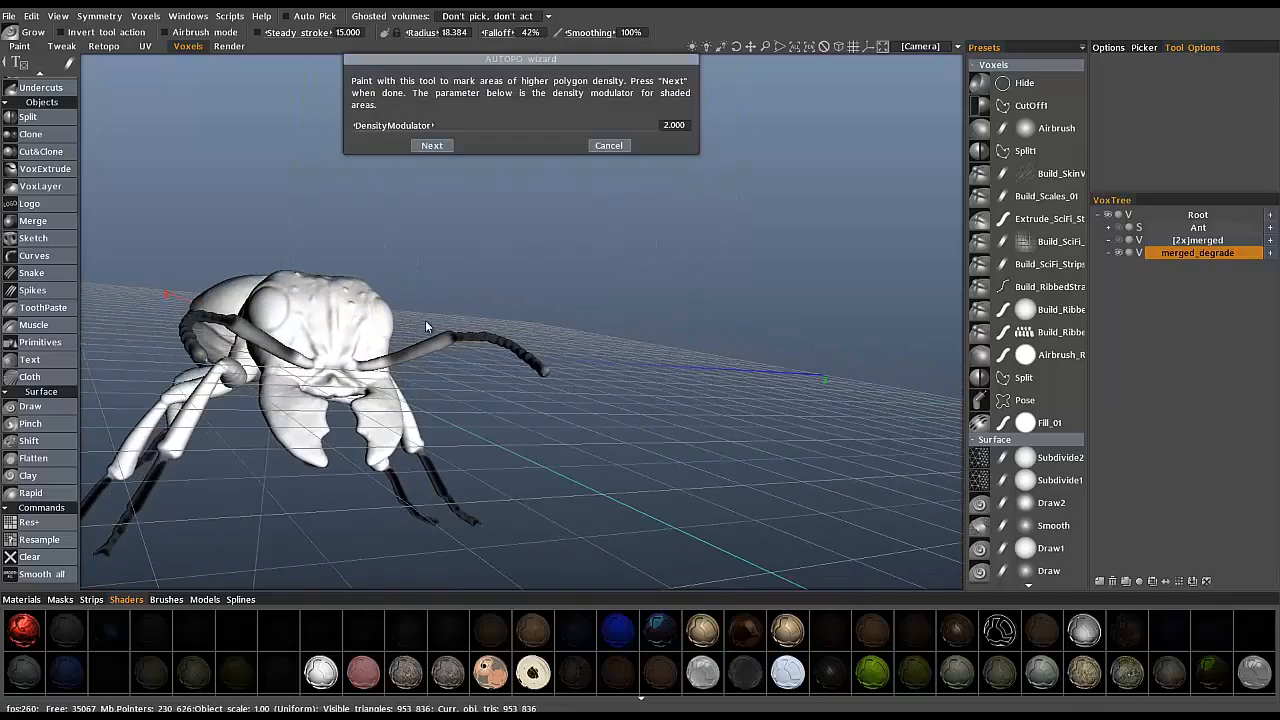
{"action": "left_click_drag", "start_coordinate": [424, 328], "coordinate": [438, 352]}
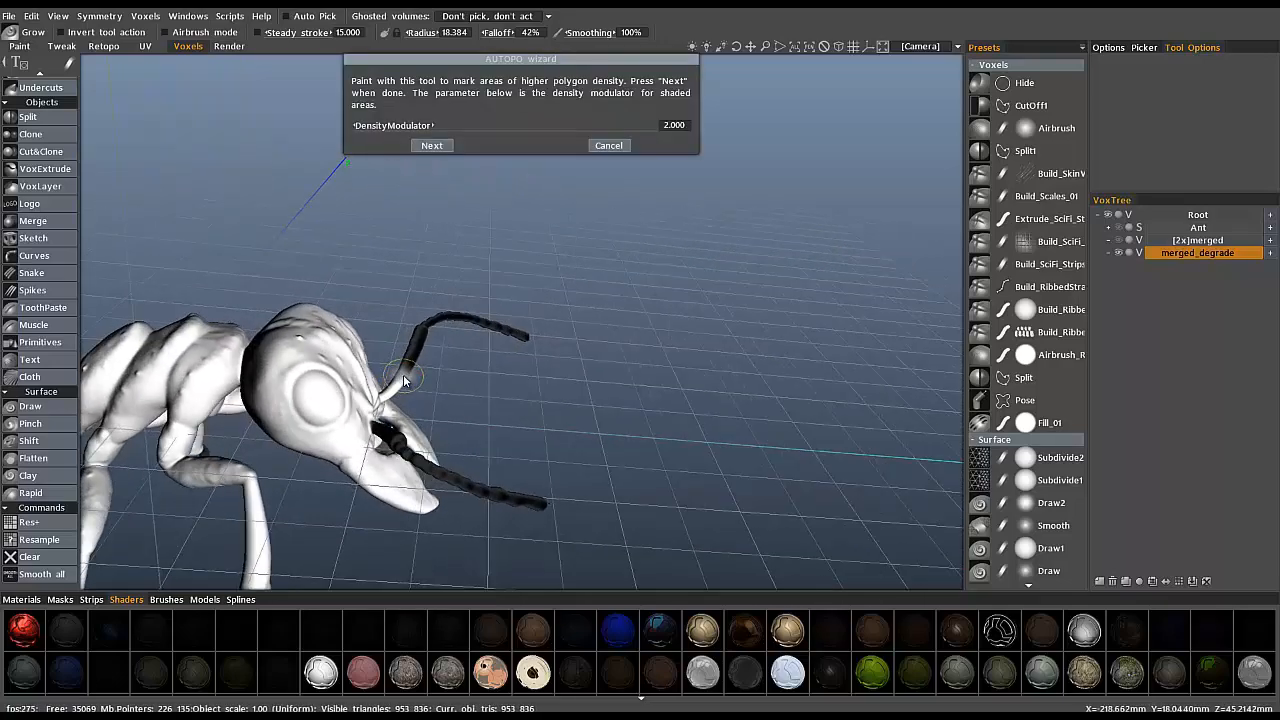
{"action": "mouse_move", "coordinate": [496, 324]}
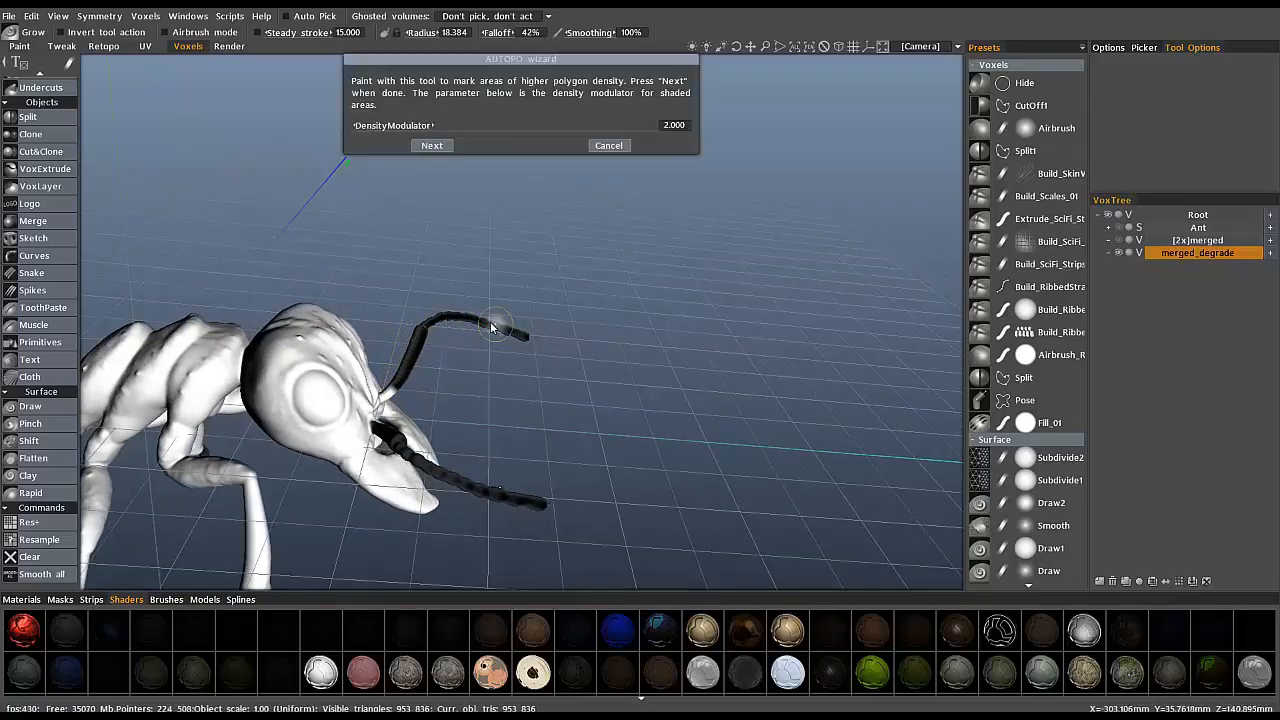
{"action": "left_click_drag", "start_coordinate": [490, 324], "coordinate": [590, 344]}
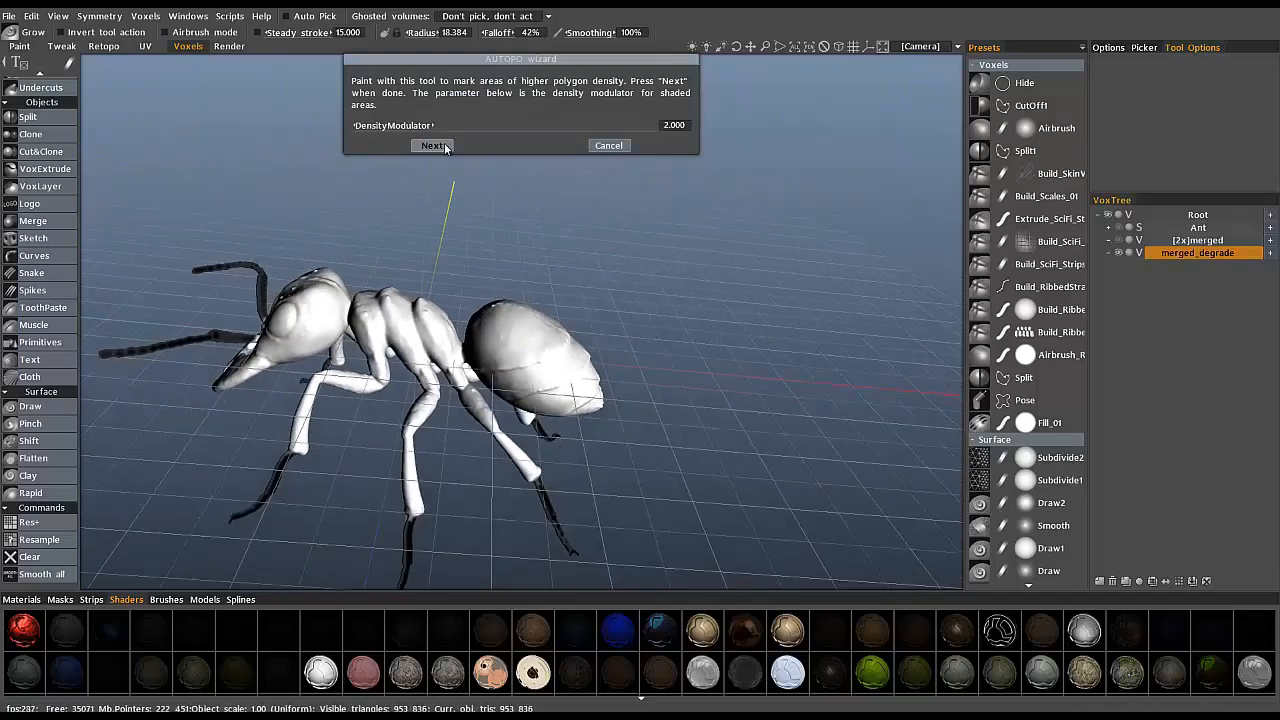
Advance the AUTOPO wizard to the guide-strokes stage and orbit to another angle.
{"action": "left_click", "coordinate": [432, 144]}
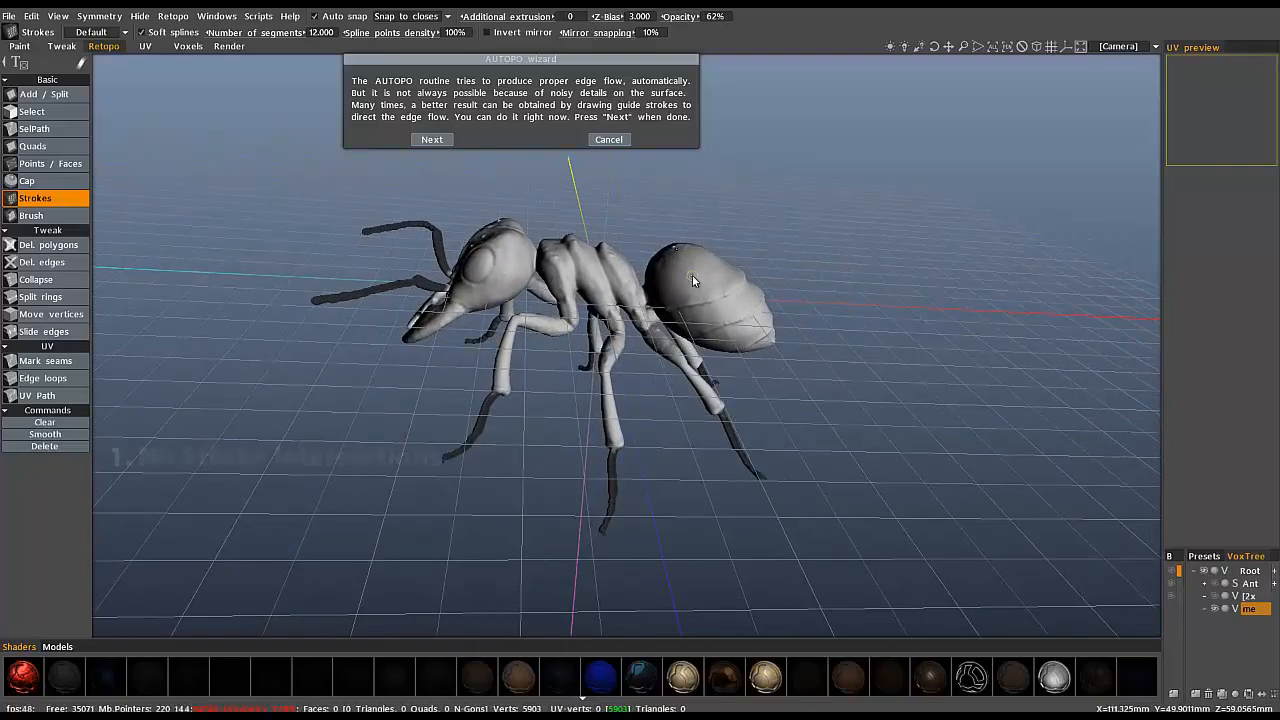
{"action": "mouse_move", "coordinate": [700, 312]}
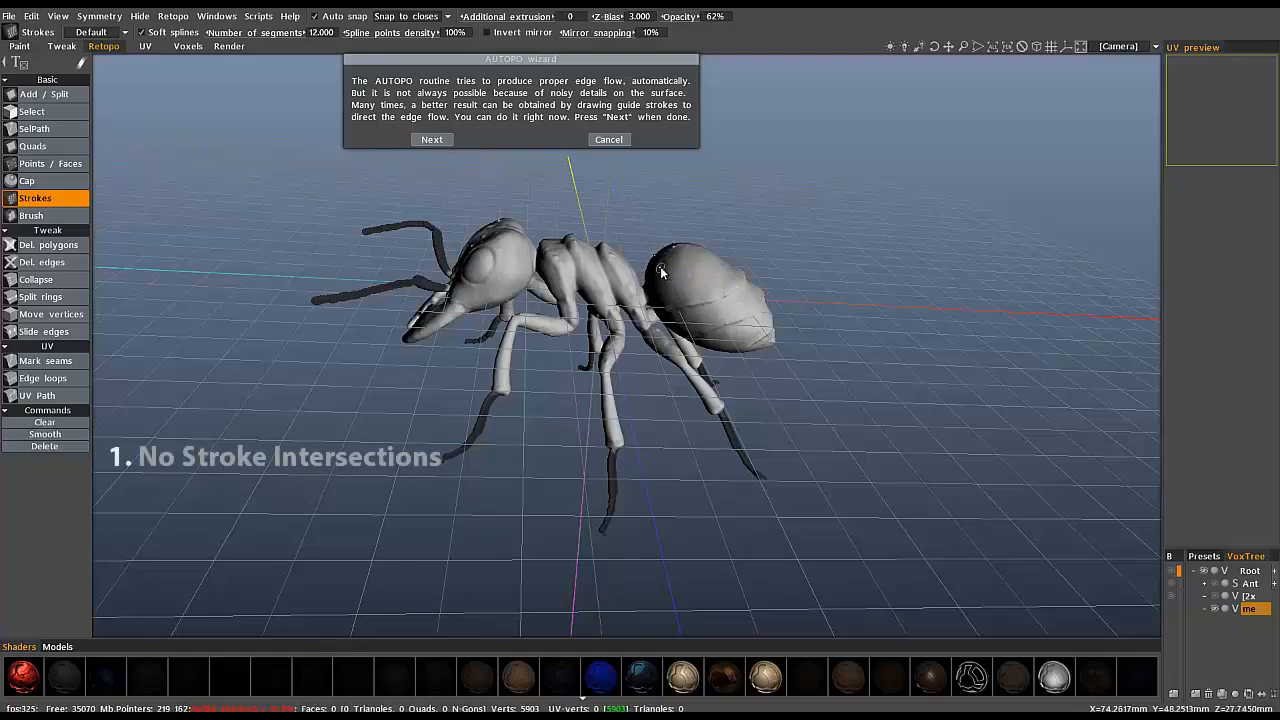
{"action": "left_click_drag", "start_coordinate": [660, 276], "coordinate": [704, 340]}
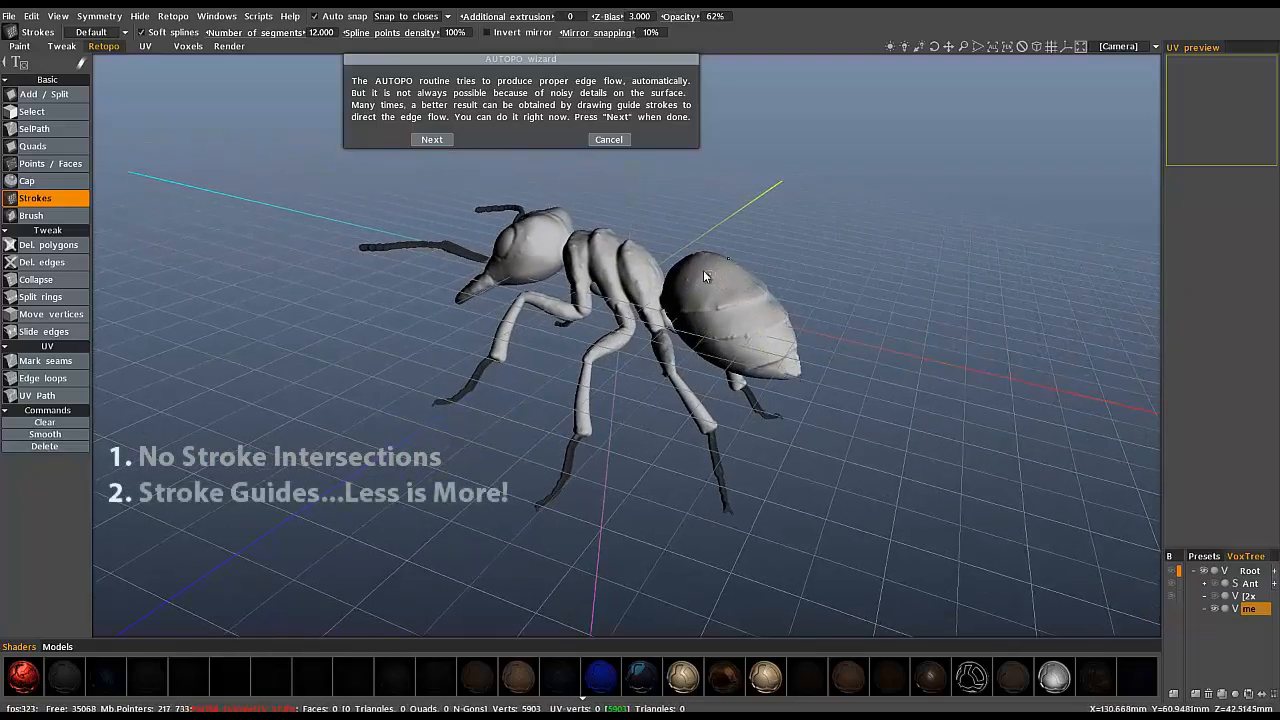
{"action": "mouse_move", "coordinate": [690, 292]}
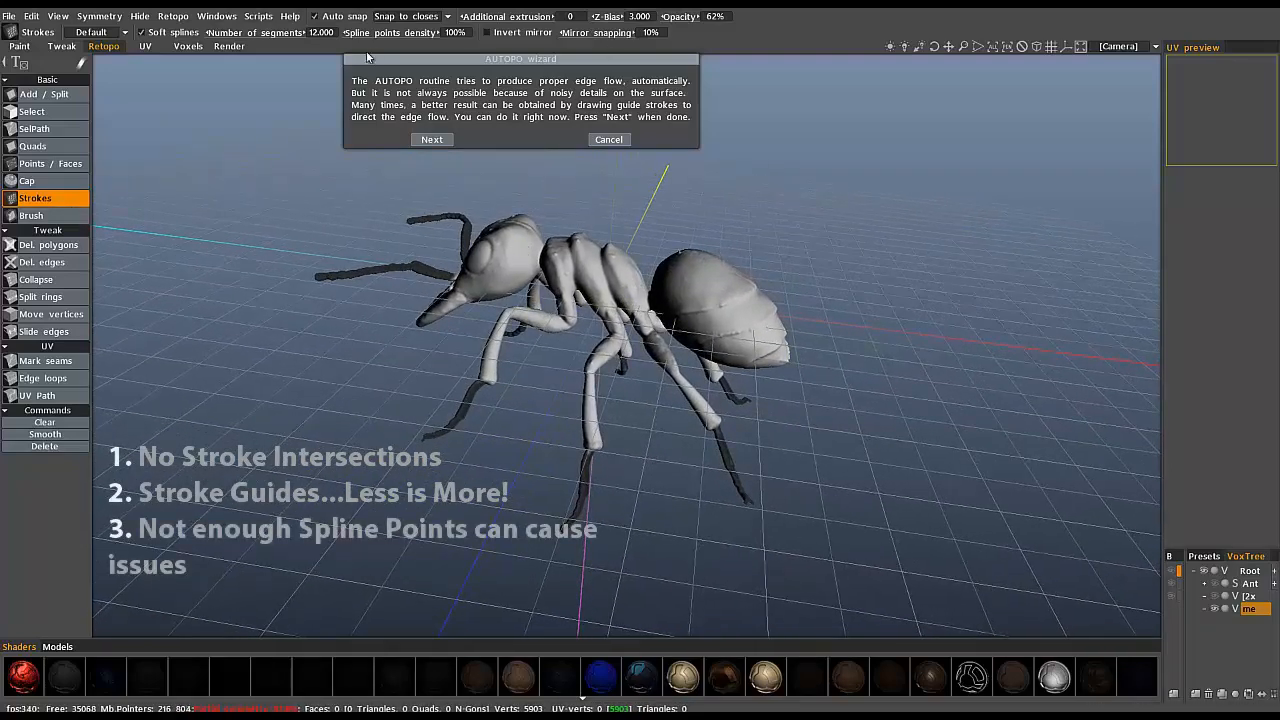
{"action": "mouse_move", "coordinate": [580, 316]}
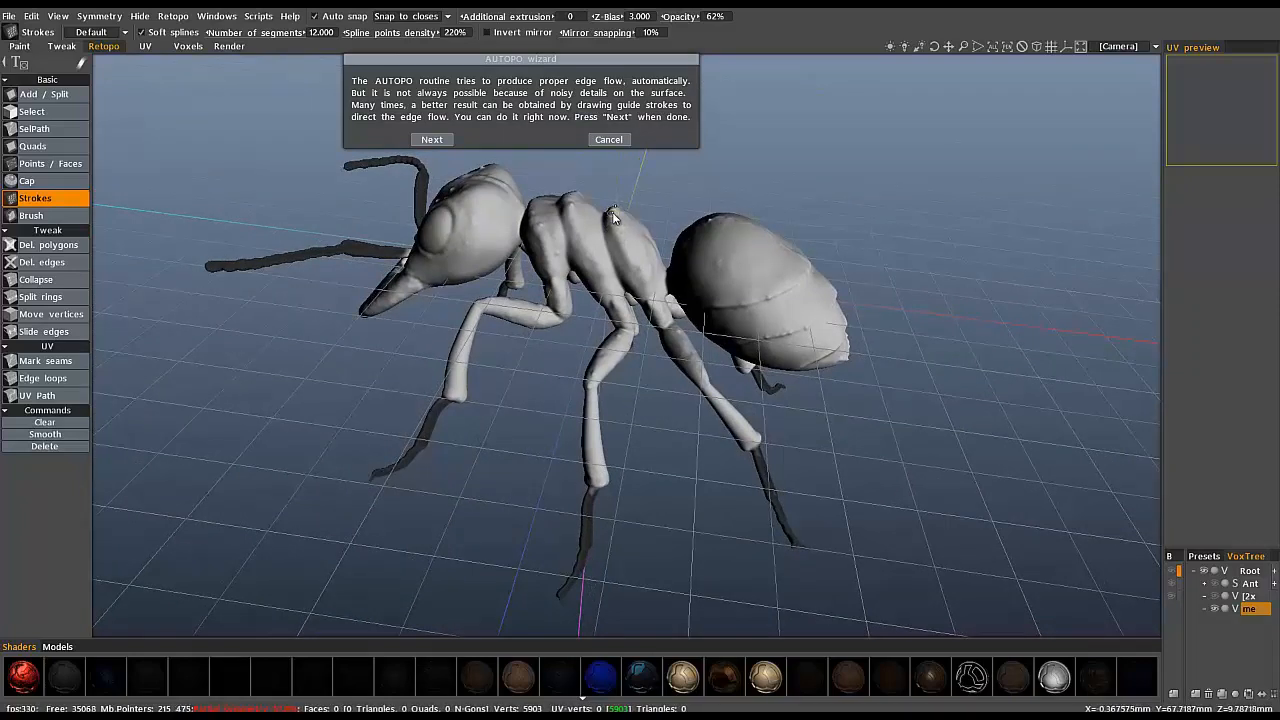
{"action": "mouse_move", "coordinate": [616, 232]}
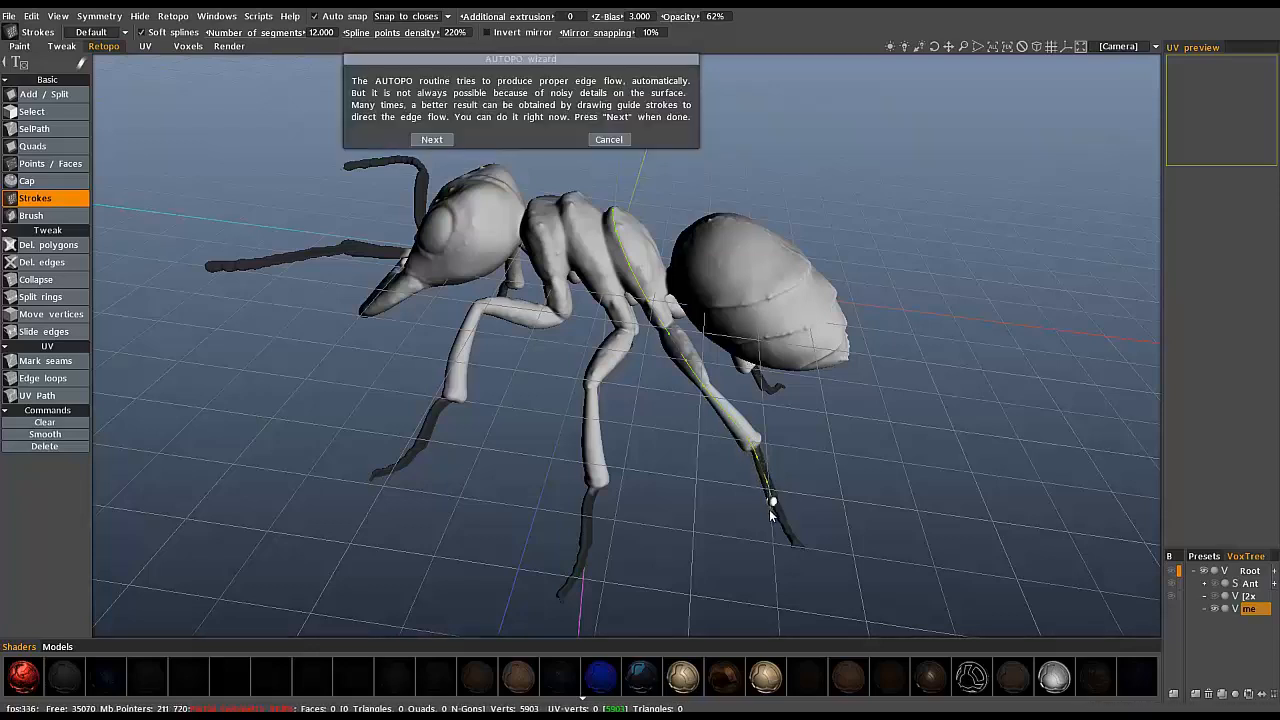
{"action": "mouse_move", "coordinate": [796, 544]}
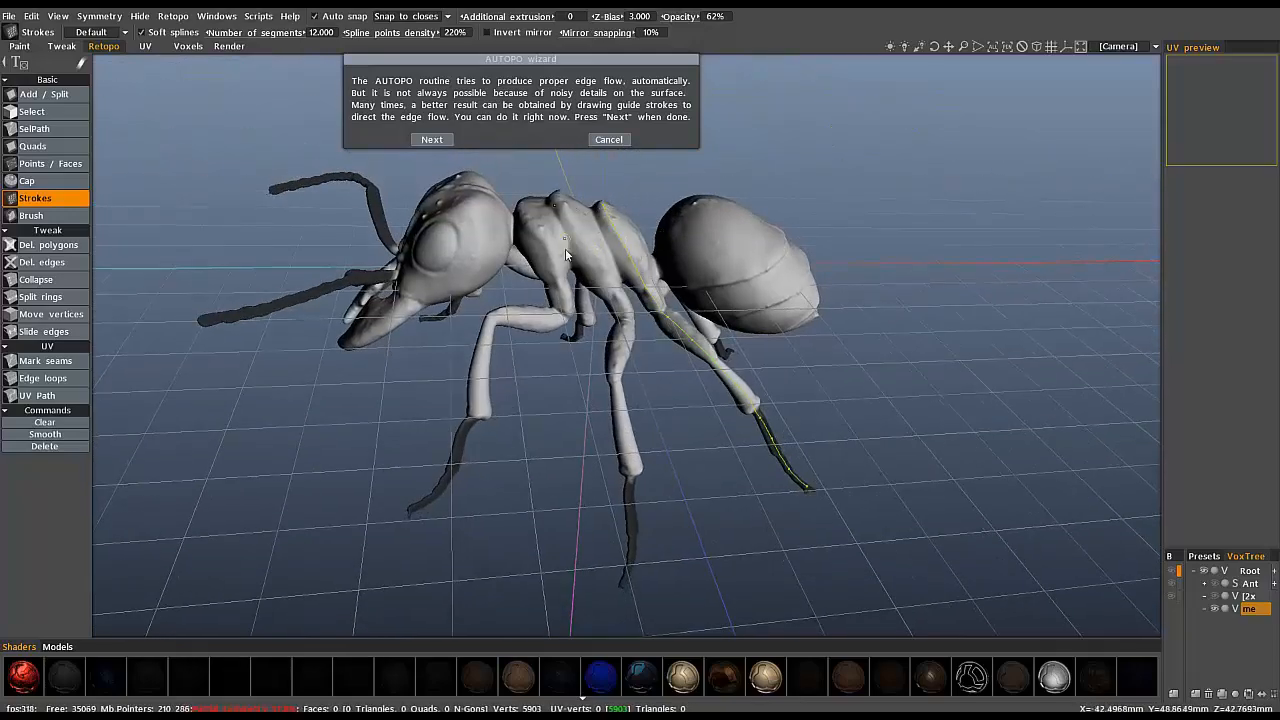
Draw guide strokes along the ant's thorax and one of its legs.
{"action": "left_click_drag", "start_coordinate": [564, 256], "coordinate": [560, 200]}
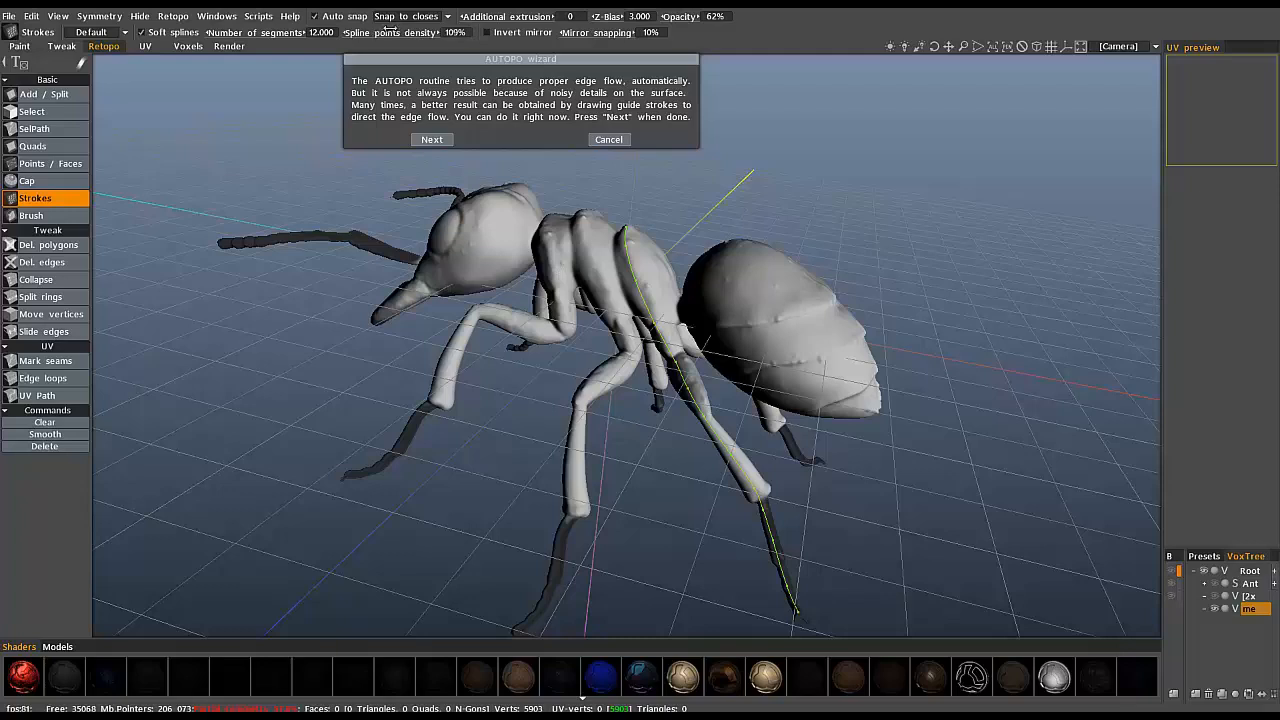
{"action": "left_click", "coordinate": [608, 140]}
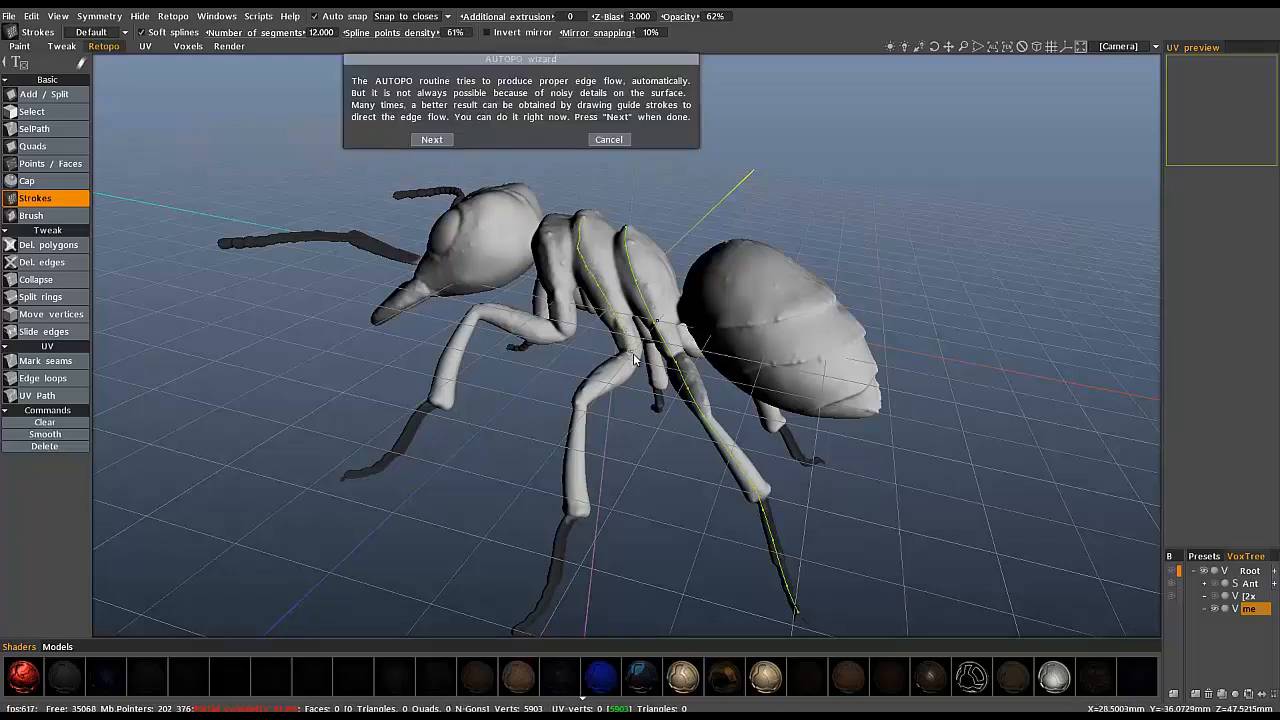
{"action": "left_click_drag", "start_coordinate": [636, 360], "coordinate": [596, 284]}
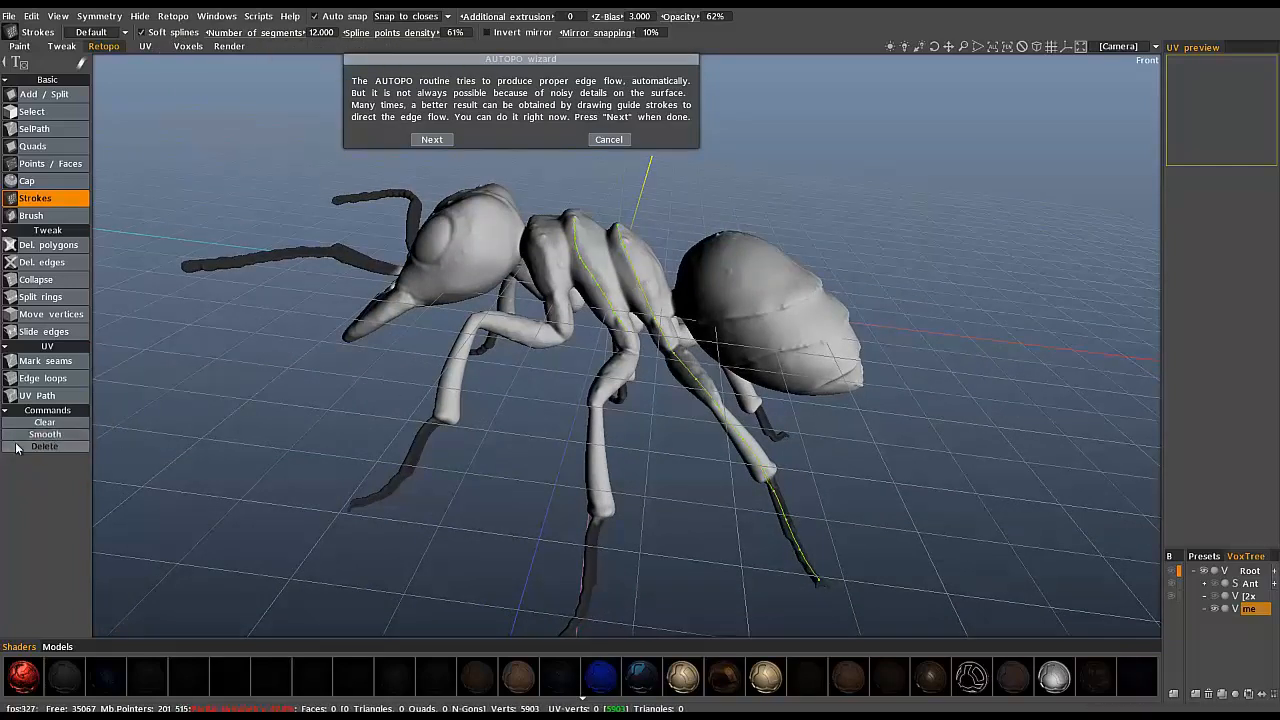
Draw guide strokes down the legs, along a rear leg and along an antenna.
{"action": "left_click_drag", "start_coordinate": [640, 400], "coordinate": [540, 300]}
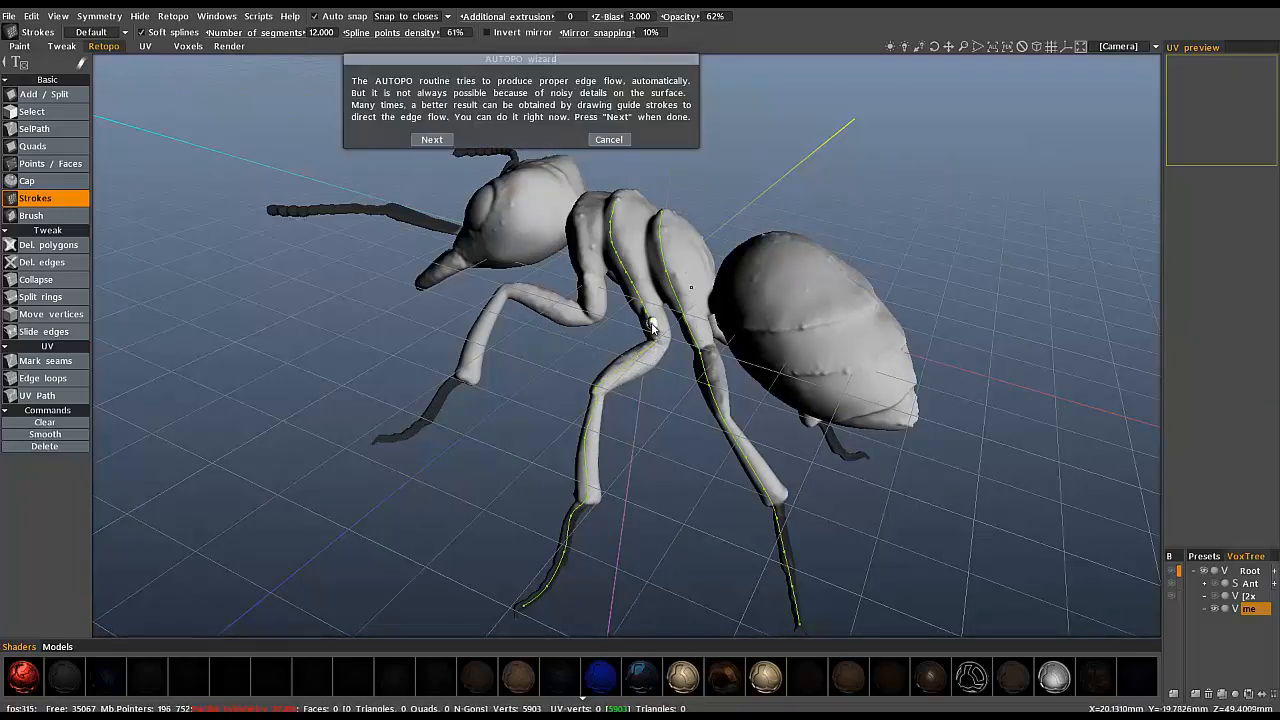
{"action": "left_click_drag", "start_coordinate": [650, 330], "coordinate": [564, 198]}
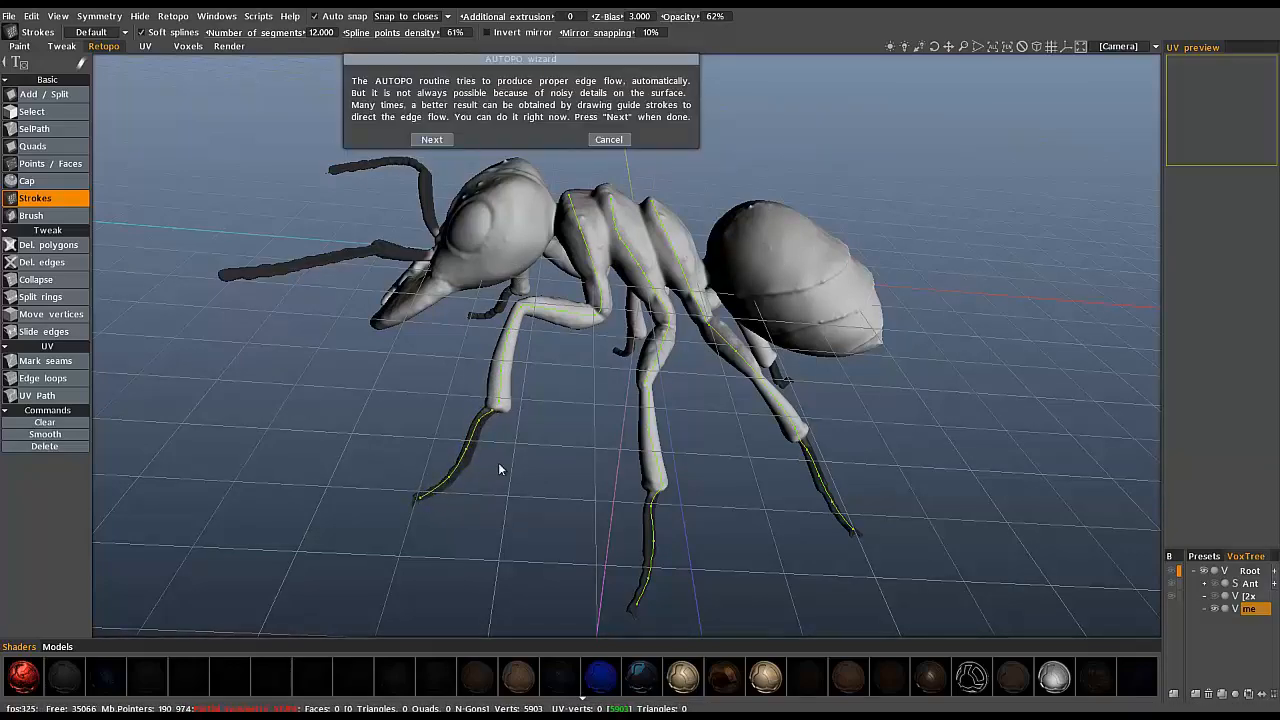
{"action": "left_click_drag", "start_coordinate": [500, 468], "coordinate": [540, 284]}
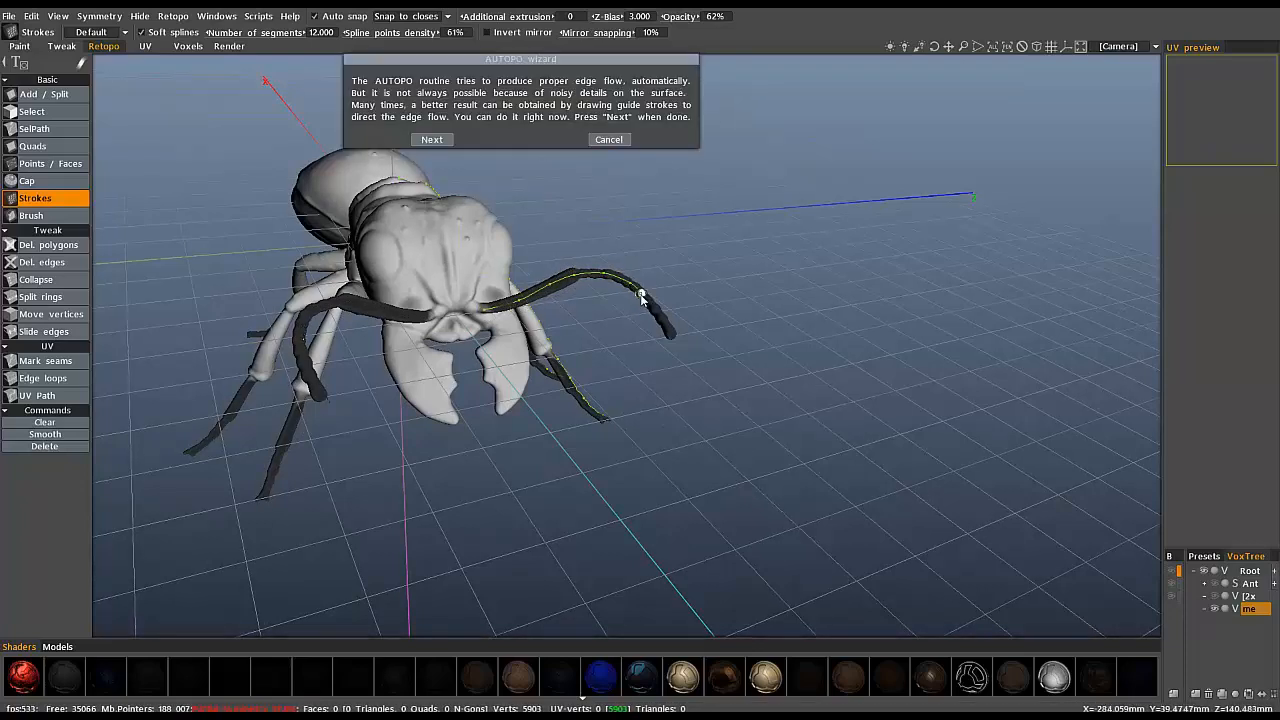
{"action": "left_click", "coordinate": [432, 140]}
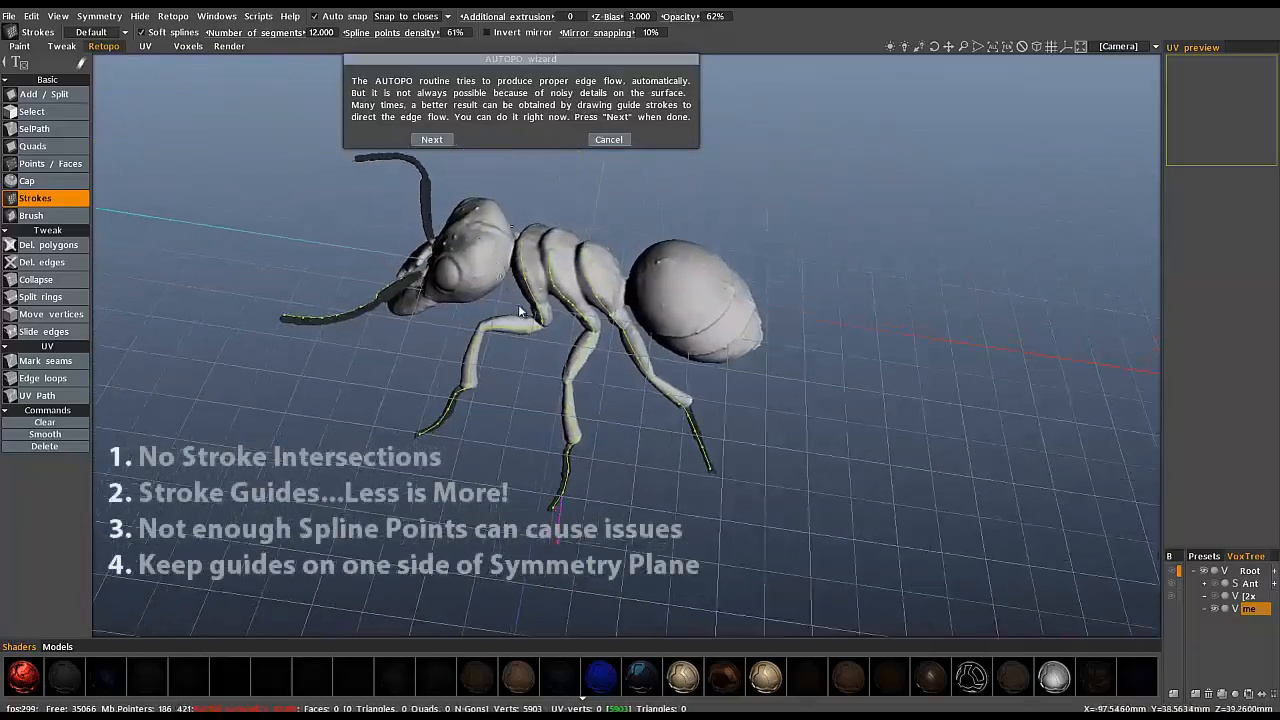
From a low side view, draw guide strokes around the abdomen and down the ant's back.
{"action": "left_click_drag", "start_coordinate": [520, 310], "coordinate": [390, 364]}
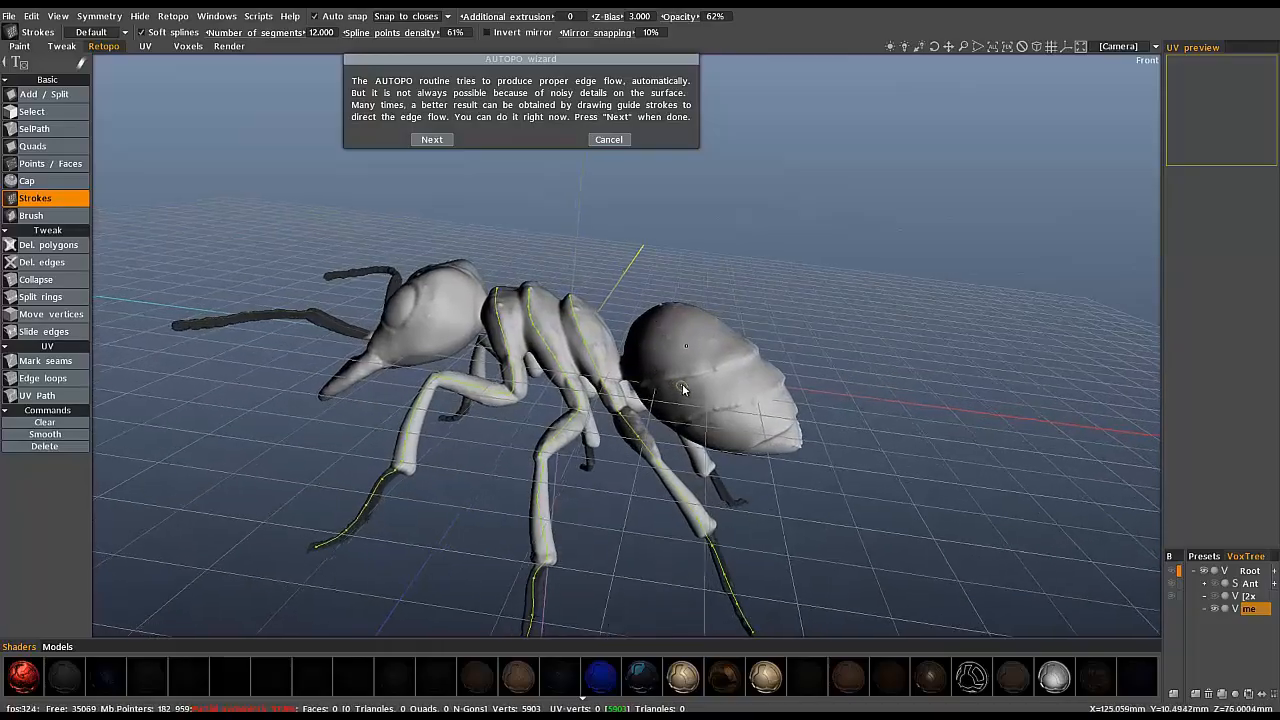
{"action": "left_click_drag", "start_coordinate": [684, 390], "coordinate": [820, 478]}
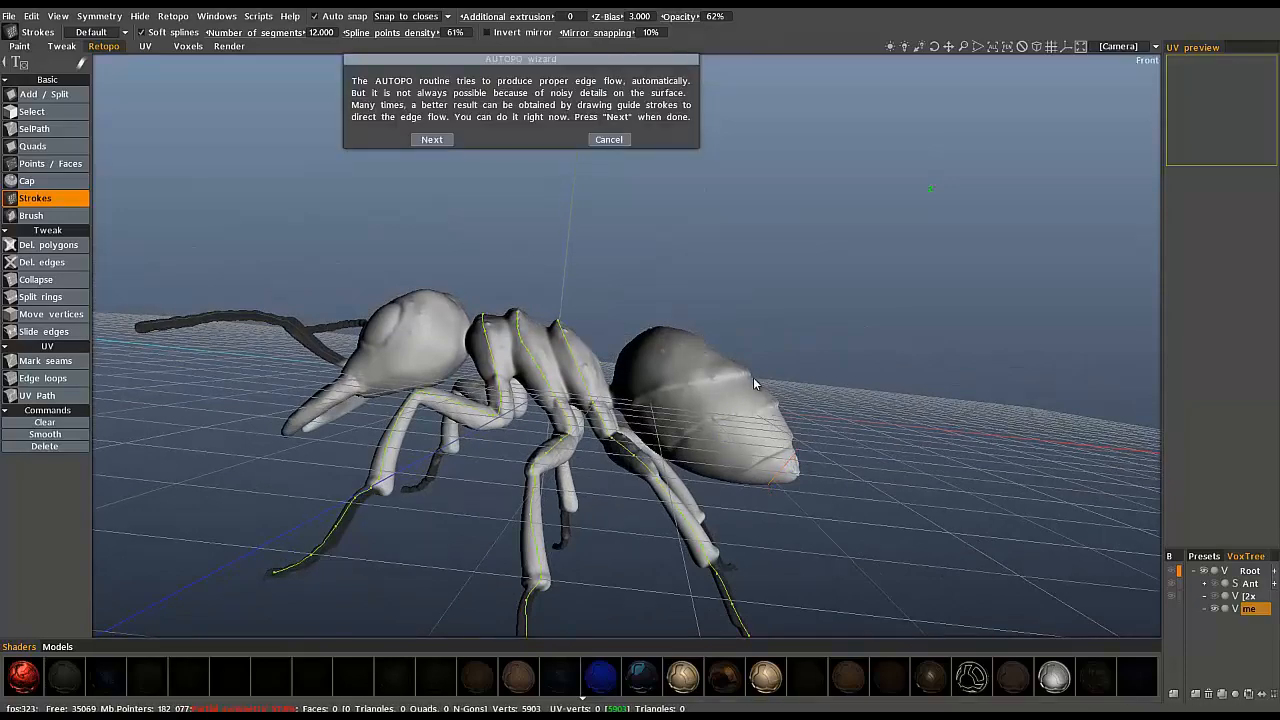
{"action": "left_click_drag", "start_coordinate": [756, 384], "coordinate": [676, 488]}
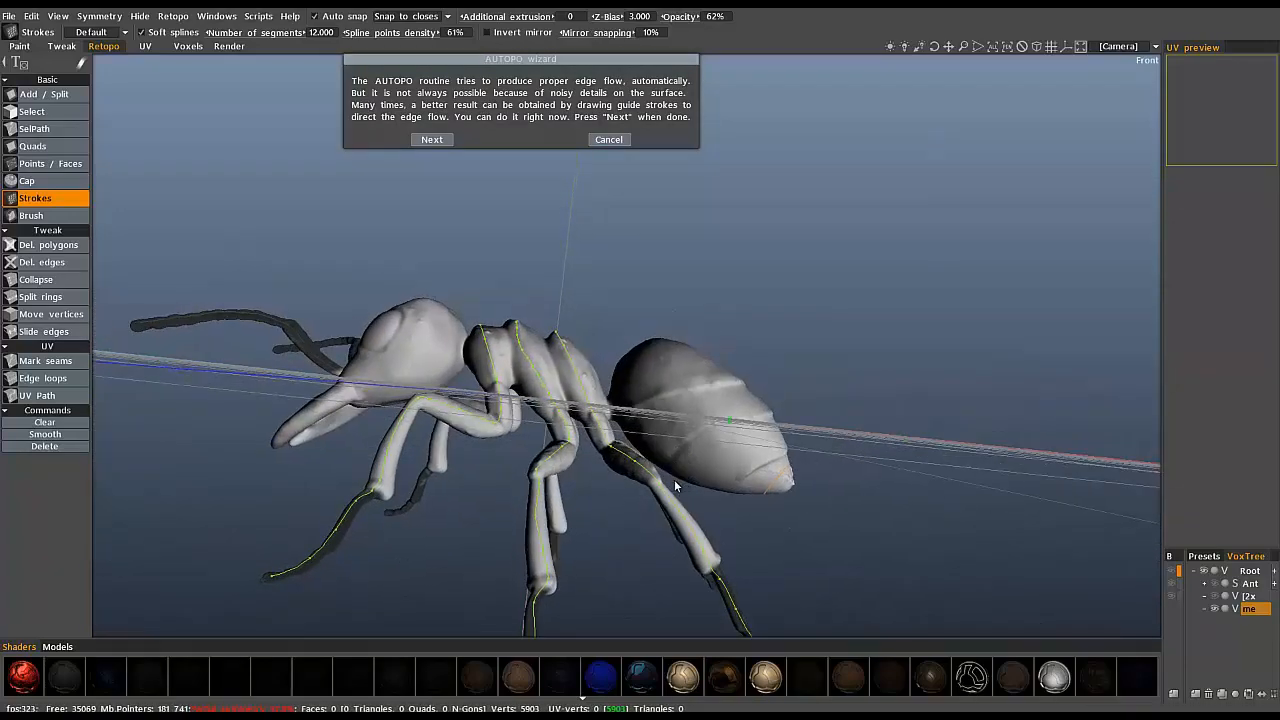
{"action": "left_click", "coordinate": [608, 140]}
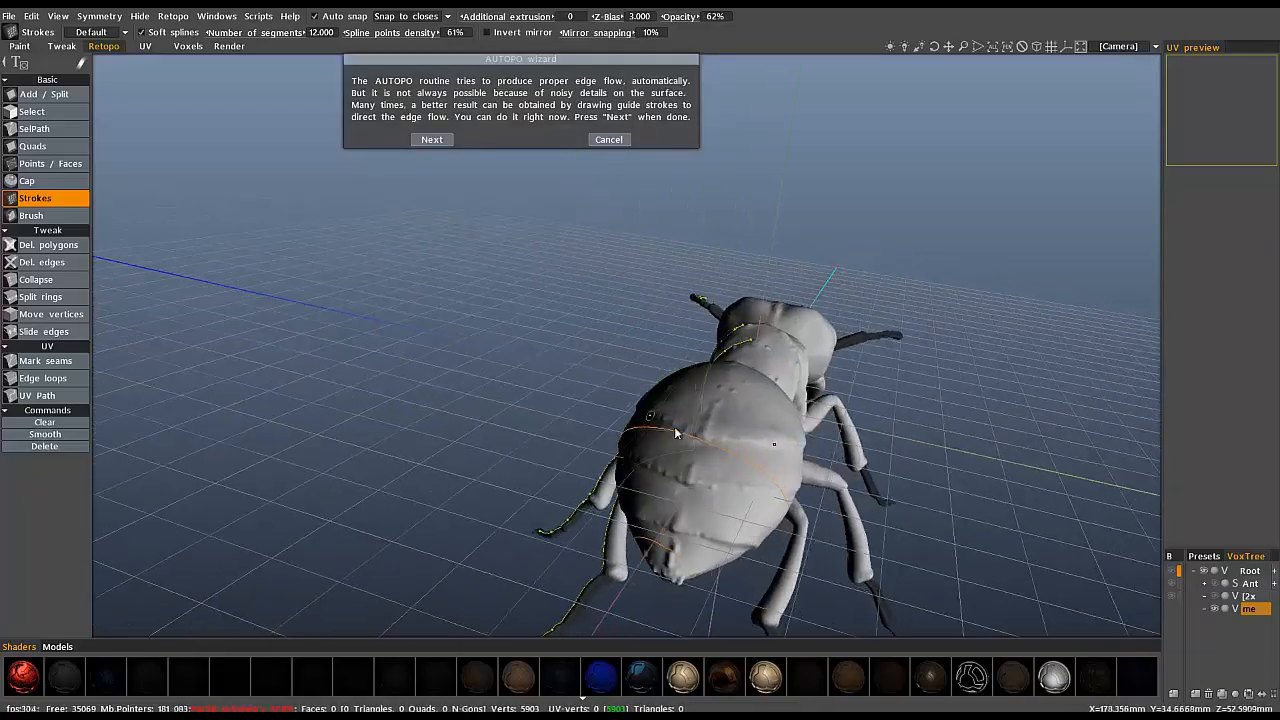
{"action": "left_click_drag", "start_coordinate": [680, 430], "coordinate": [656, 340]}
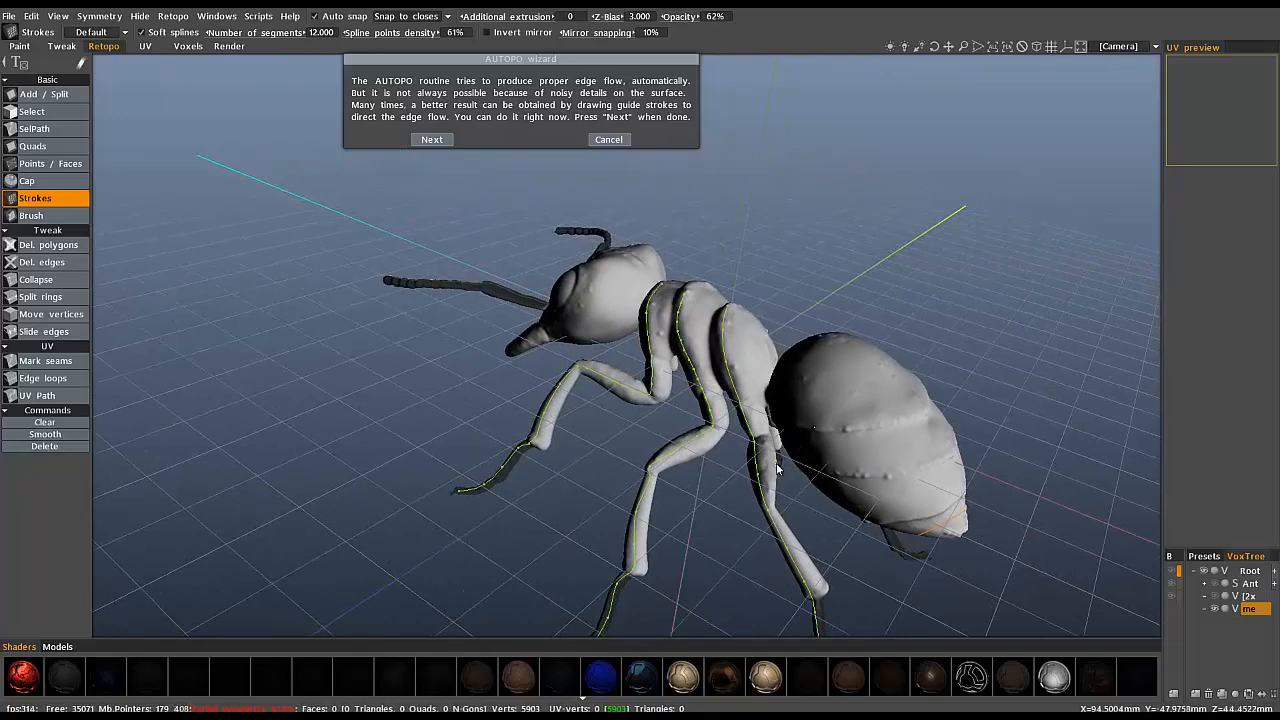
{"action": "left_click_drag", "start_coordinate": [778, 468], "coordinate": [424, 424]}
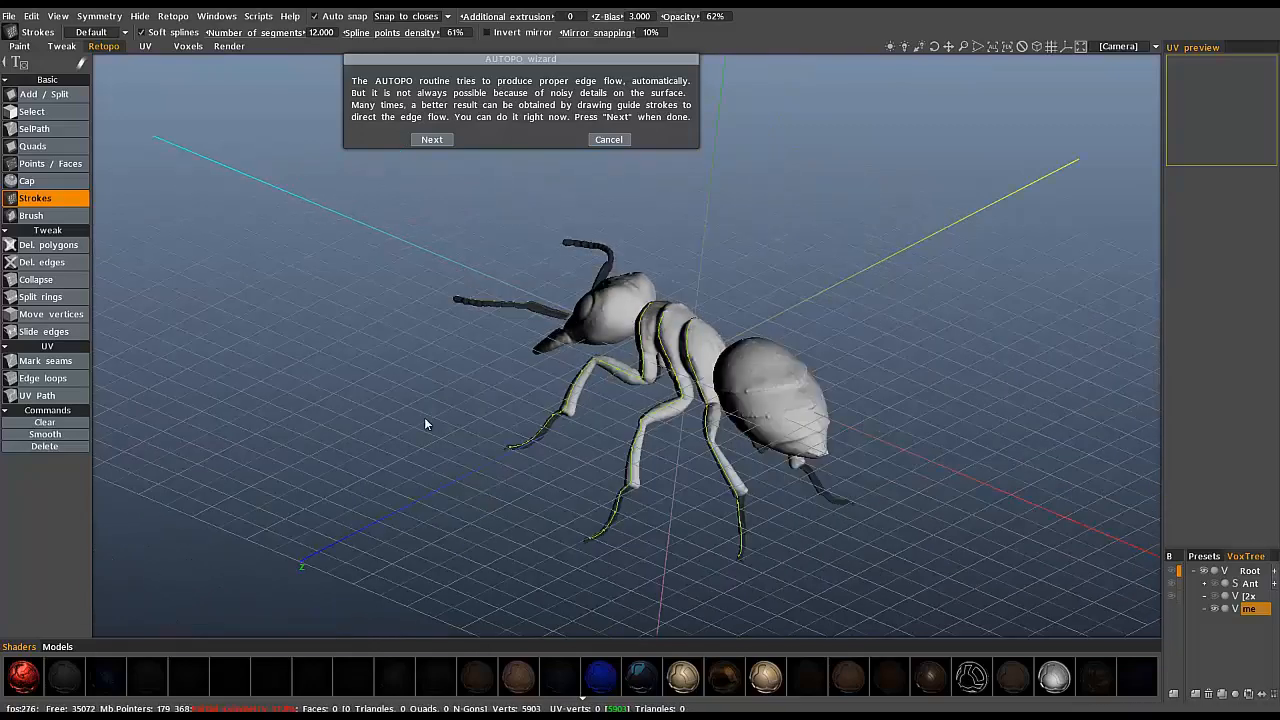
{"action": "mouse_move", "coordinate": [444, 430]}
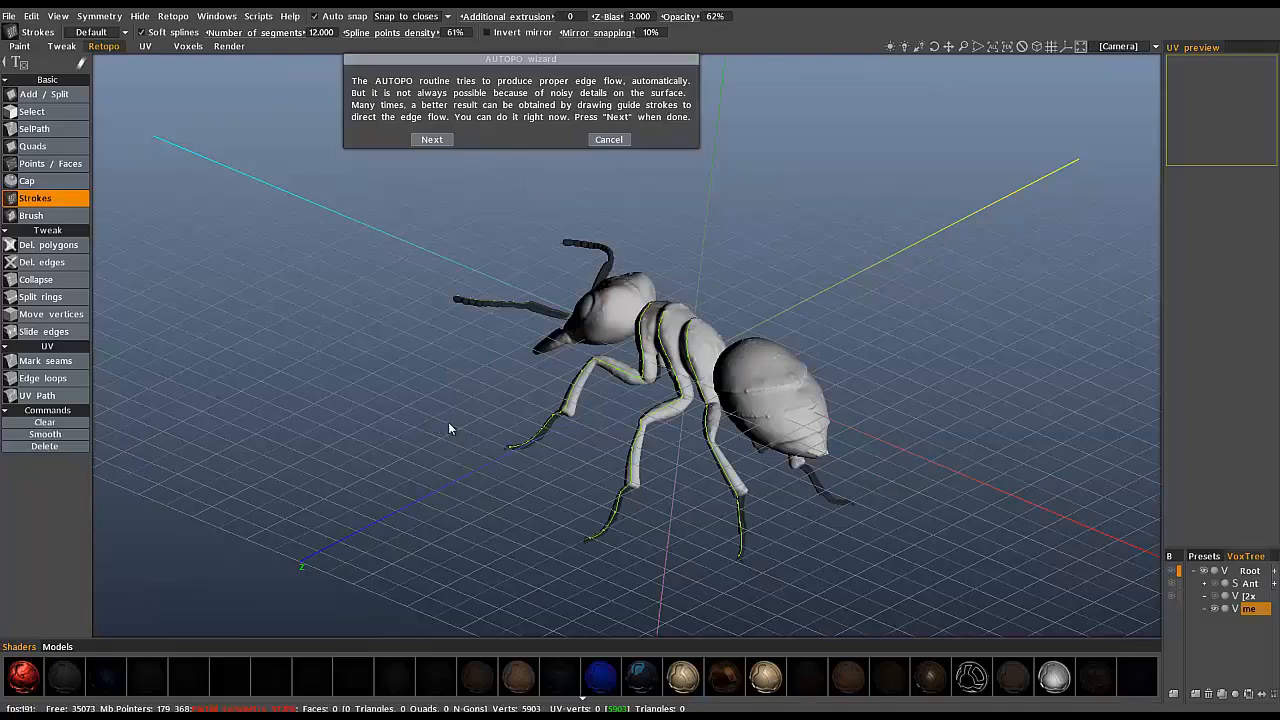
{"action": "mouse_move", "coordinate": [1040, 50]}
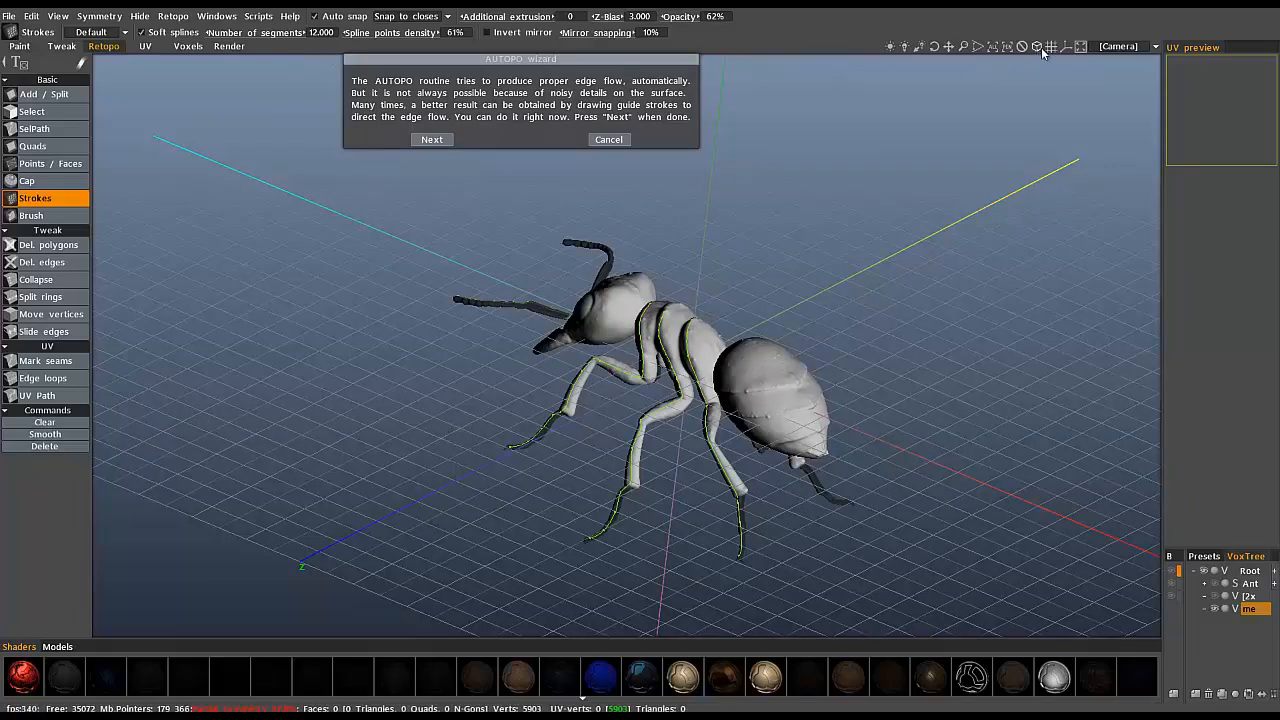
{"action": "mouse_move", "coordinate": [330, 318]}
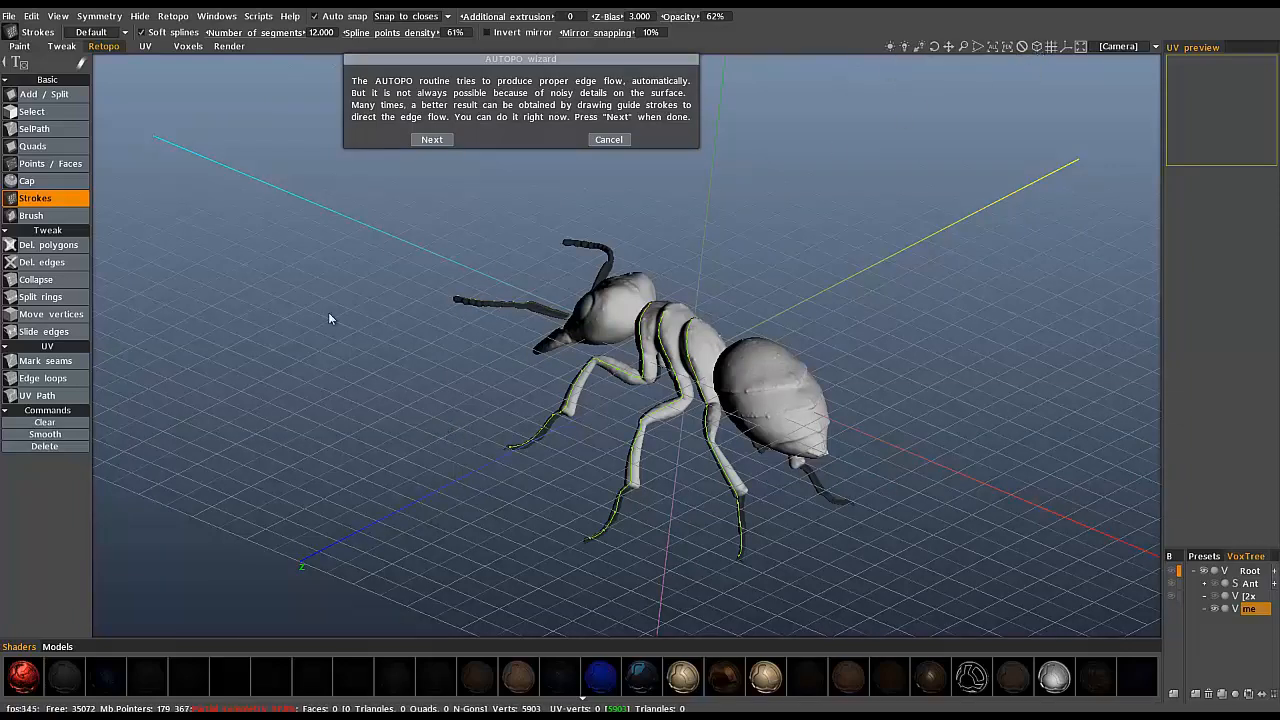
{"action": "mouse_move", "coordinate": [430, 368]}
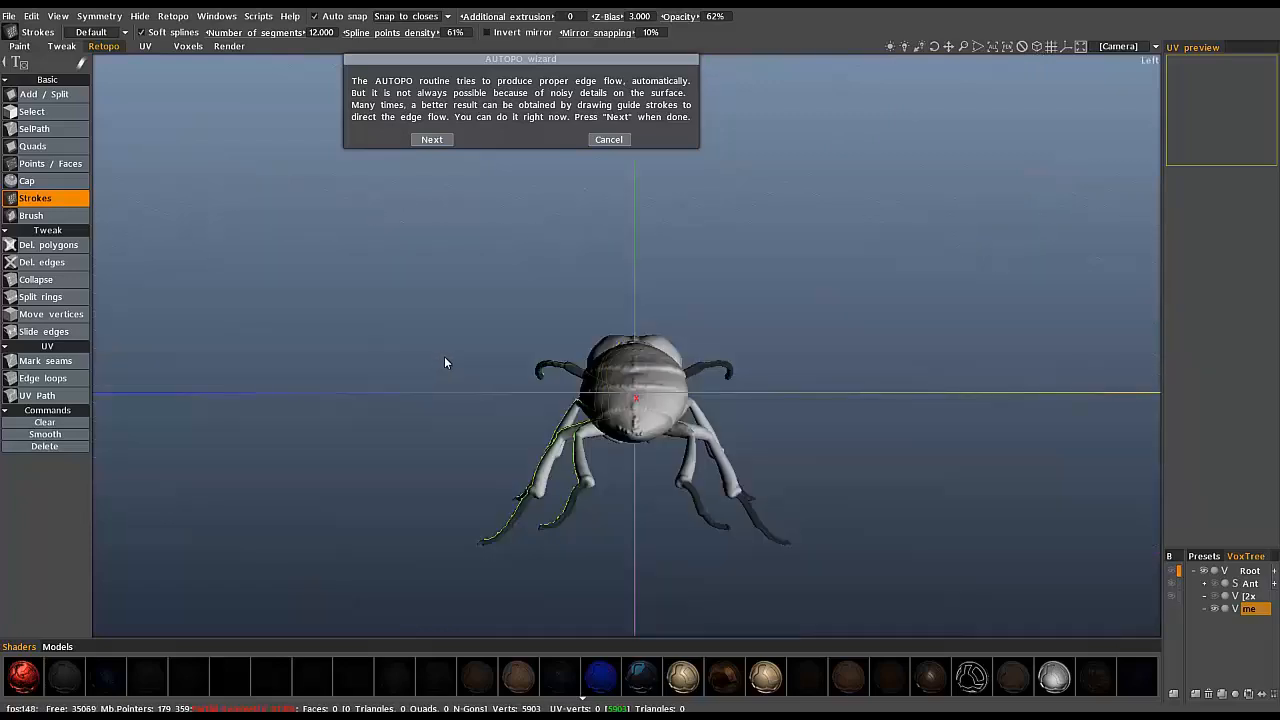
{"action": "left_click_drag", "start_coordinate": [640, 400], "coordinate": [450, 364]}
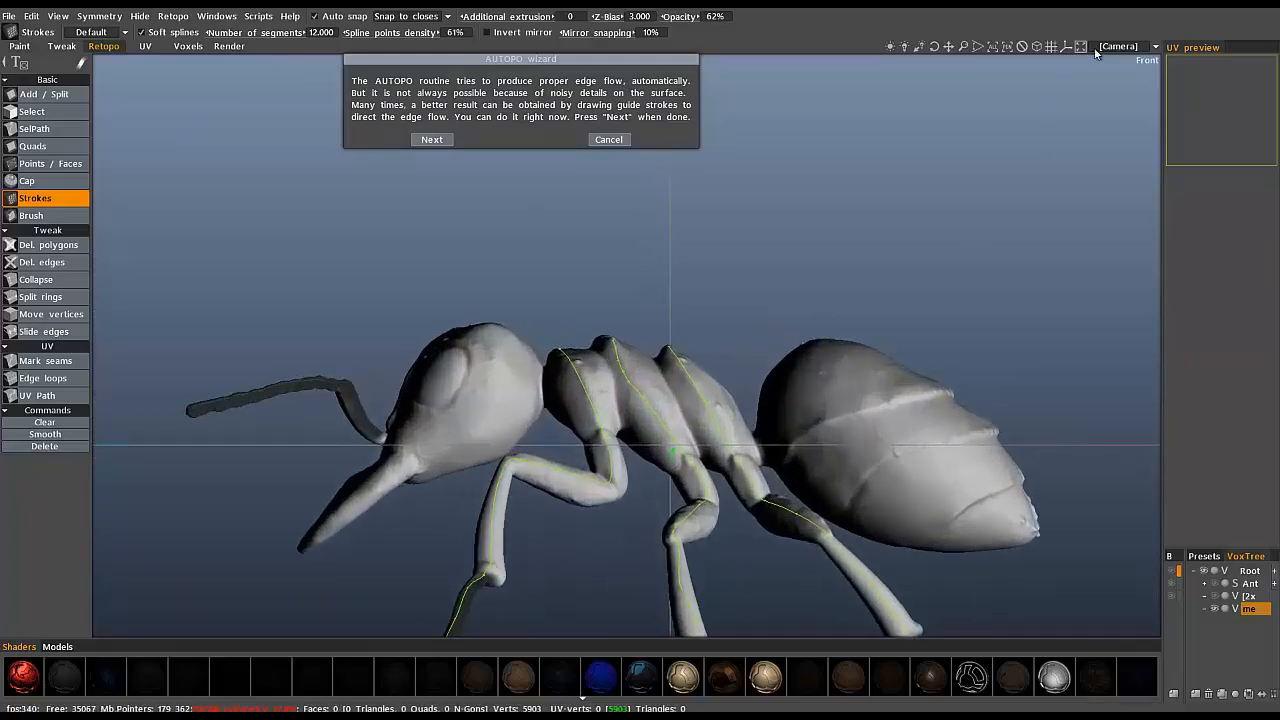
{"action": "left_click", "coordinate": [1128, 46]}
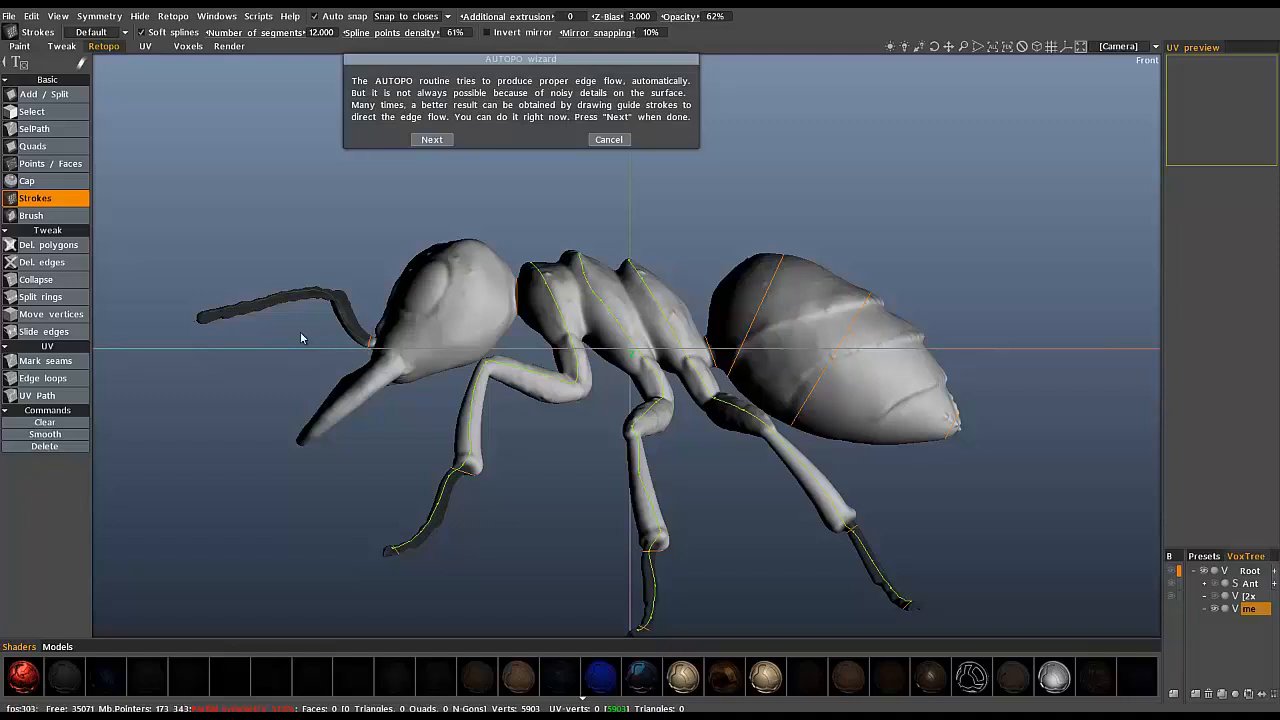
{"action": "mouse_move", "coordinate": [284, 400]}
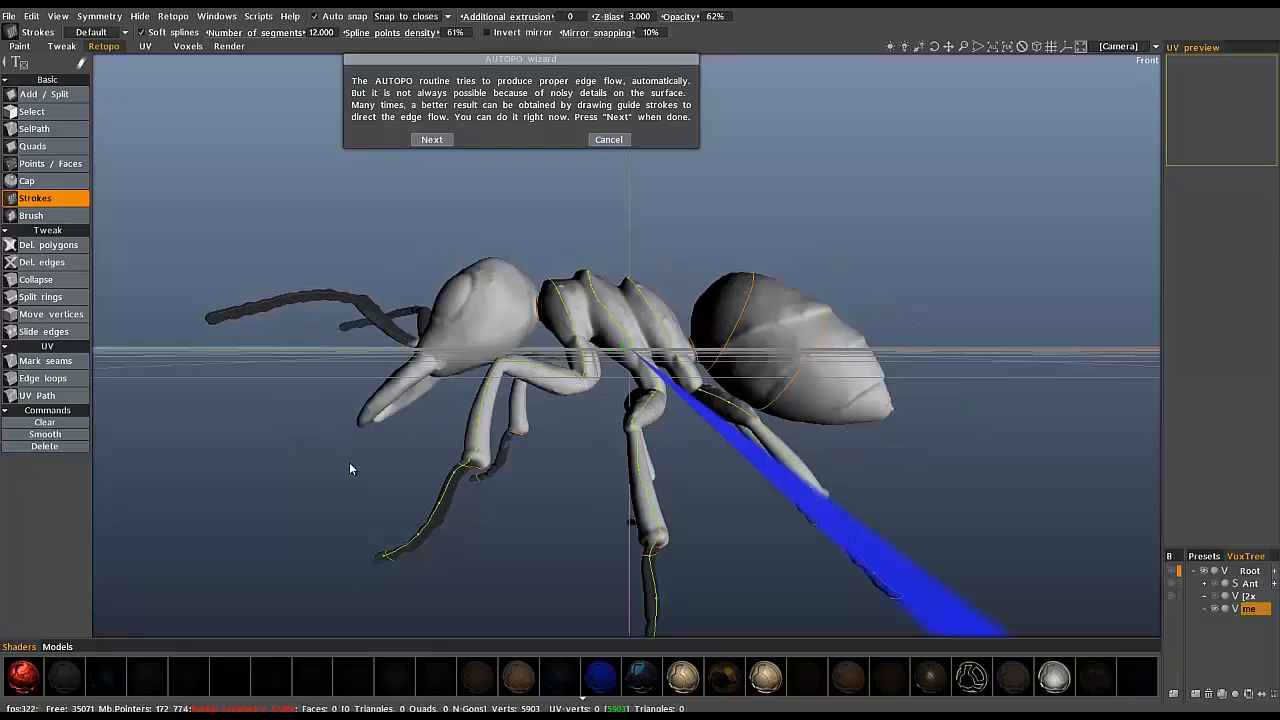
{"action": "left_click_drag", "start_coordinate": [600, 400], "coordinate": [370, 396]}
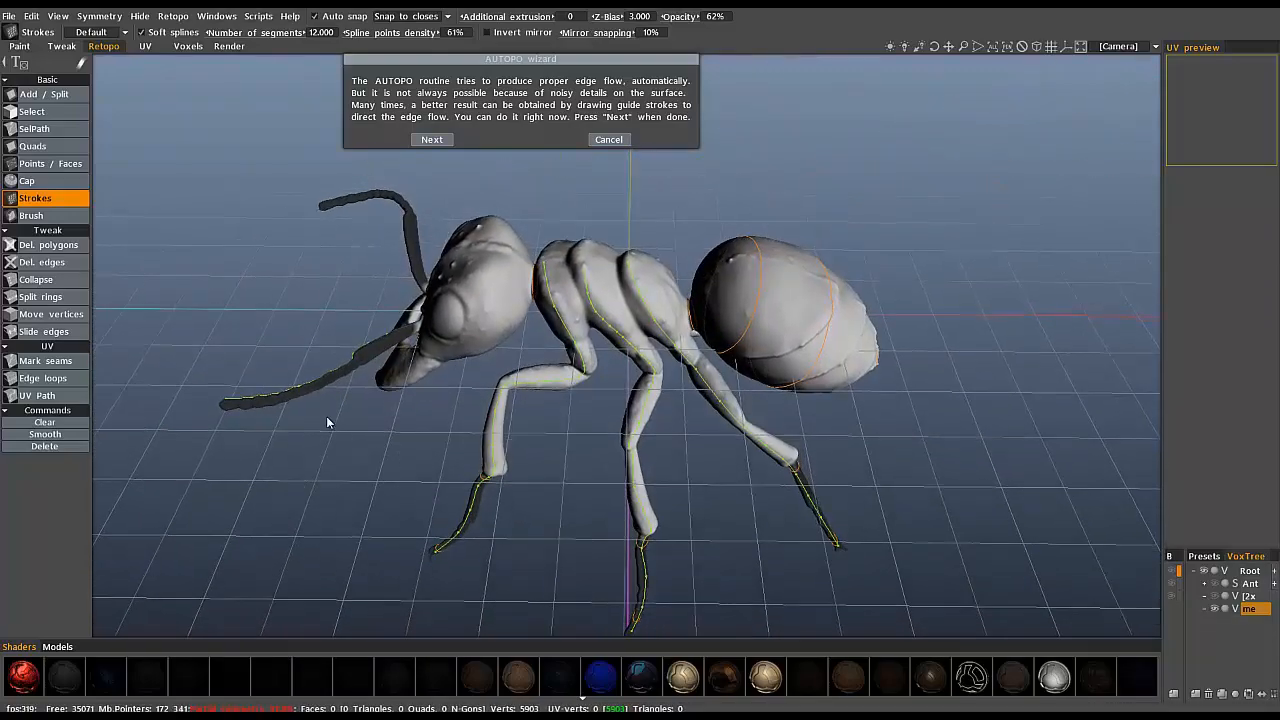
{"action": "left_click_drag", "start_coordinate": [330, 420], "coordinate": [390, 340]}
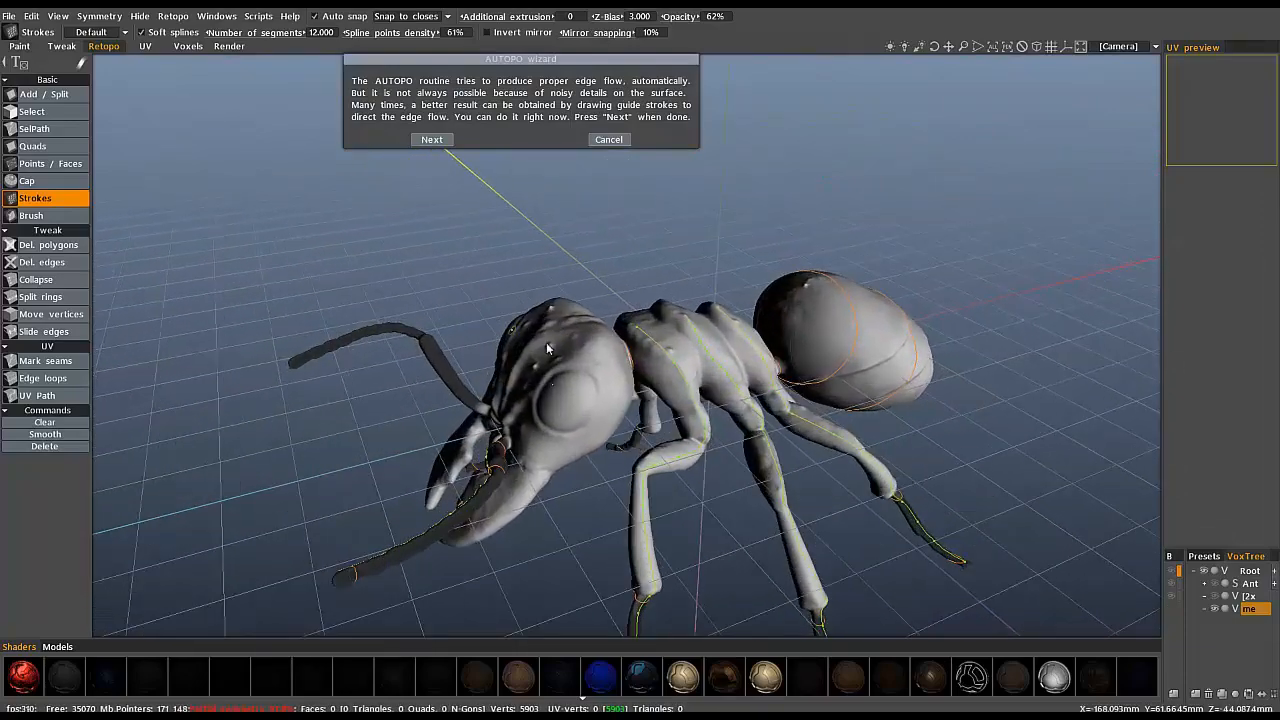
{"action": "left_click_drag", "start_coordinate": [550, 350], "coordinate": [584, 410]}
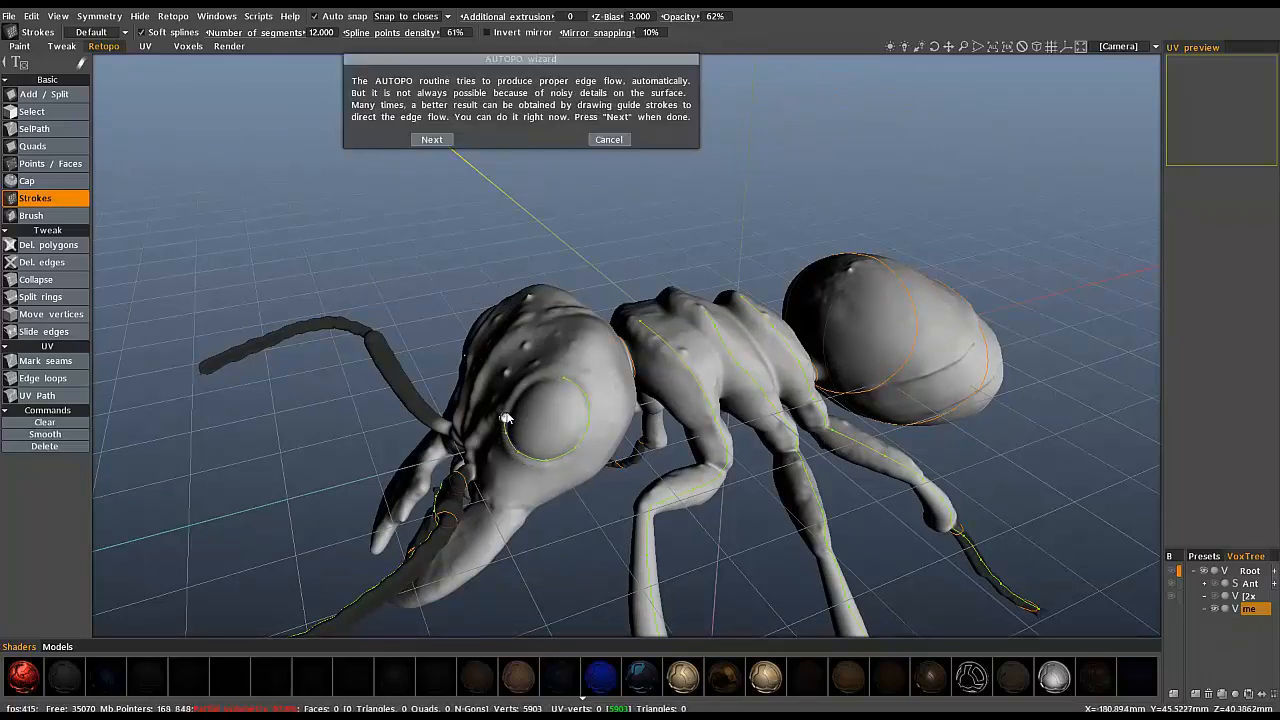
{"action": "mouse_move", "coordinate": [564, 380]}
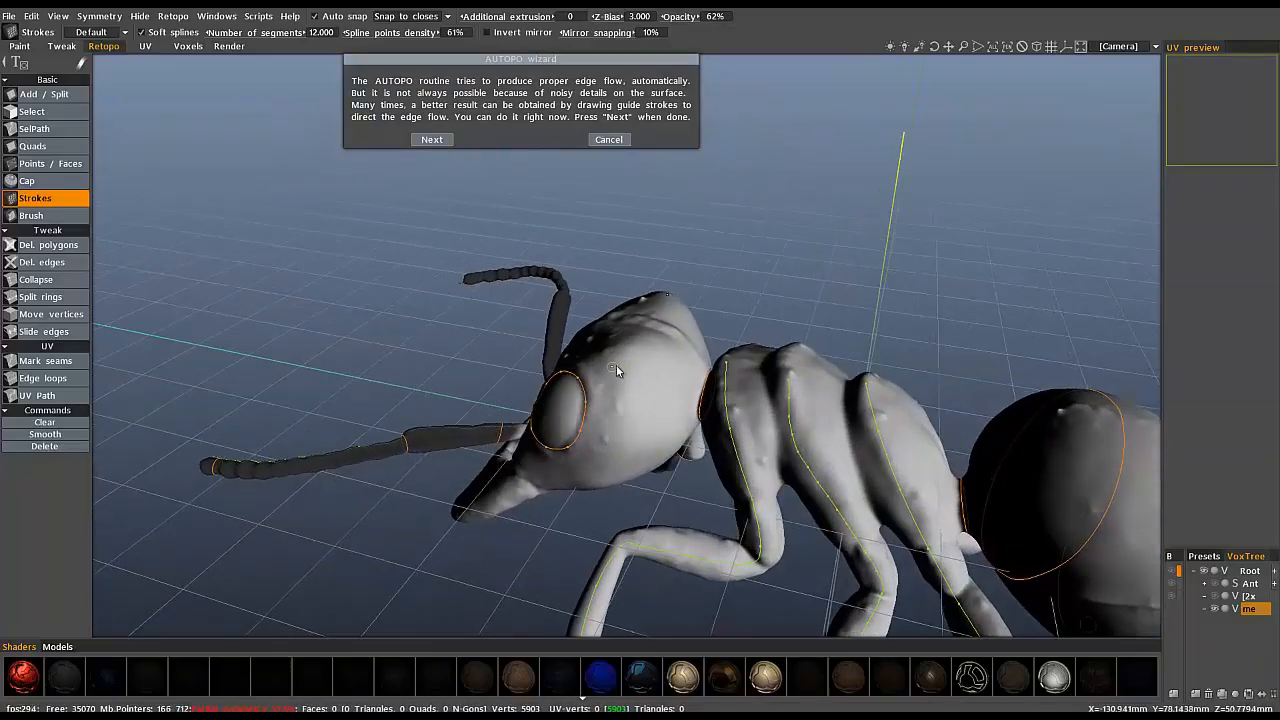
{"action": "left_click_drag", "start_coordinate": [620, 370], "coordinate": [710, 300]}
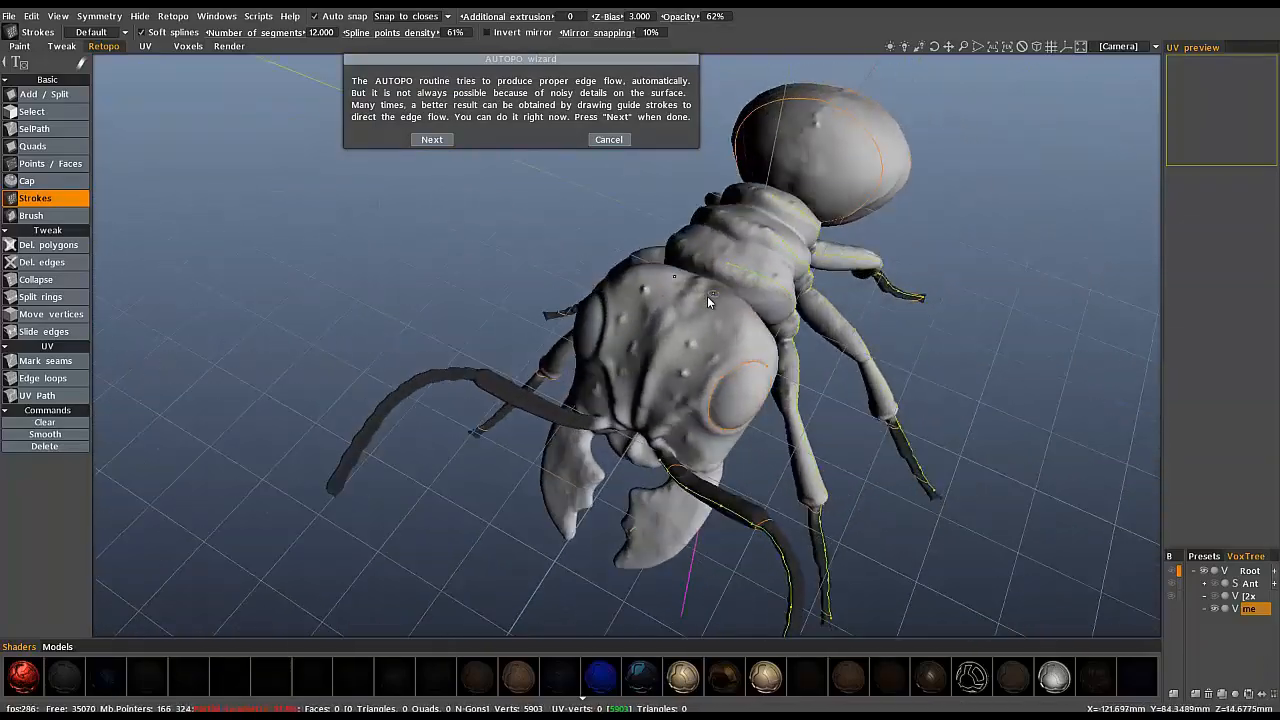
{"action": "left_click_drag", "start_coordinate": [710, 302], "coordinate": [632, 430]}
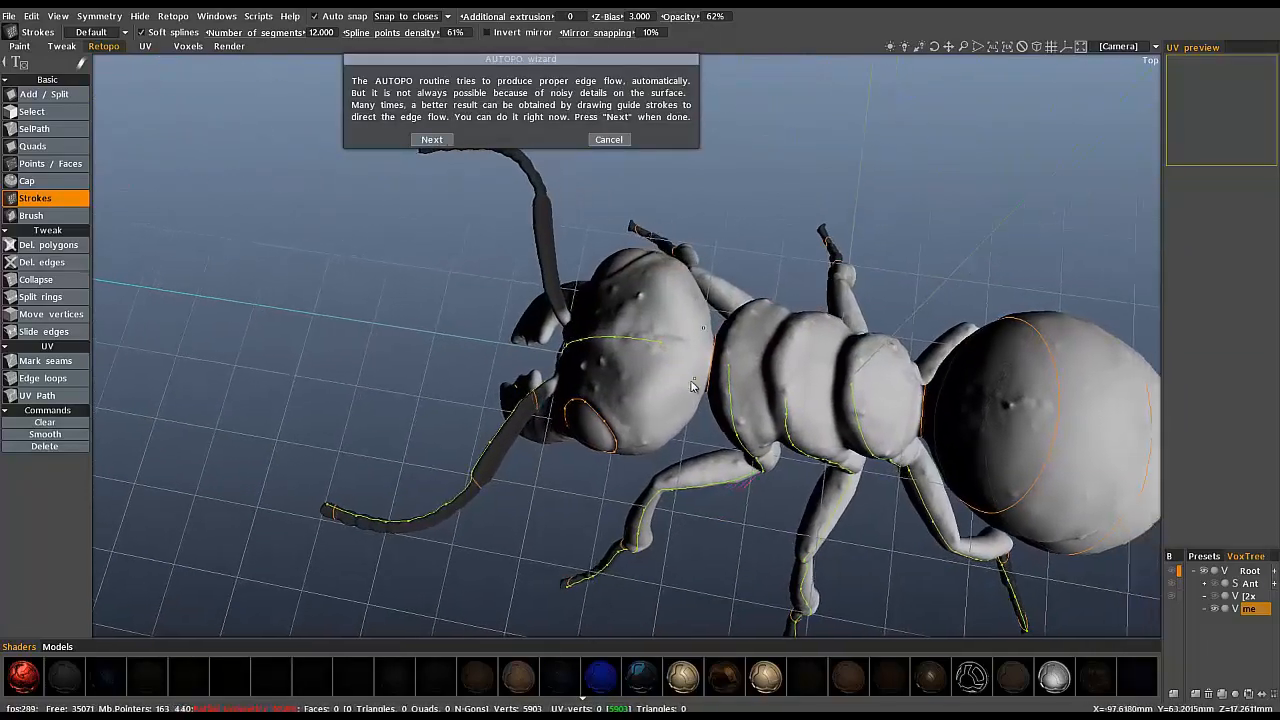
{"action": "left_click_drag", "start_coordinate": [690, 384], "coordinate": [624, 370]}
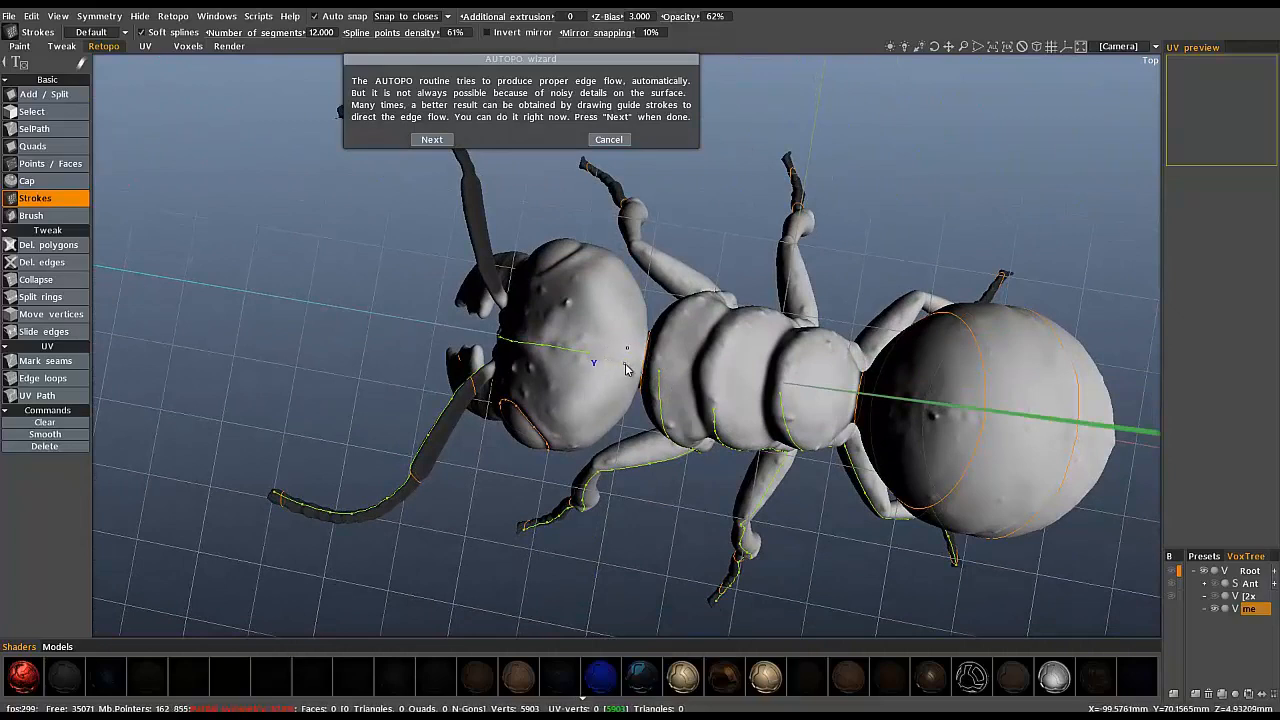
{"action": "mouse_move", "coordinate": [610, 360]}
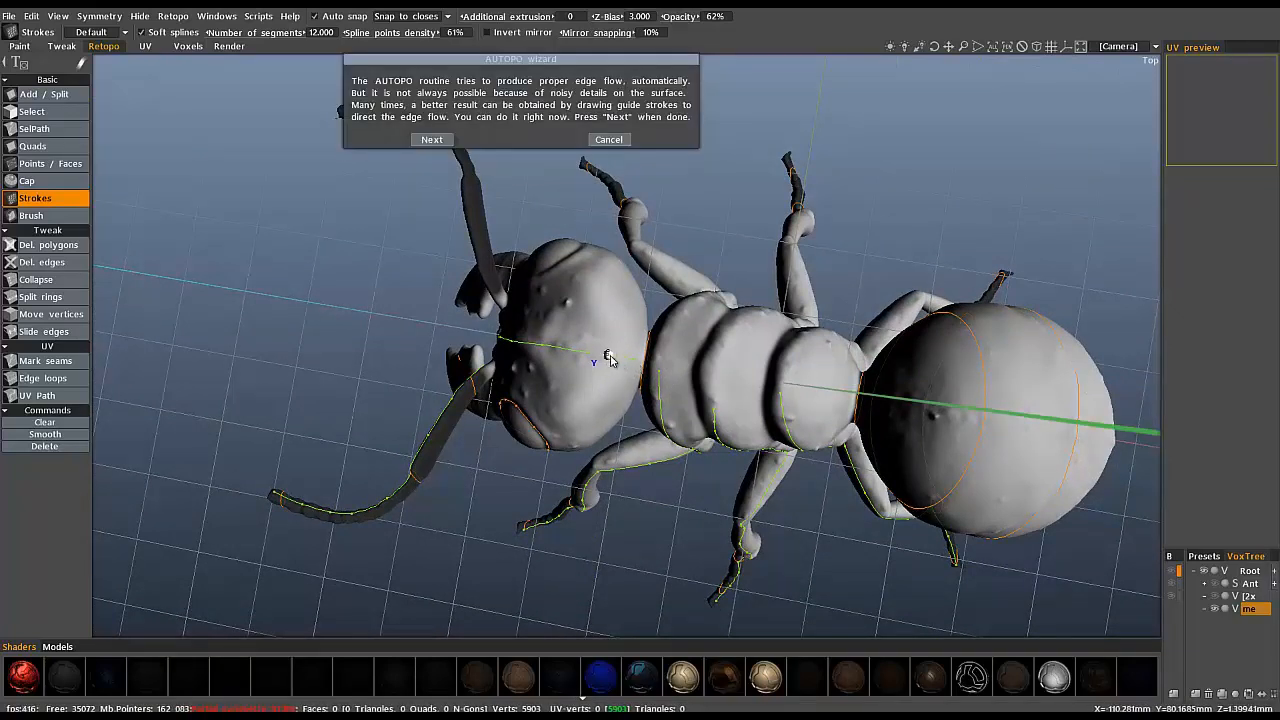
{"action": "mouse_move", "coordinate": [600, 368]}
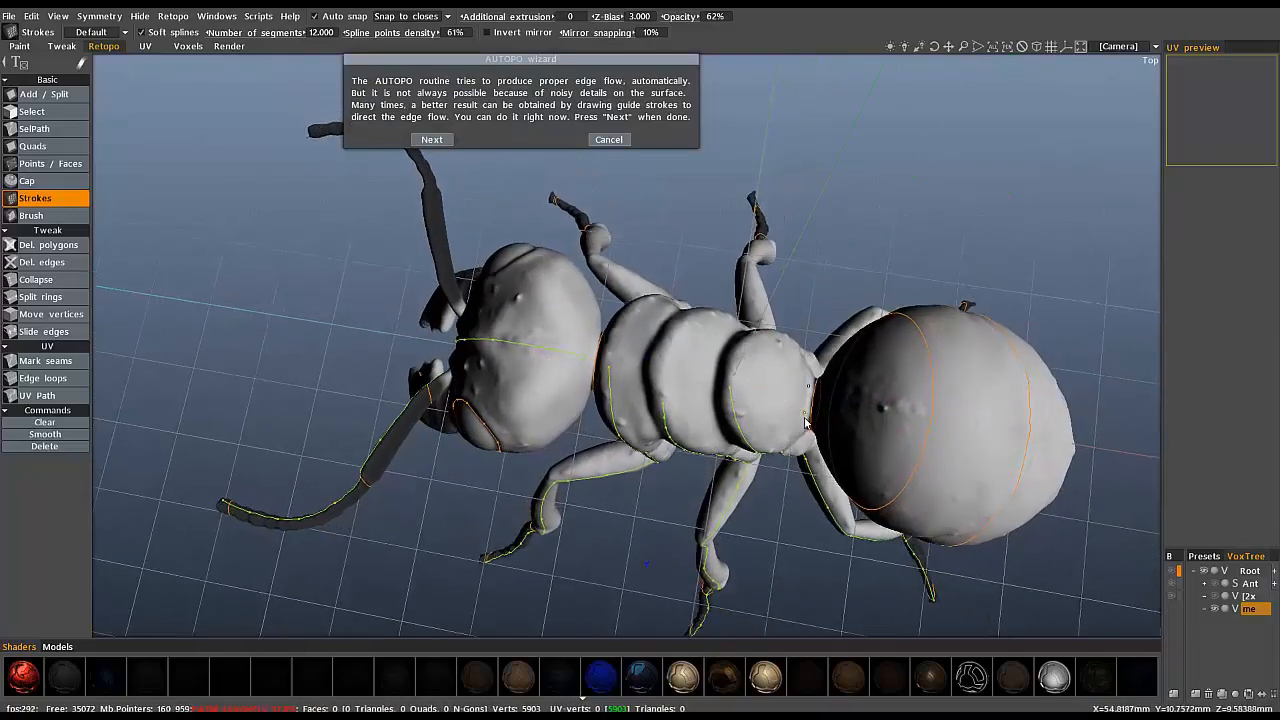
{"action": "left_click_drag", "start_coordinate": [804, 420], "coordinate": [664, 336]}
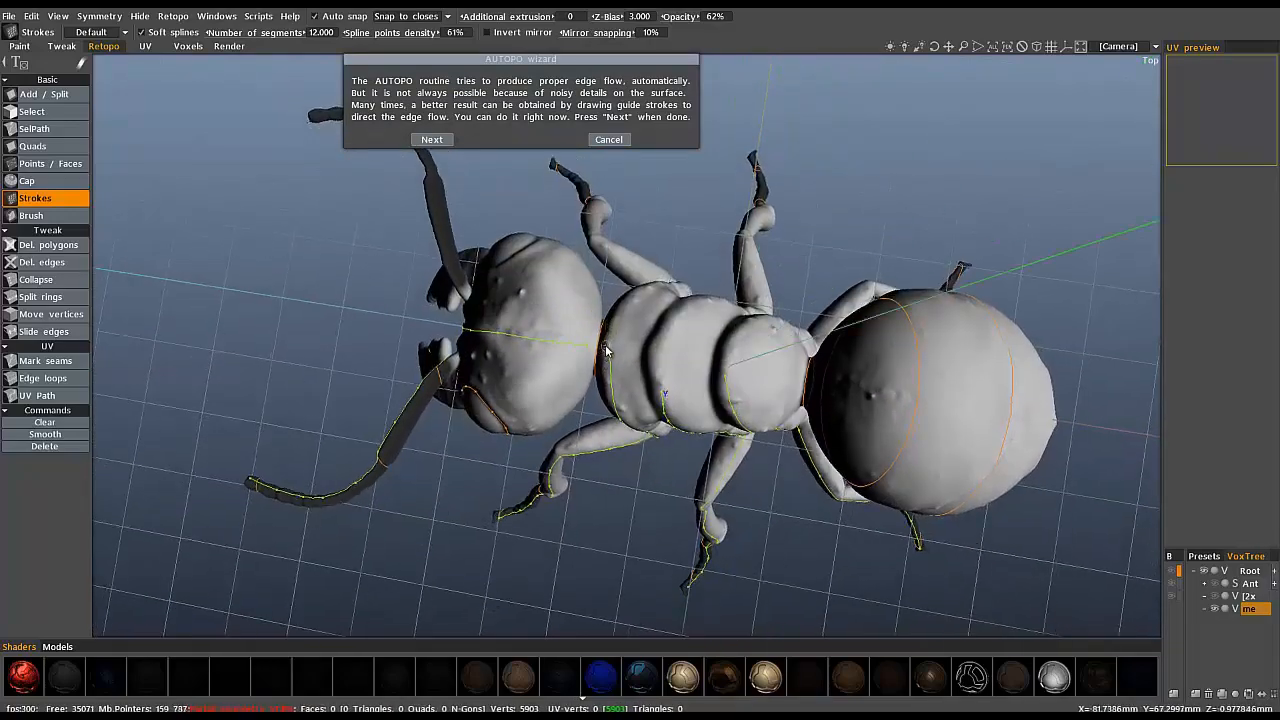
{"action": "left_click", "coordinate": [608, 140]}
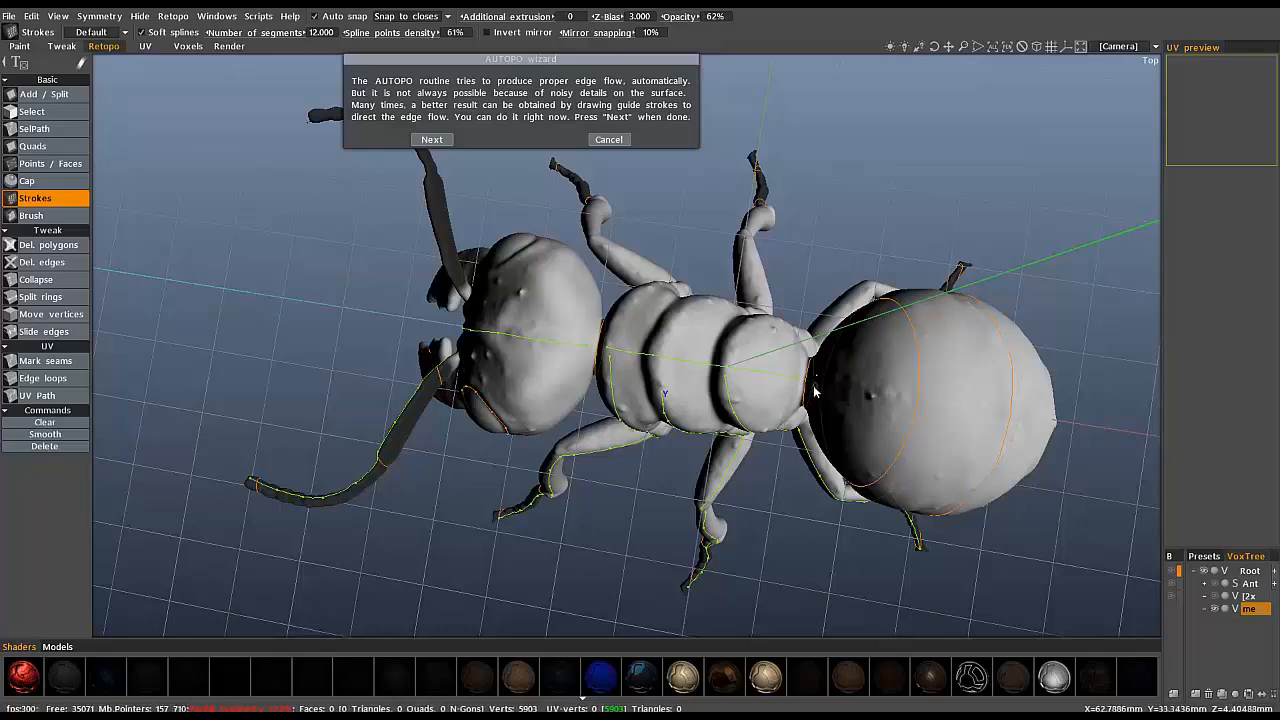
{"action": "mouse_move", "coordinate": [870, 392]}
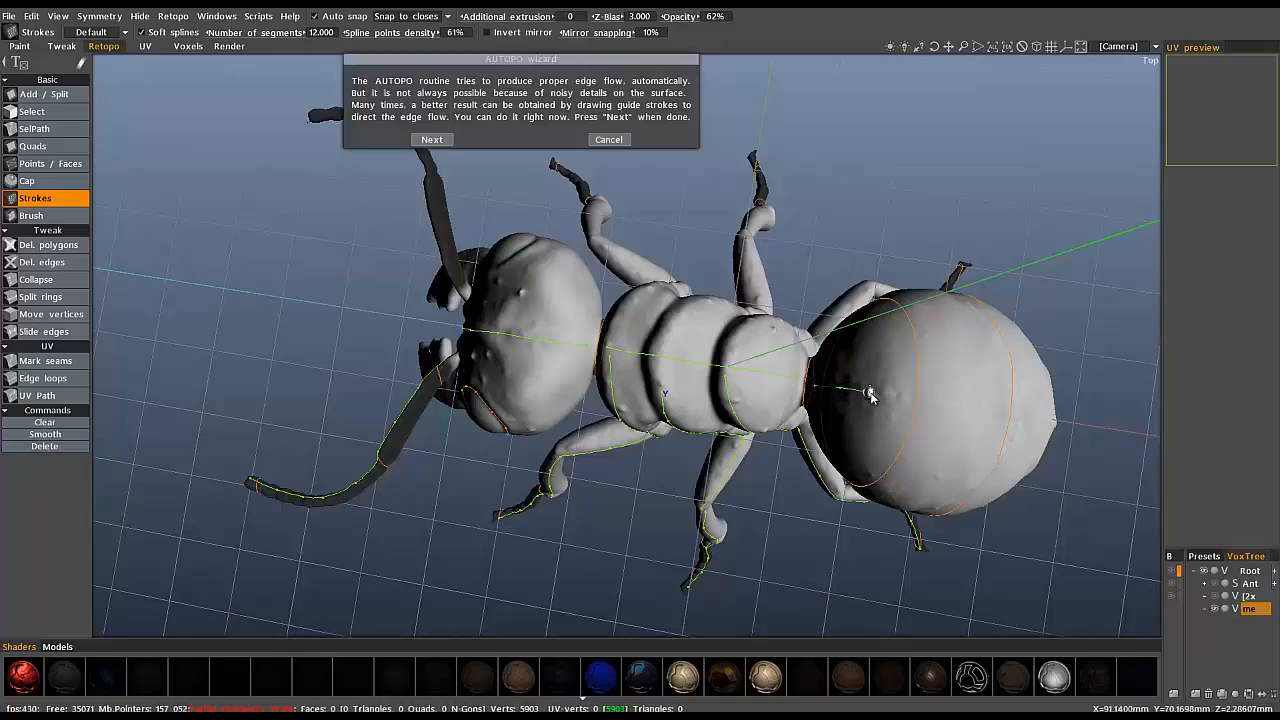
{"action": "left_click_drag", "start_coordinate": [870, 396], "coordinate": [856, 368]}
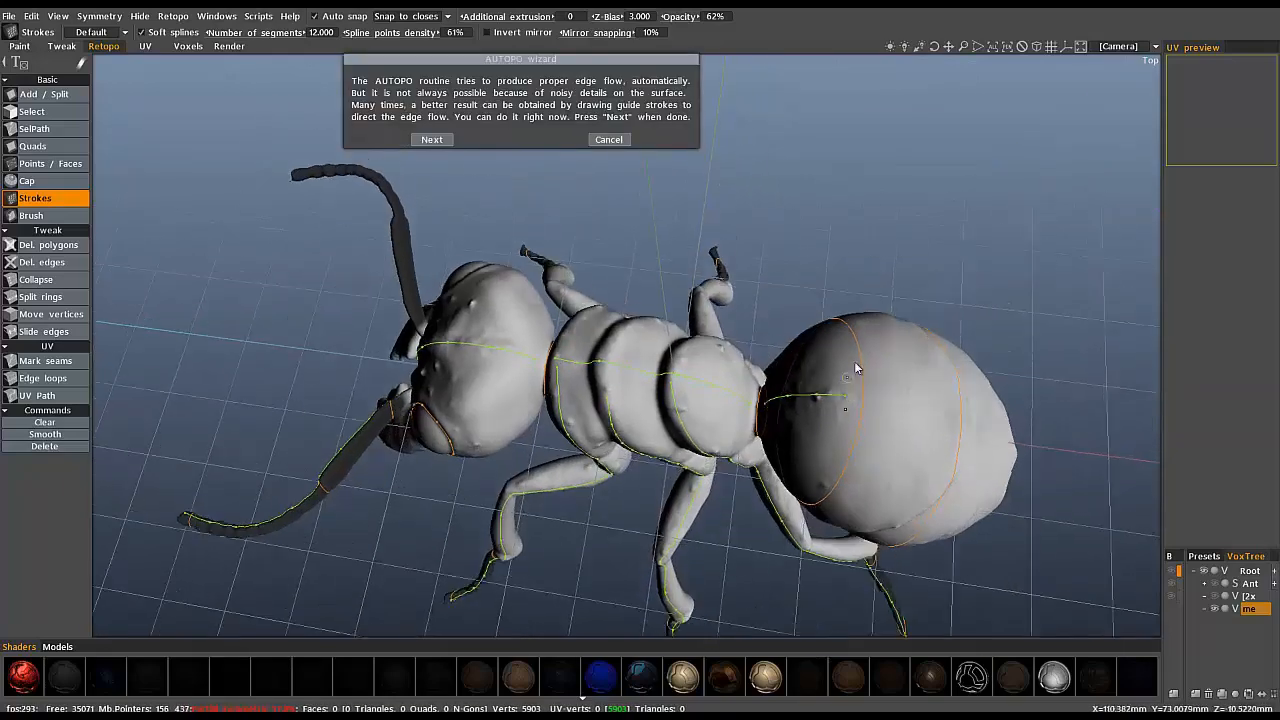
{"action": "left_click_drag", "start_coordinate": [856, 368], "coordinate": [640, 408]}
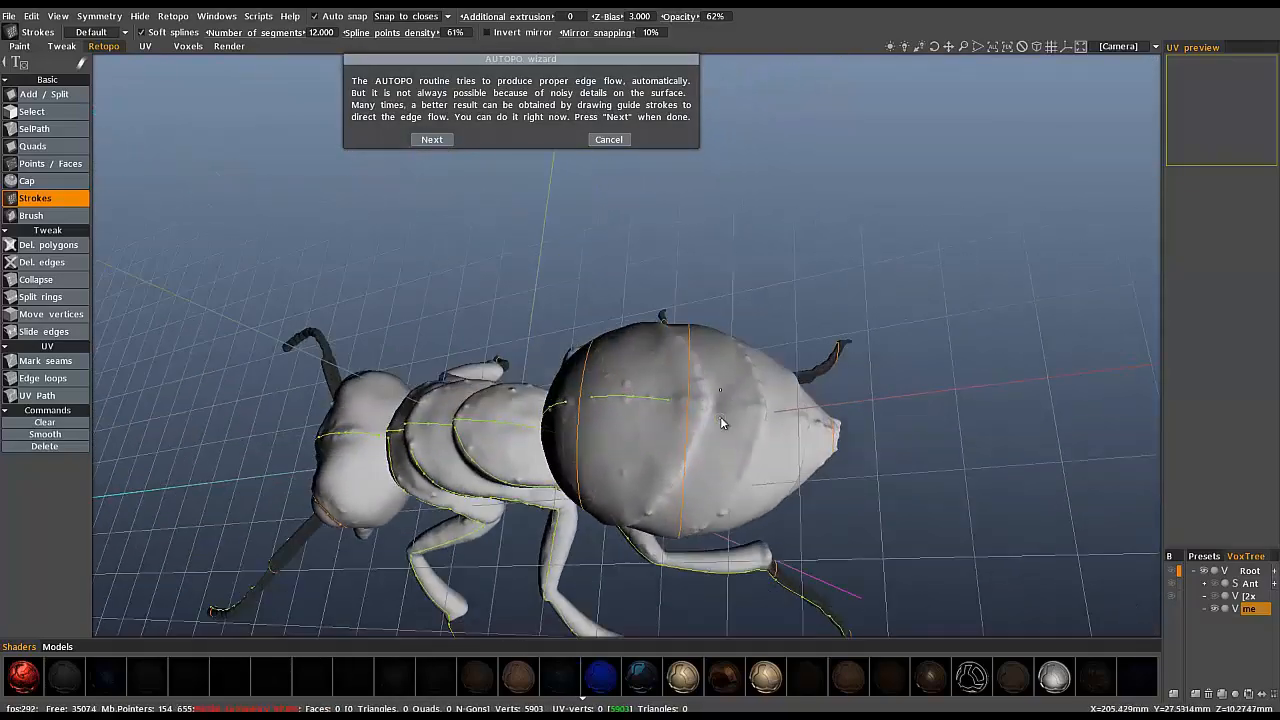
{"action": "left_click_drag", "start_coordinate": [720, 420], "coordinate": [764, 410]}
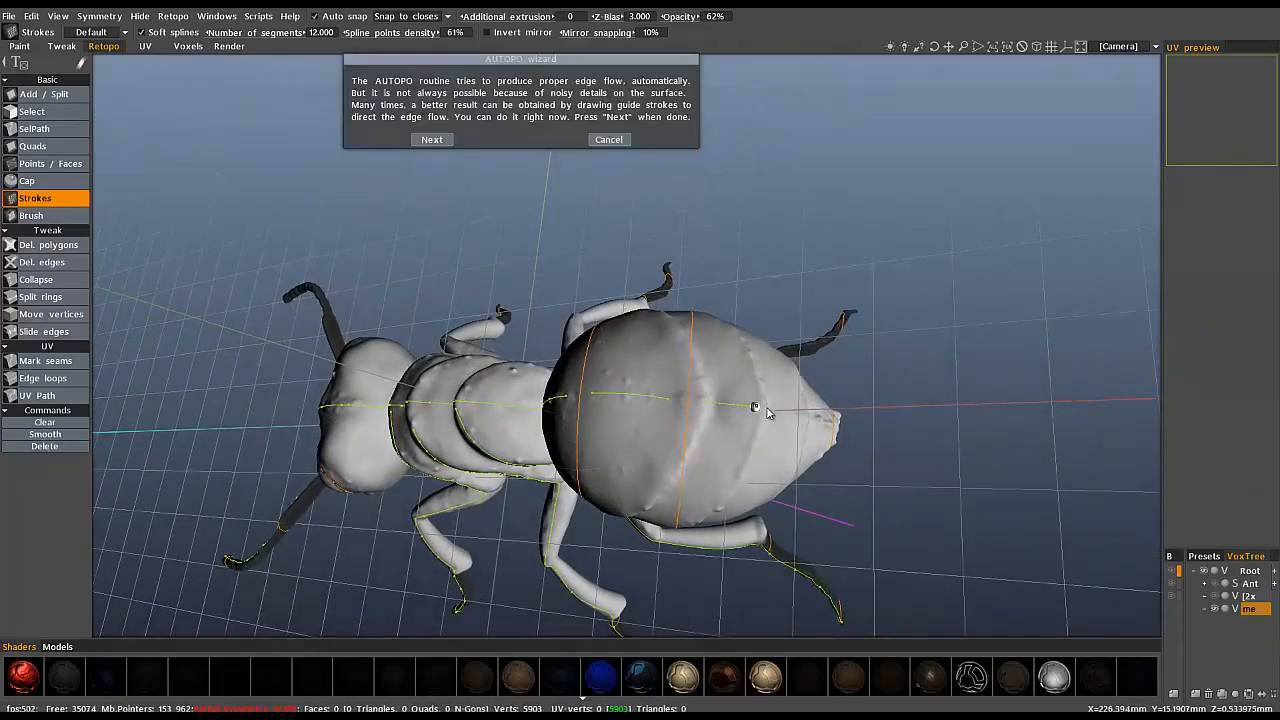
{"action": "left_click_drag", "start_coordinate": [764, 412], "coordinate": [584, 468]}
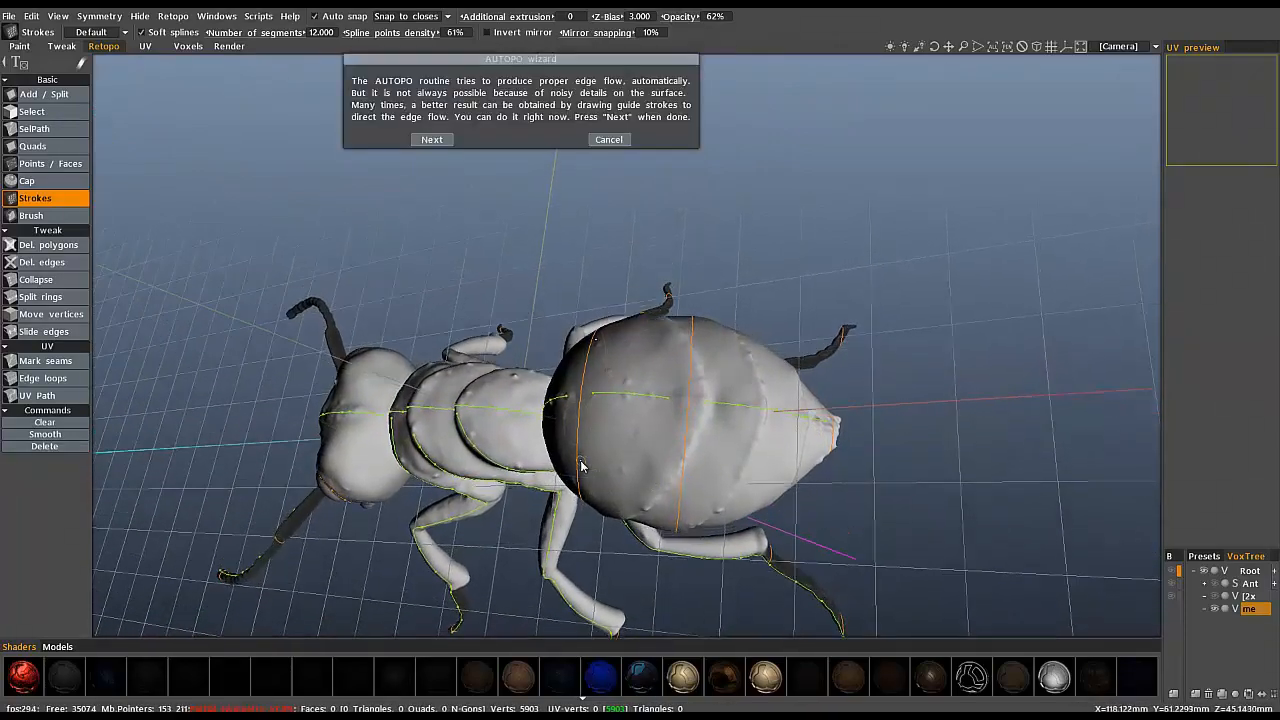
{"action": "left_click_drag", "start_coordinate": [580, 464], "coordinate": [420, 412]}
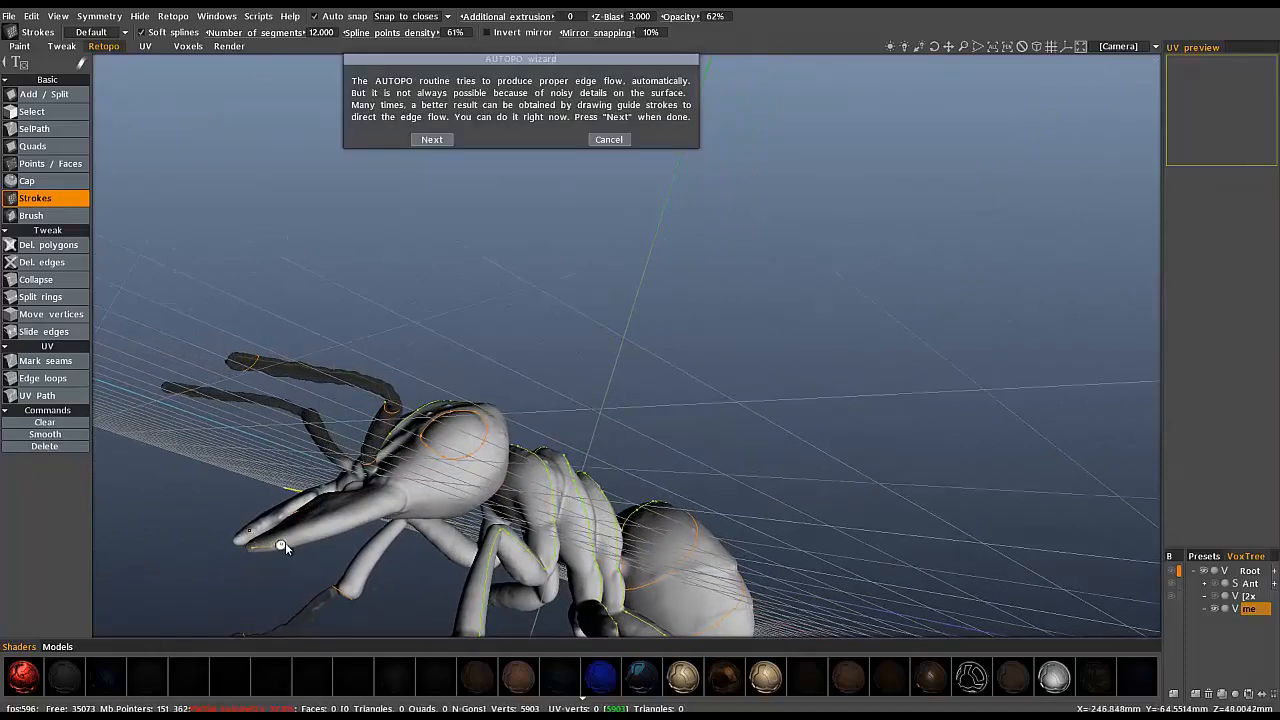
Add a guide stroke curving around the ant's head and check it from front and side.
{"action": "left_click", "coordinate": [608, 140]}
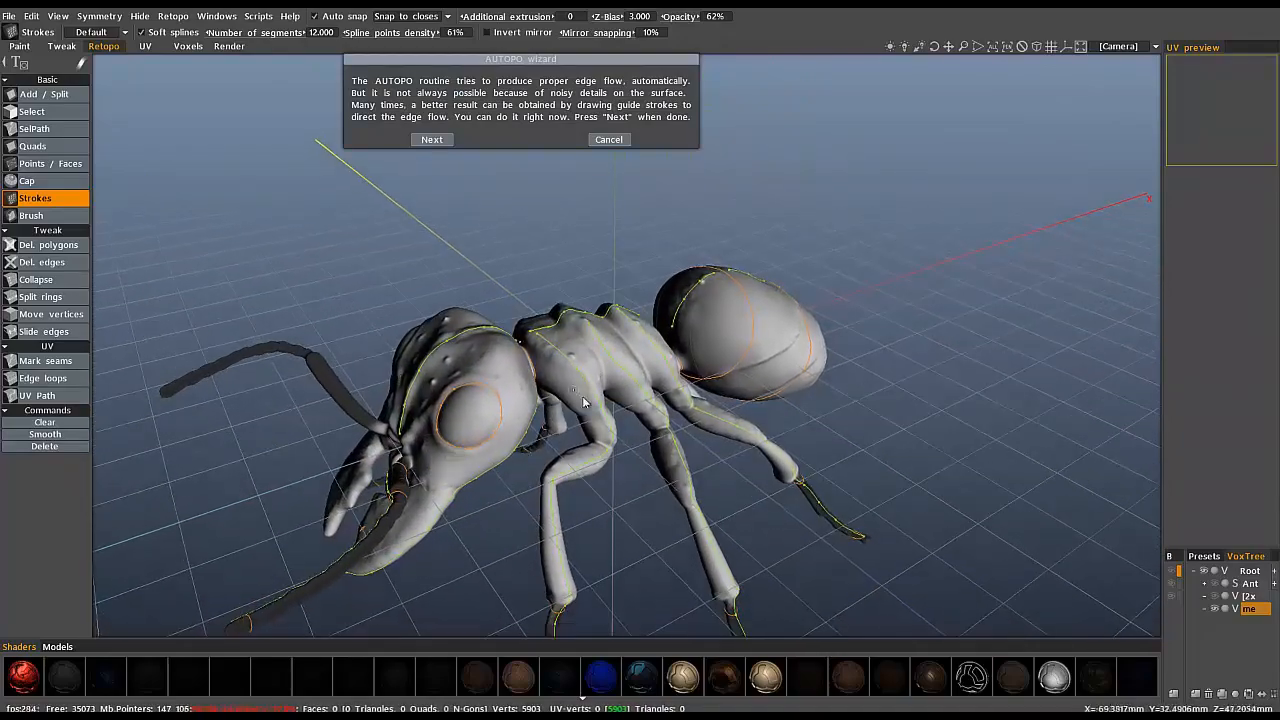
{"action": "left_click_drag", "start_coordinate": [584, 400], "coordinate": [558, 510]}
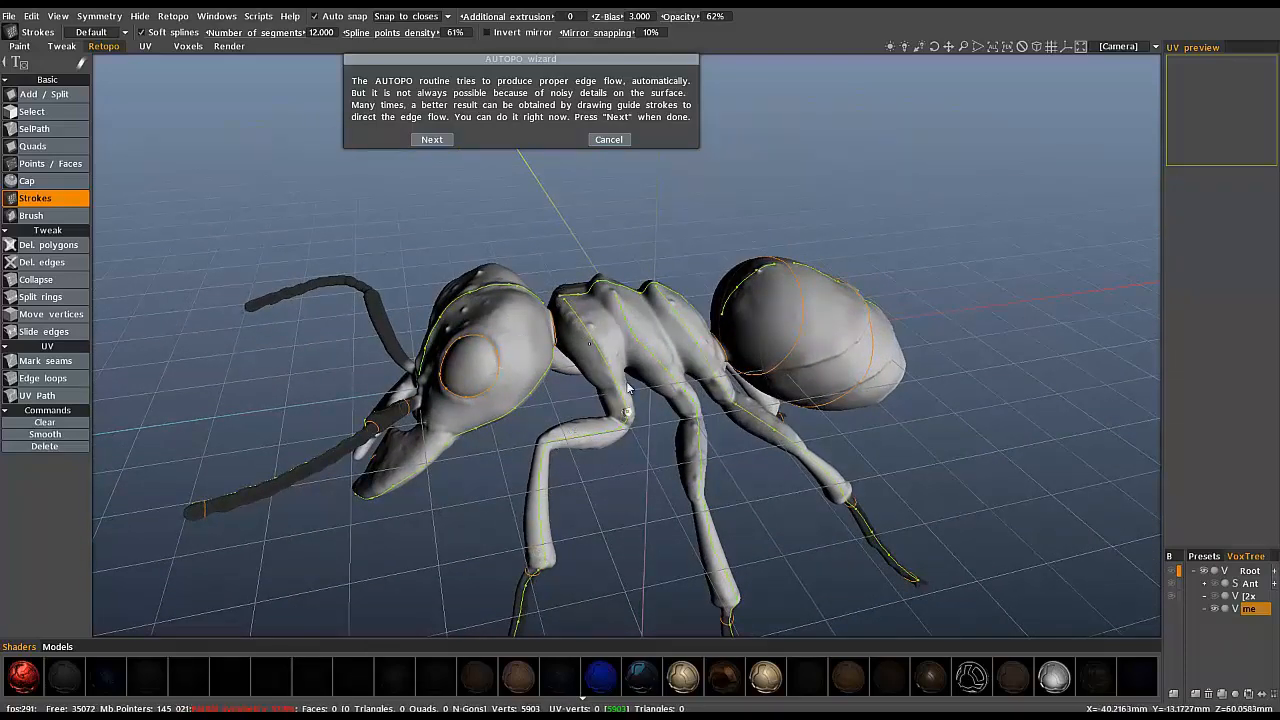
{"action": "mouse_move", "coordinate": [720, 356]}
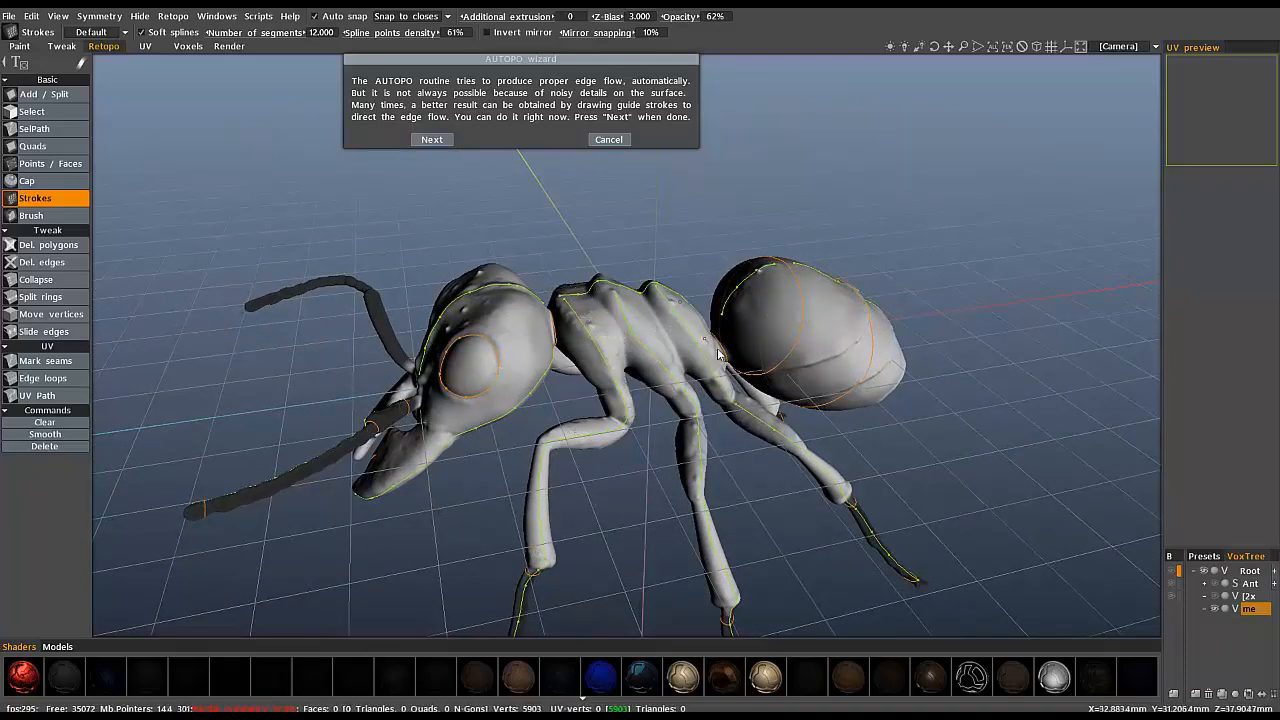
{"action": "left_click_drag", "start_coordinate": [700, 350], "coordinate": [600, 380]}
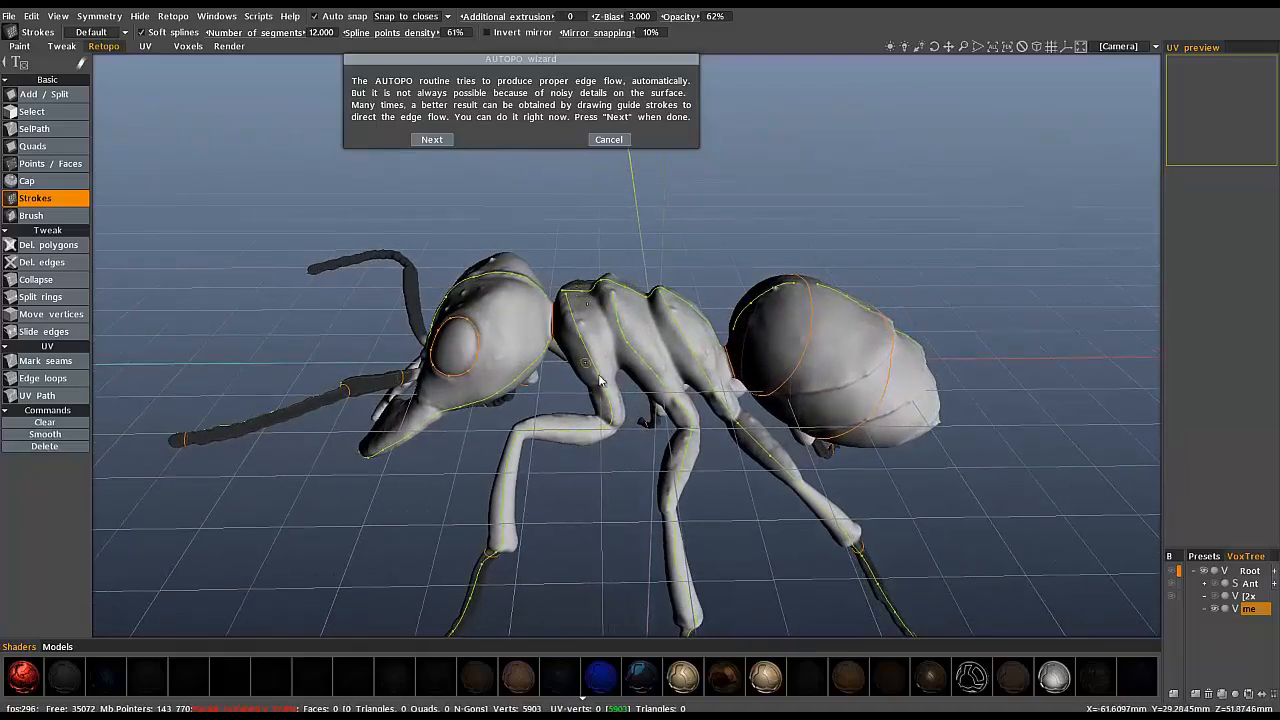
{"action": "mouse_move", "coordinate": [580, 414]}
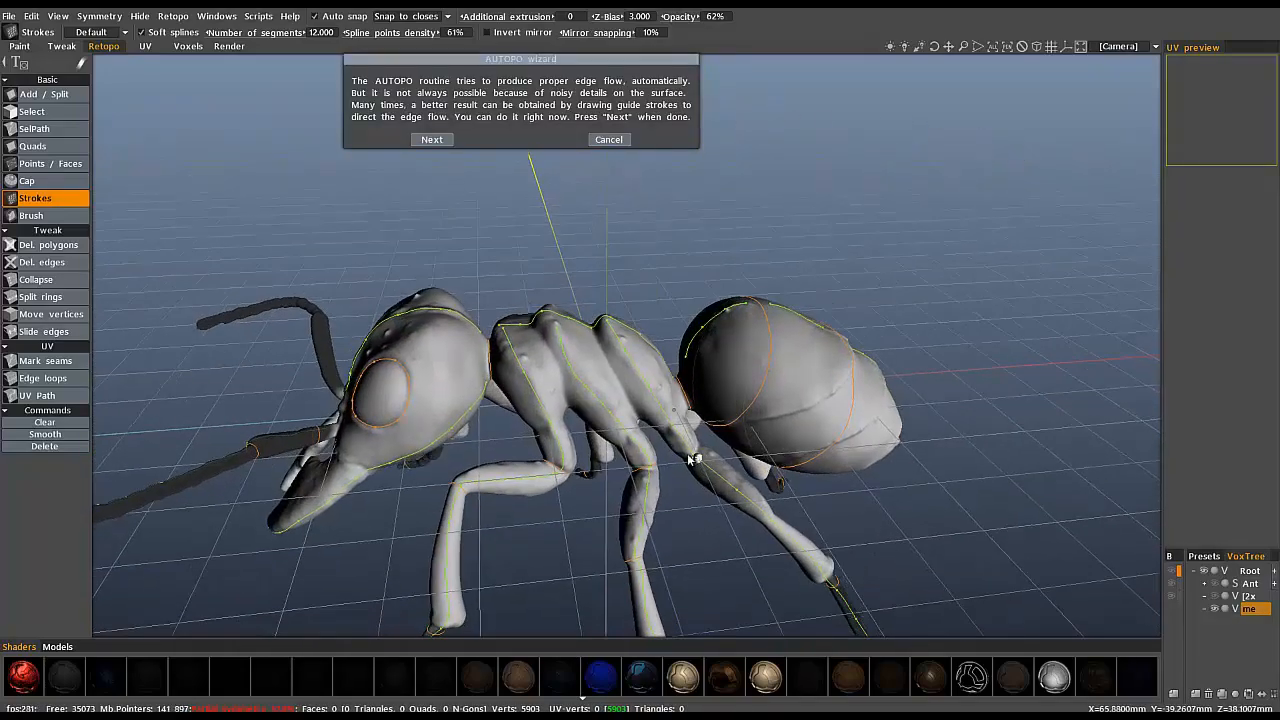
{"action": "left_click_drag", "start_coordinate": [690, 458], "coordinate": [320, 504]}
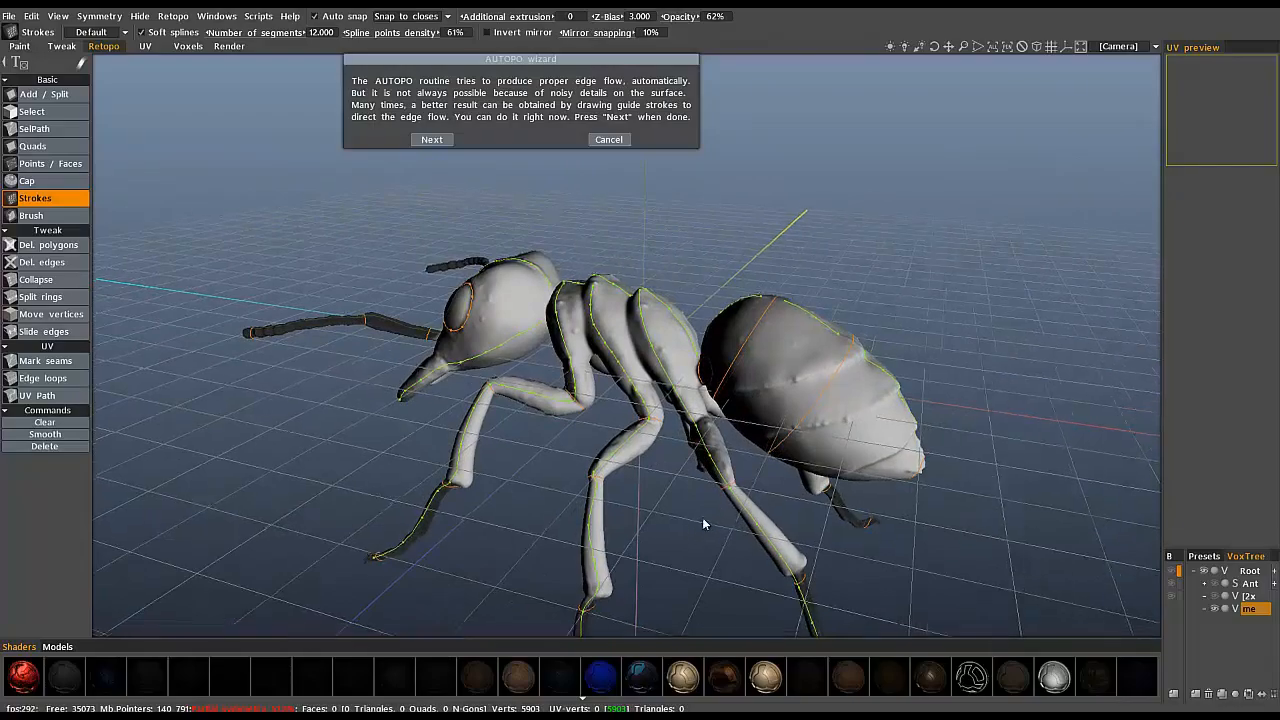
Orbit around the ant to review the guide strokes along the body and abdomen from both sides.
{"action": "left_click_drag", "start_coordinate": [704, 524], "coordinate": [590, 436]}
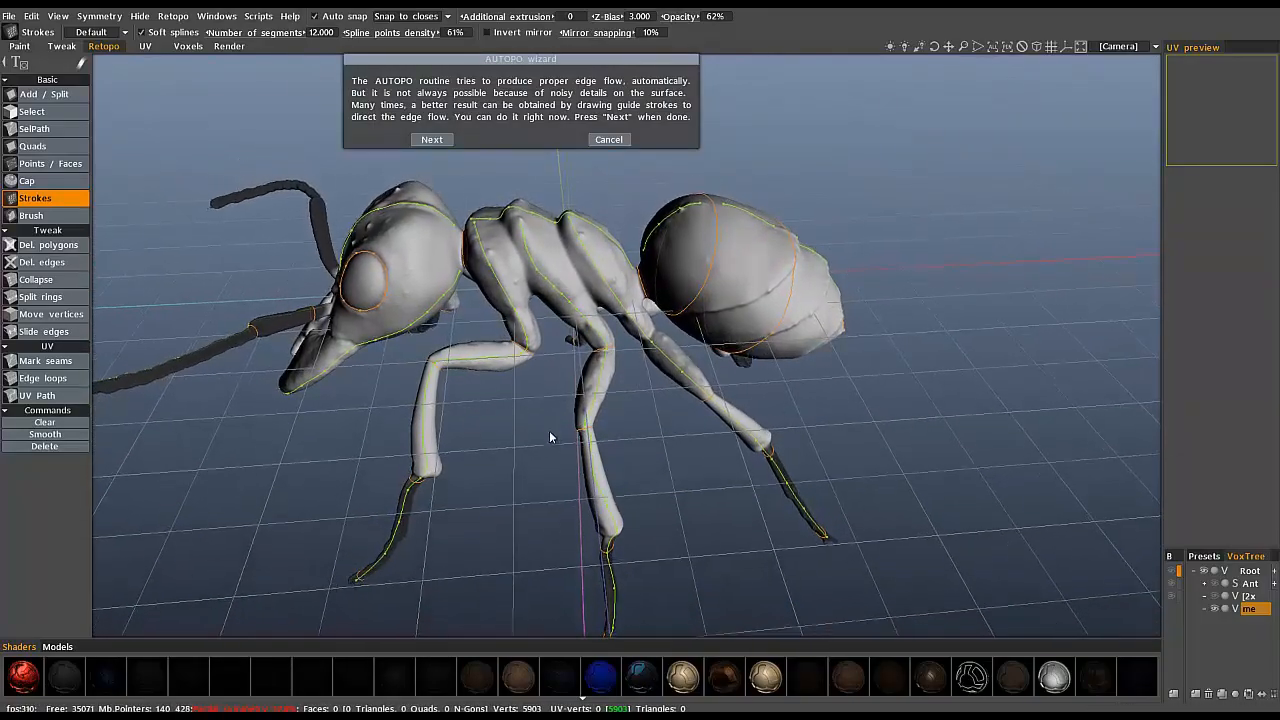
{"action": "left_click_drag", "start_coordinate": [550, 436], "coordinate": [556, 472]}
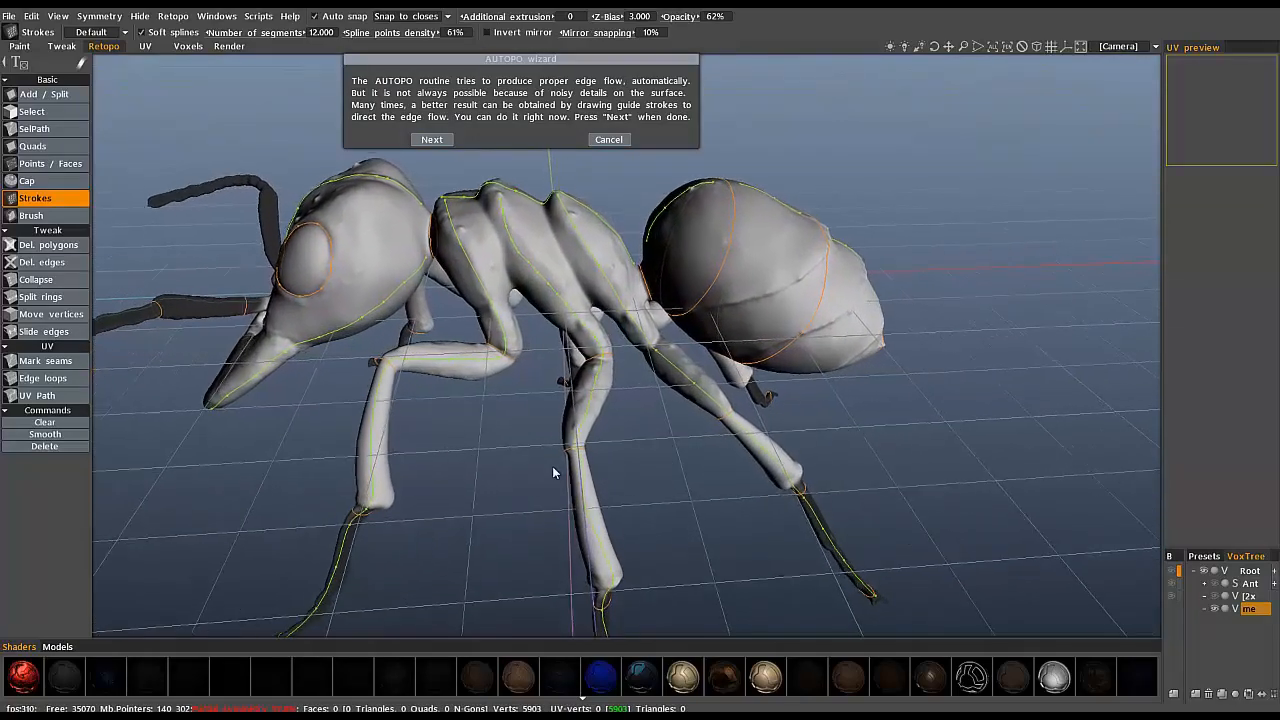
{"action": "left_click_drag", "start_coordinate": [556, 470], "coordinate": [670, 356]}
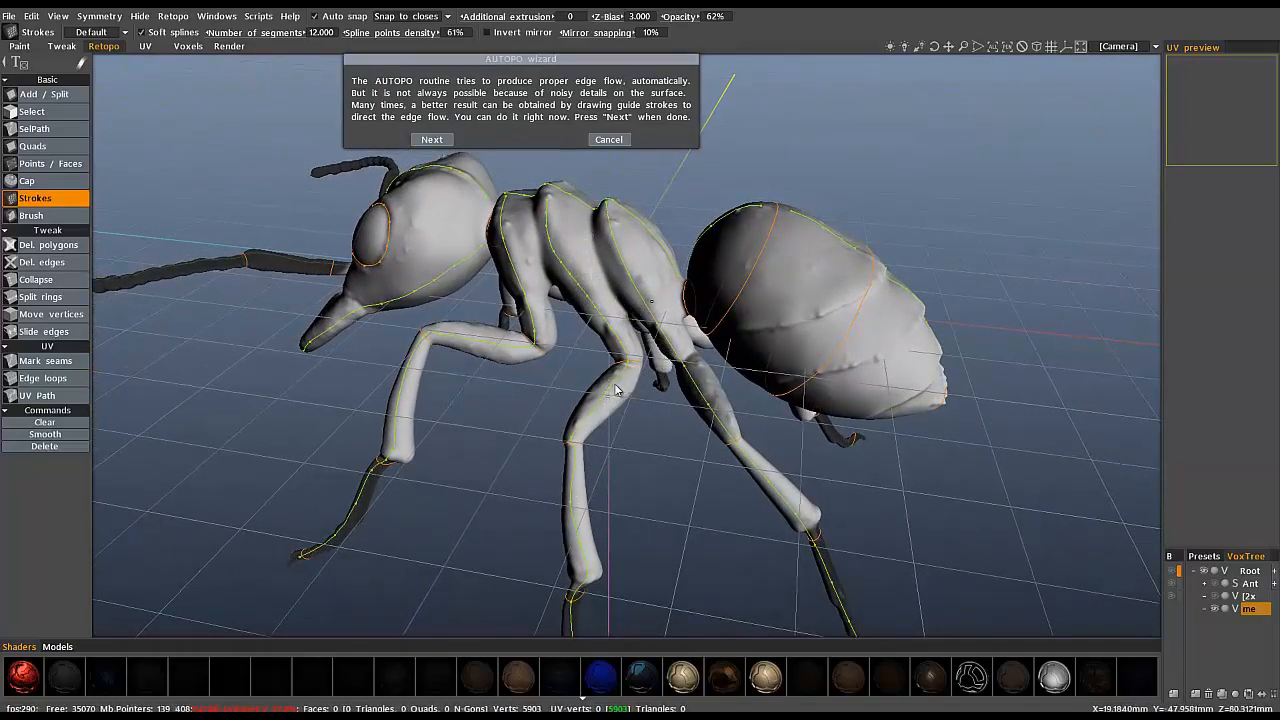
{"action": "left_click_drag", "start_coordinate": [616, 390], "coordinate": [648, 376]}
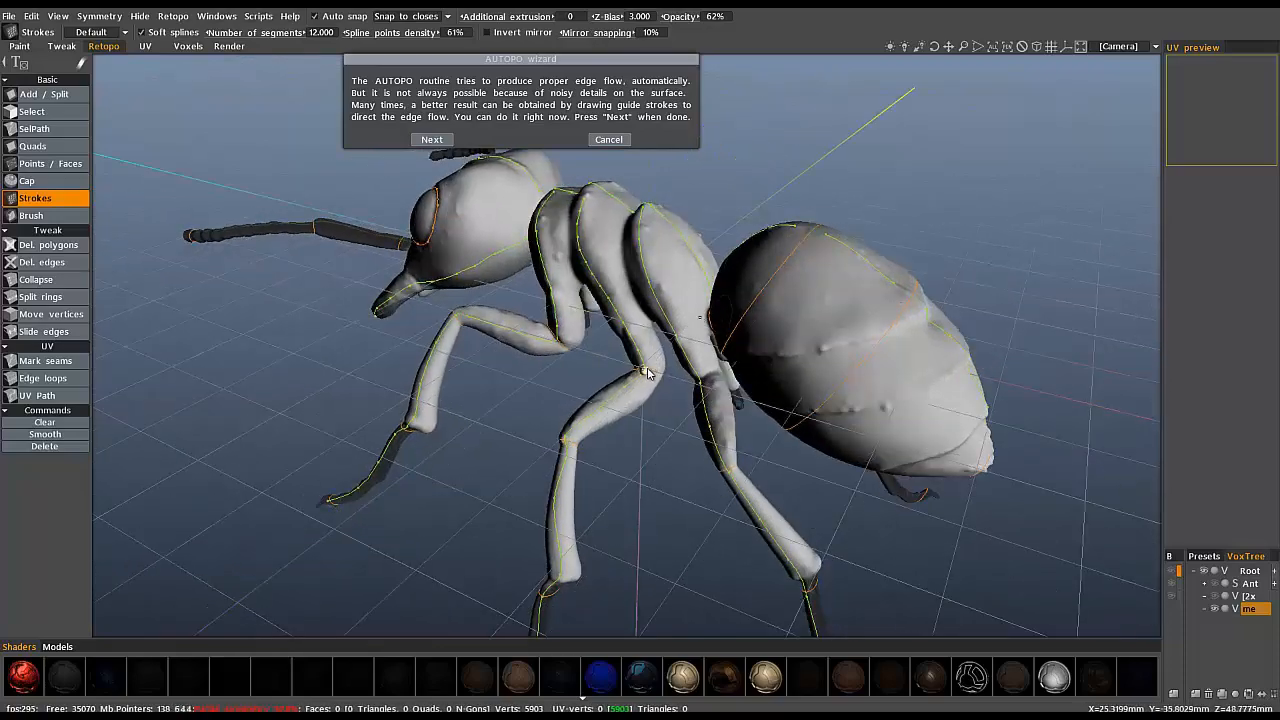
{"action": "left_click_drag", "start_coordinate": [650, 376], "coordinate": [760, 290]}
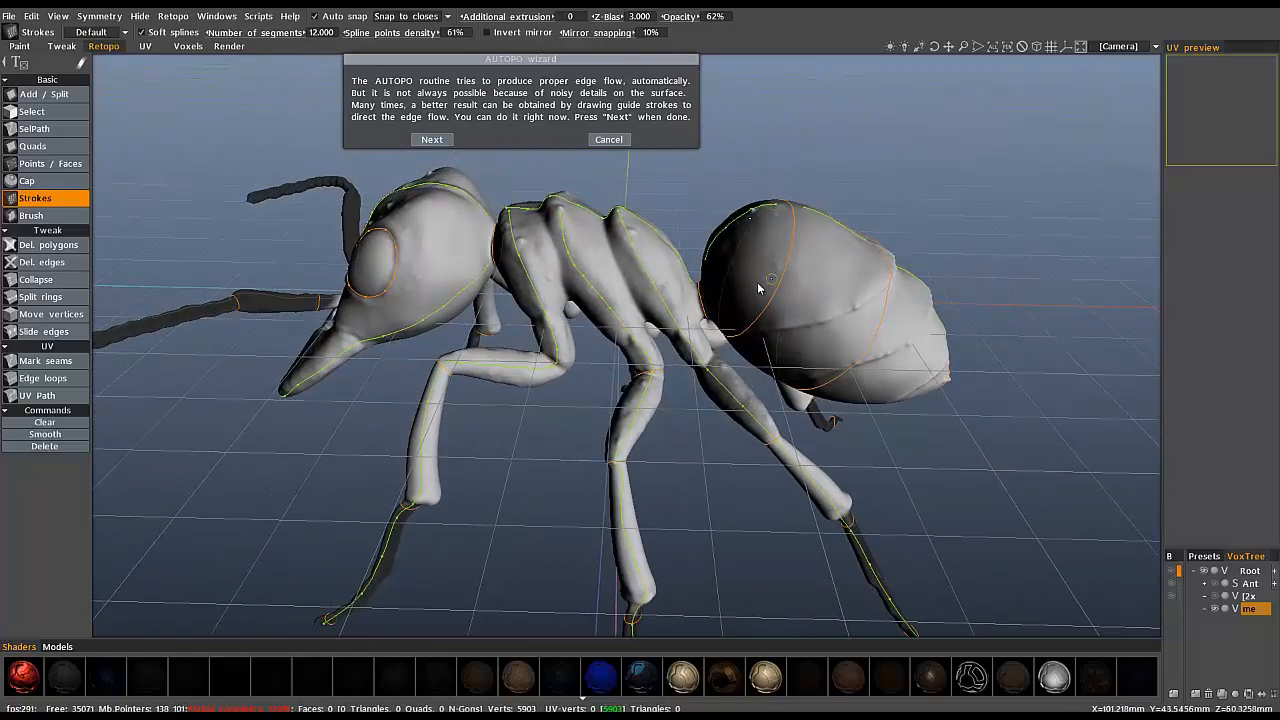
{"action": "left_click_drag", "start_coordinate": [760, 290], "coordinate": [408, 316]}
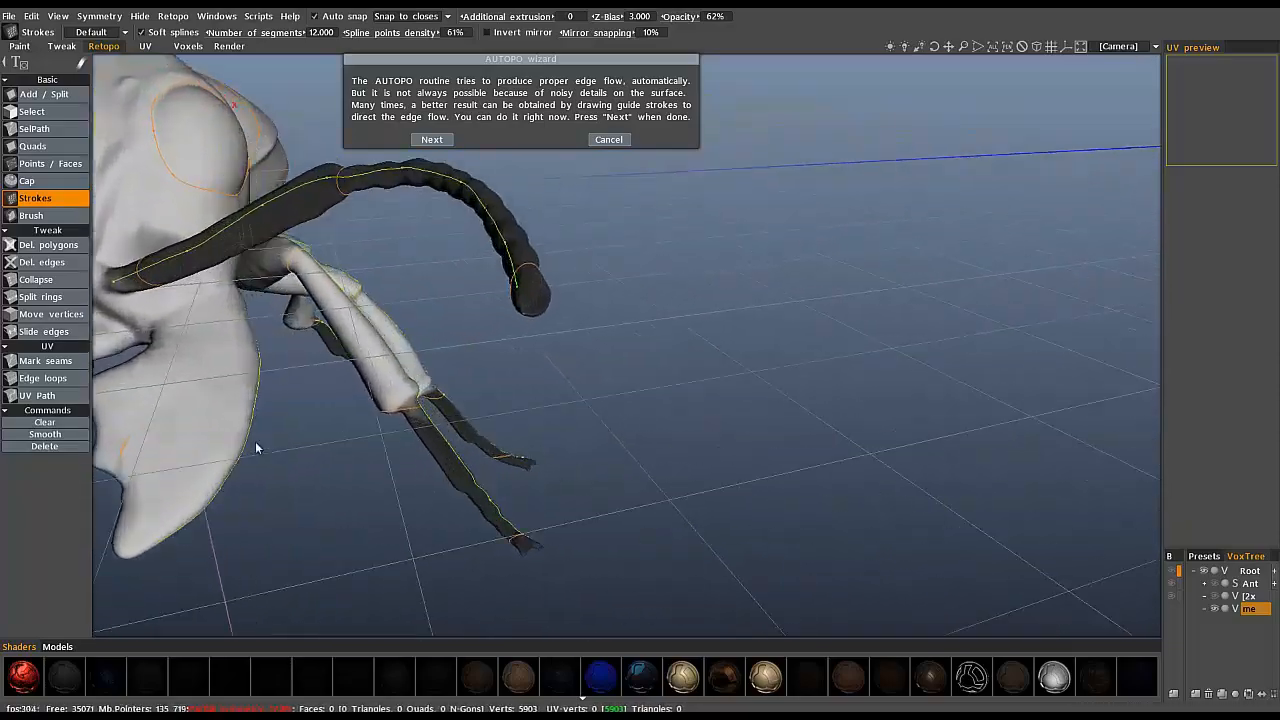
Review the completed guide strokes from the head, full side and front-quarter views.
{"action": "left_click_drag", "start_coordinate": [256, 448], "coordinate": [358, 508]}
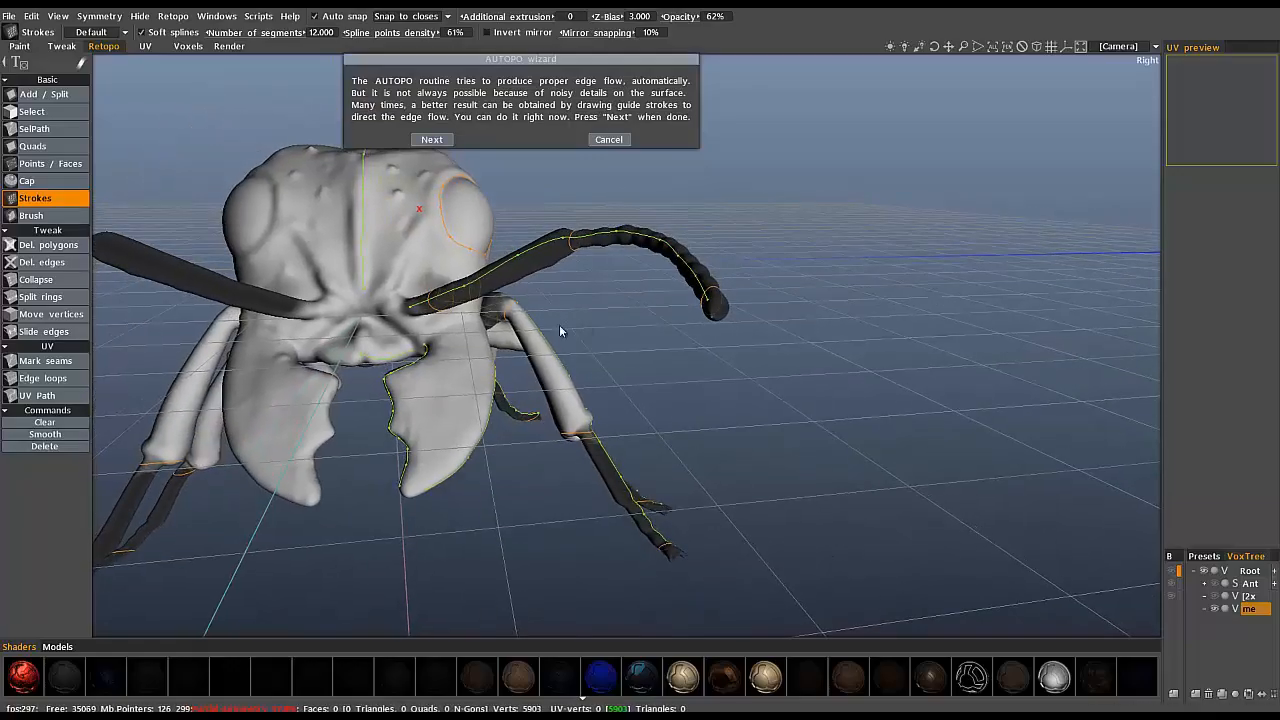
{"action": "left_click_drag", "start_coordinate": [560, 330], "coordinate": [644, 318]}
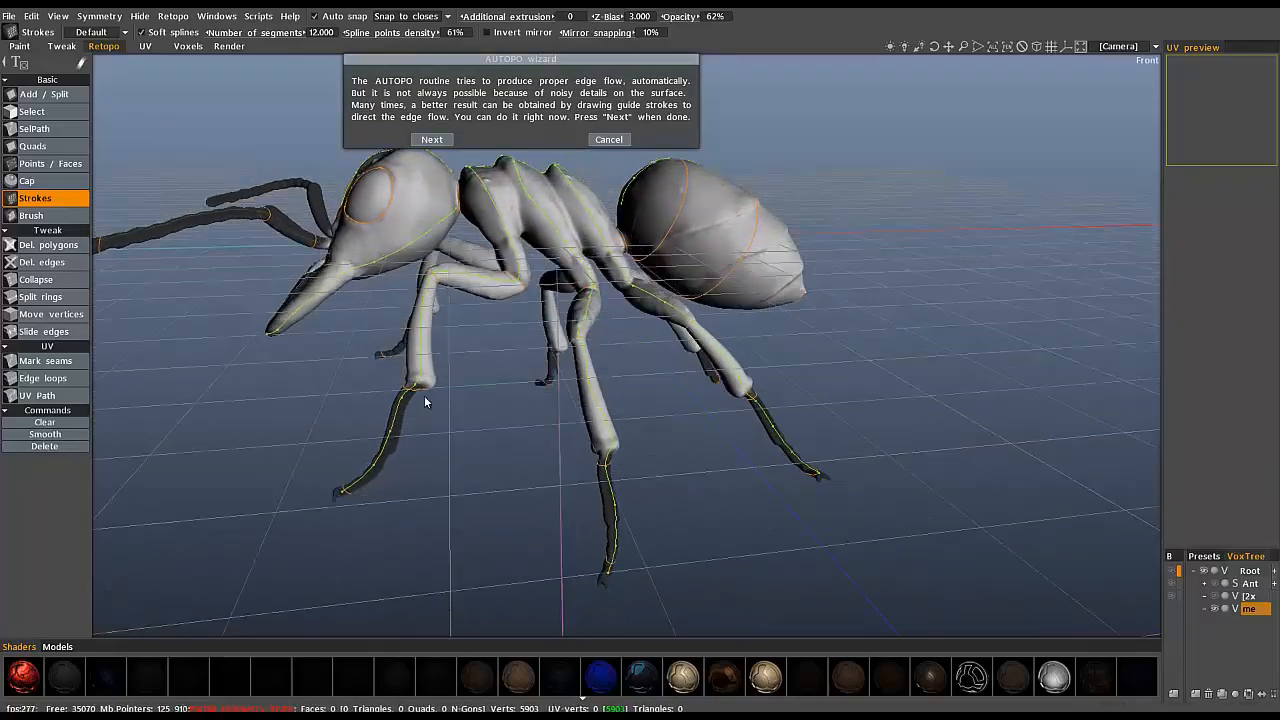
{"action": "left_click_drag", "start_coordinate": [424, 402], "coordinate": [516, 376]}
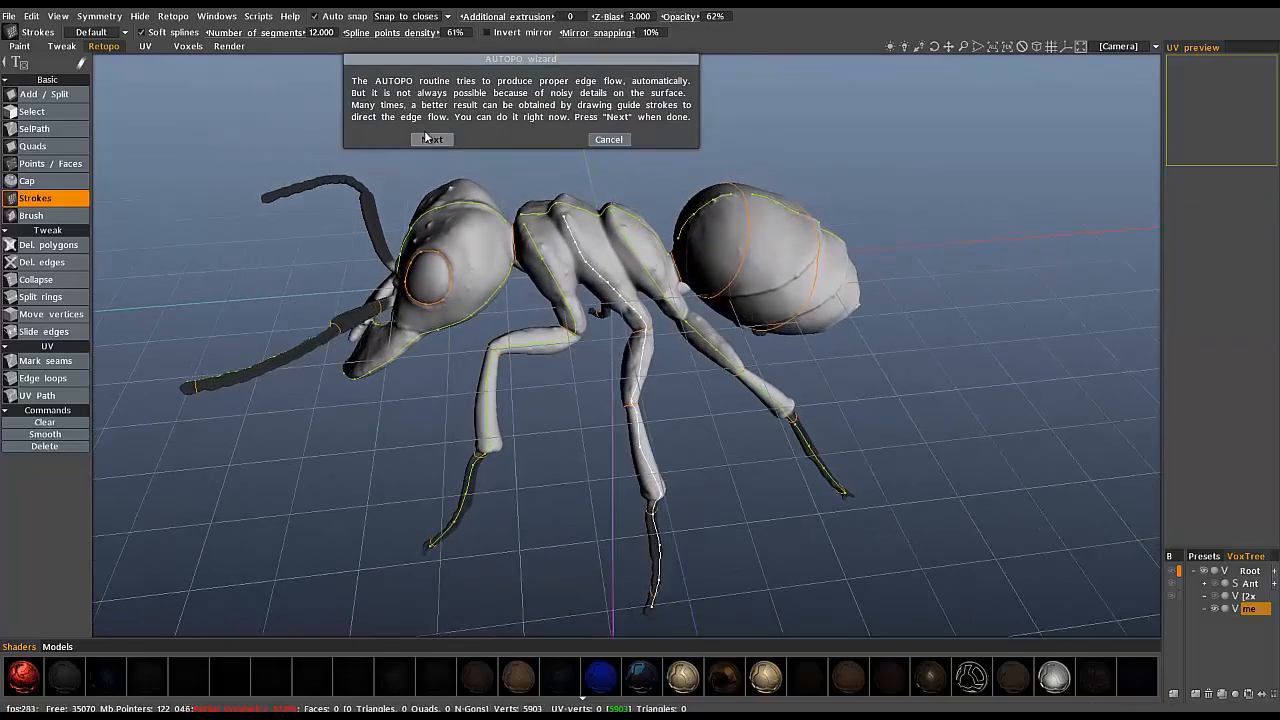
Advance the AUTOPO wizard with Next so the quad mesh is computed from the guide strokes.
{"action": "left_click", "coordinate": [432, 140]}
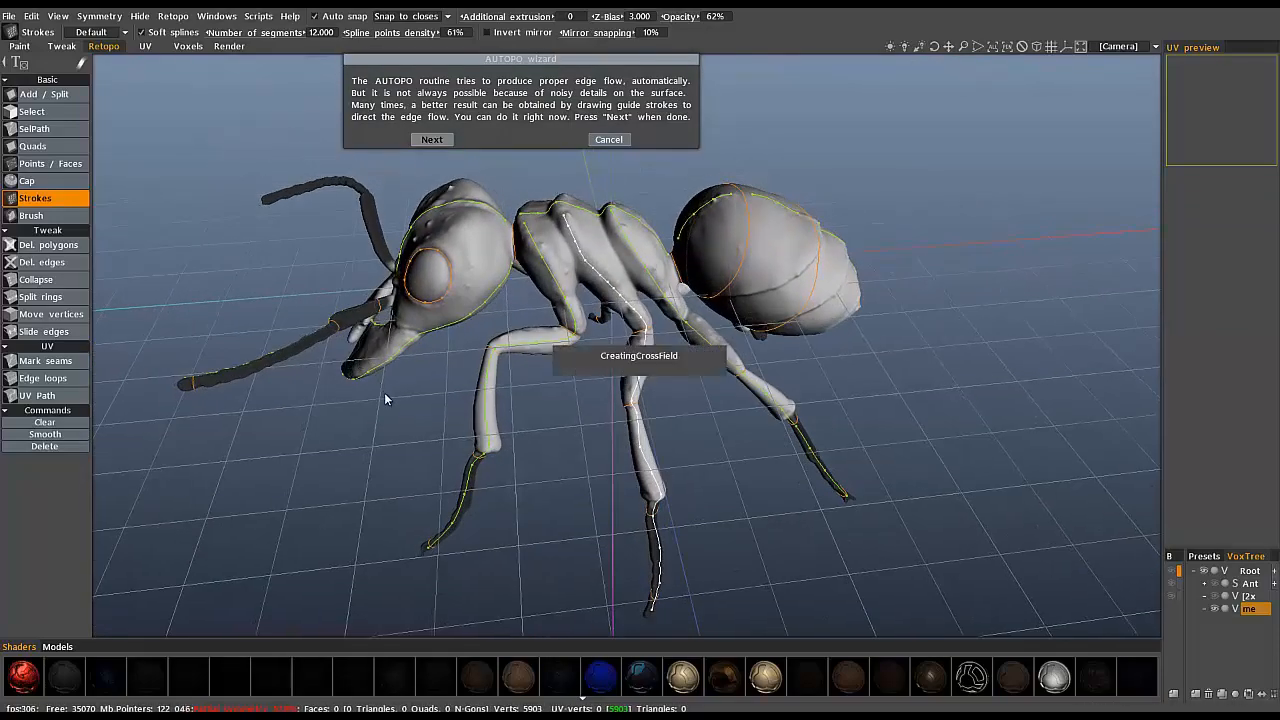
{"action": "mouse_move", "coordinate": [380, 394]}
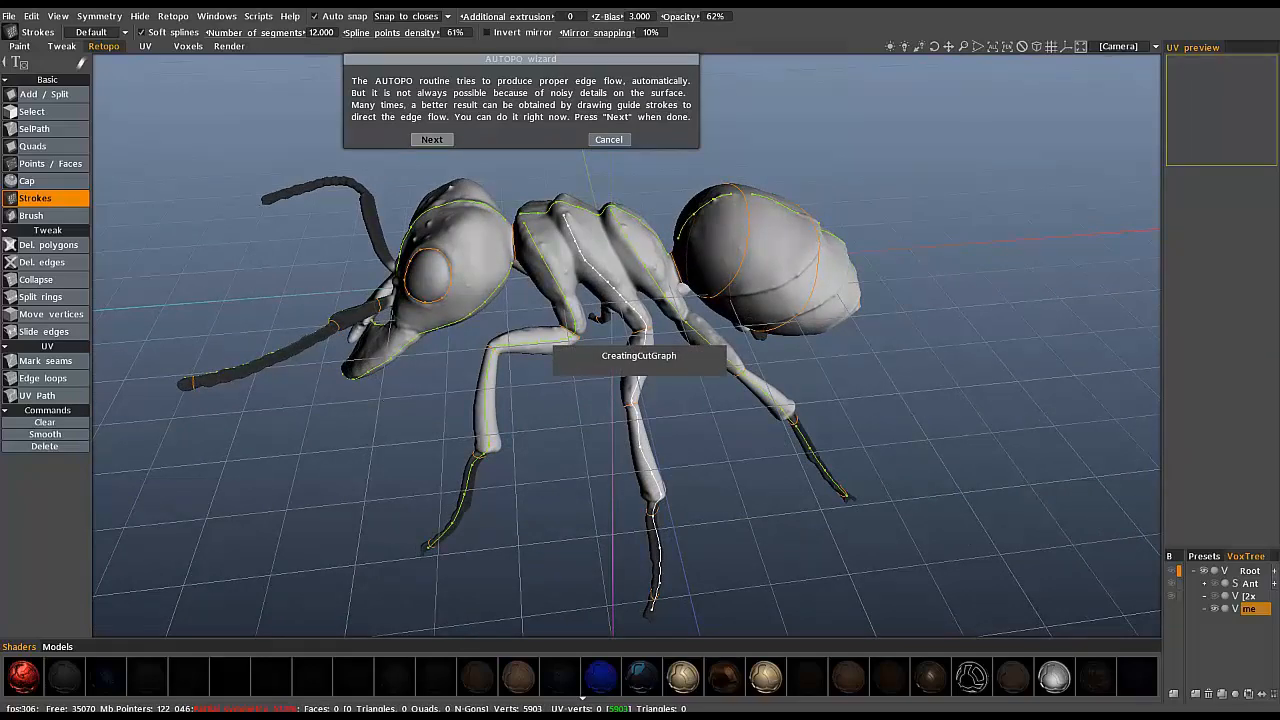
{"action": "left_click", "coordinate": [432, 140]}
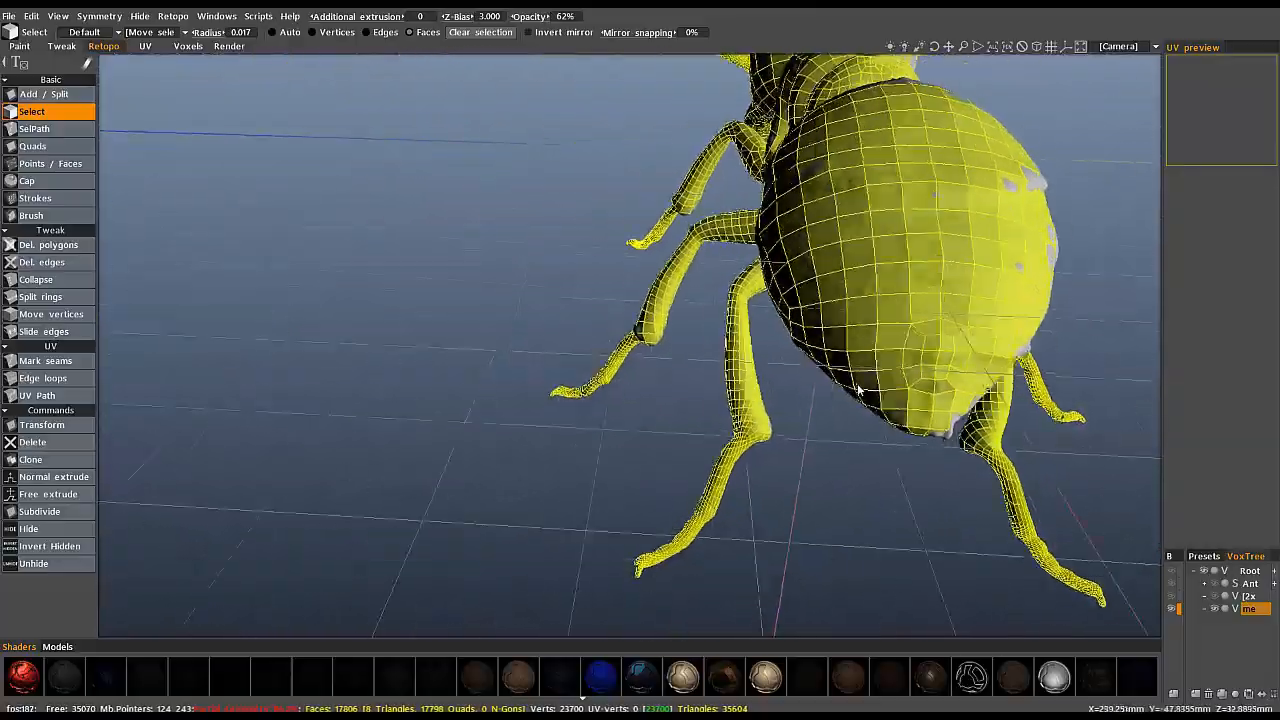
Inspect the new quad mesh behind the abdomen and where the antenna meets the head.
{"action": "left_click_drag", "start_coordinate": [850, 390], "coordinate": [780, 410]}
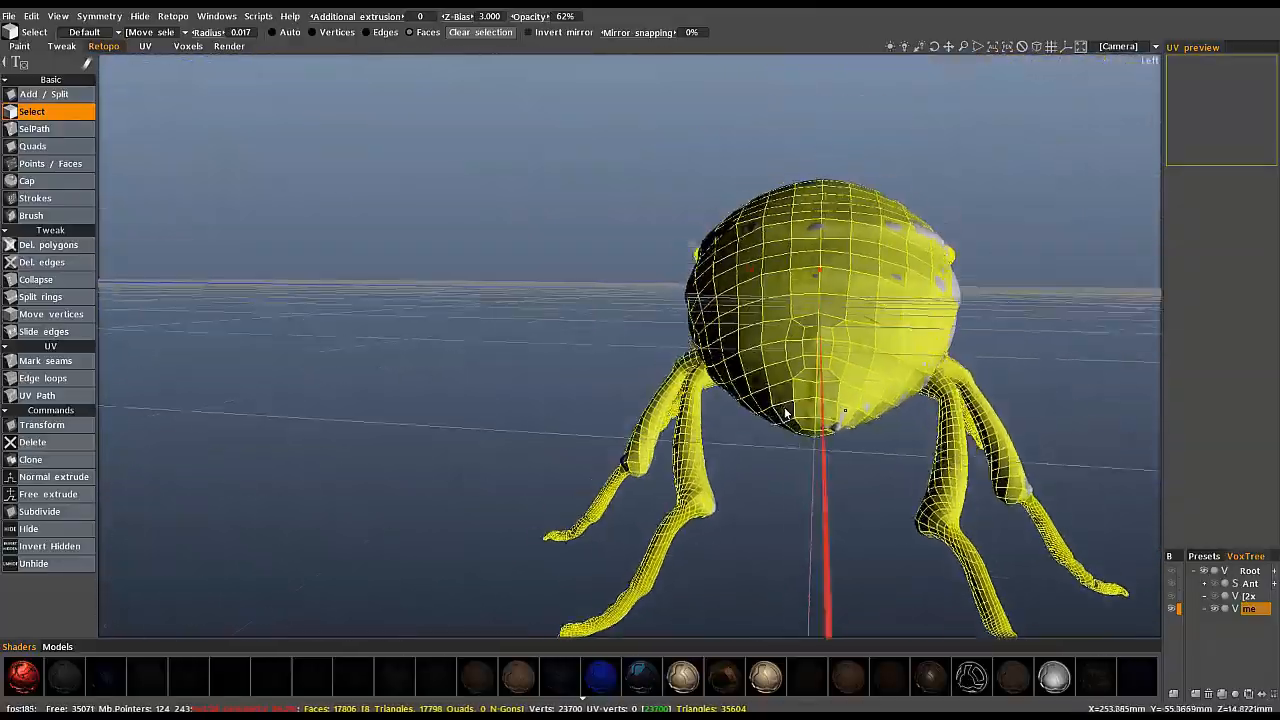
{"action": "left_click_drag", "start_coordinate": [800, 400], "coordinate": [404, 296]}
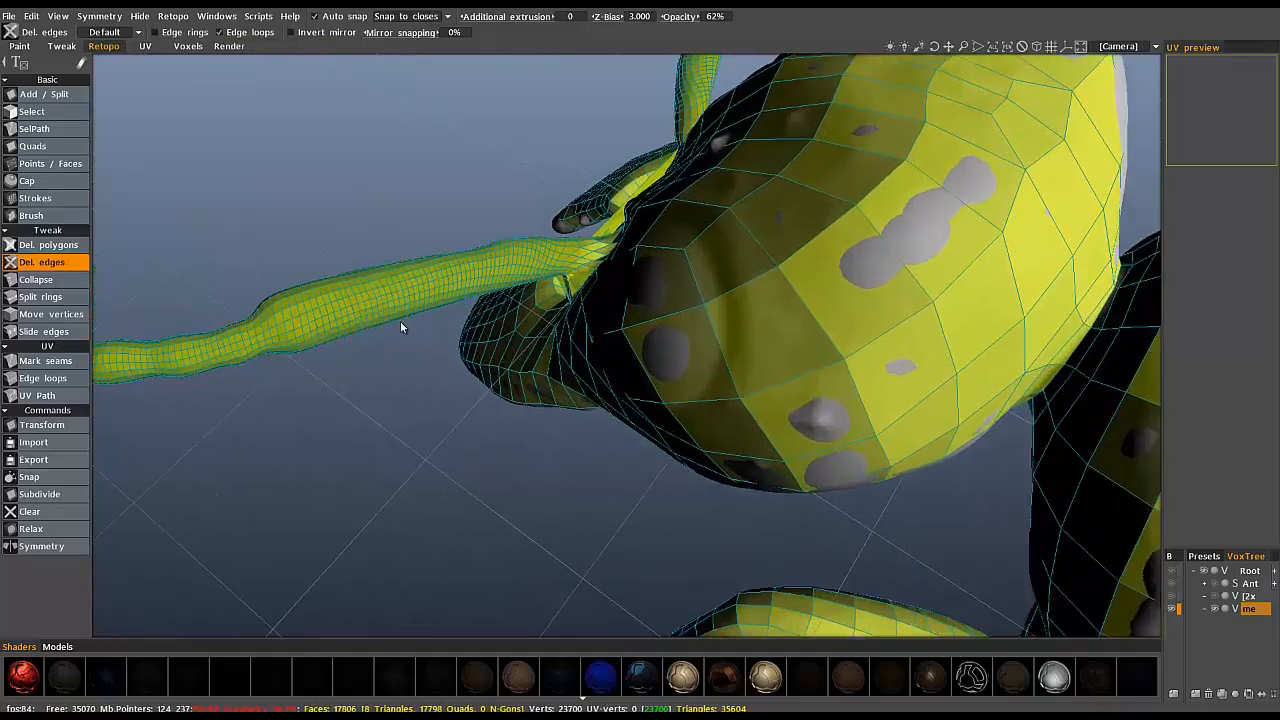
Delete the redundant dense edge loops on the antenna near its joint with the head.
{"action": "left_click_drag", "start_coordinate": [400, 328], "coordinate": [324, 292]}
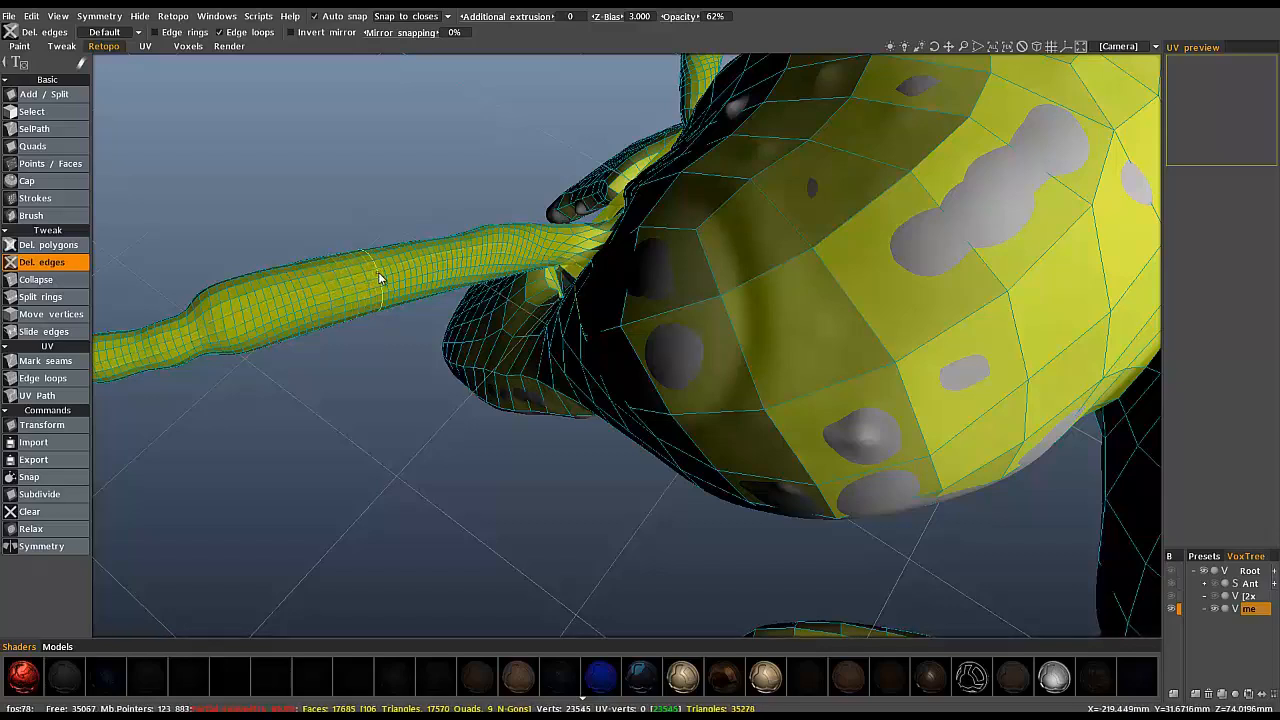
{"action": "left_click", "coordinate": [390, 272]}
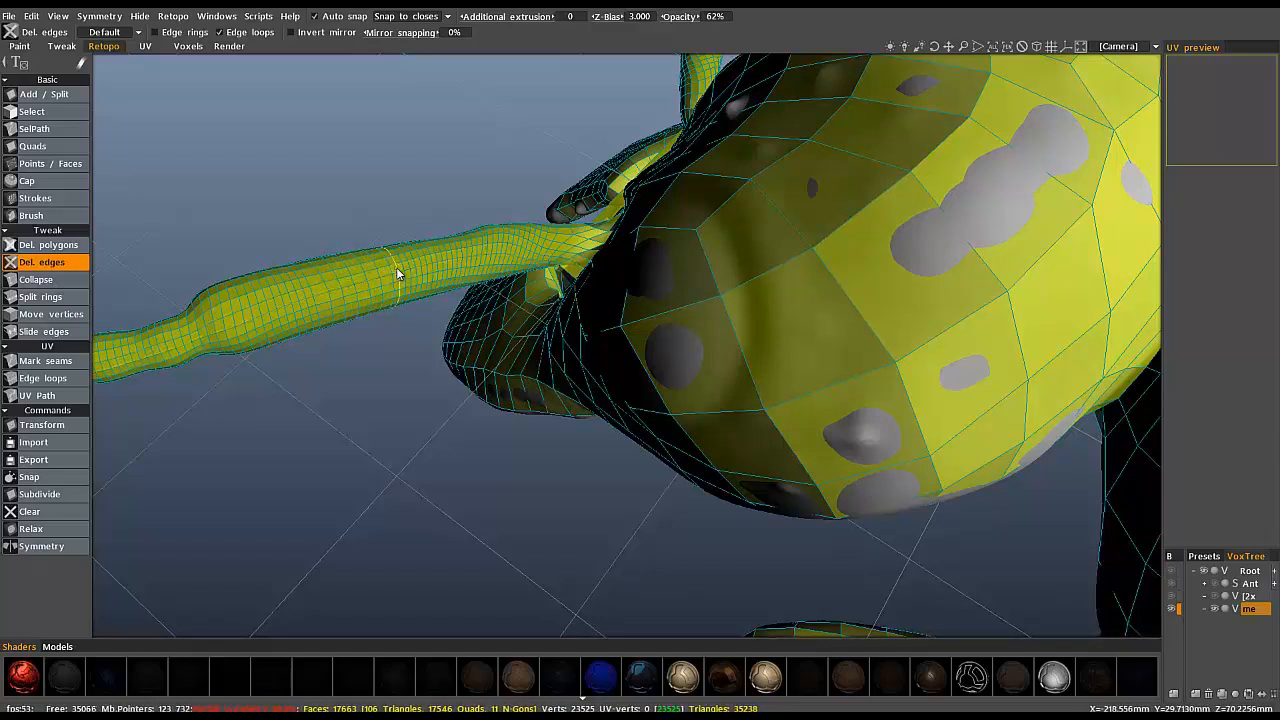
{"action": "left_click", "coordinate": [398, 276]}
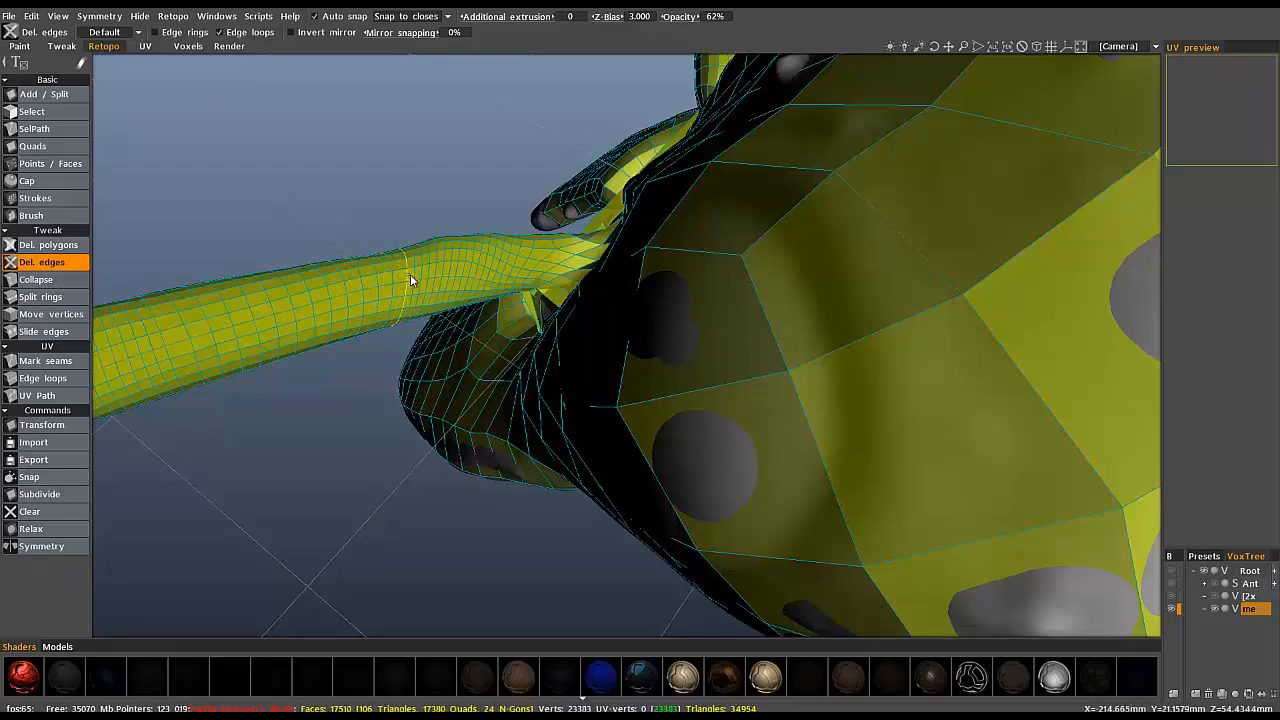
{"action": "left_click_drag", "start_coordinate": [410, 280], "coordinate": [380, 378]}
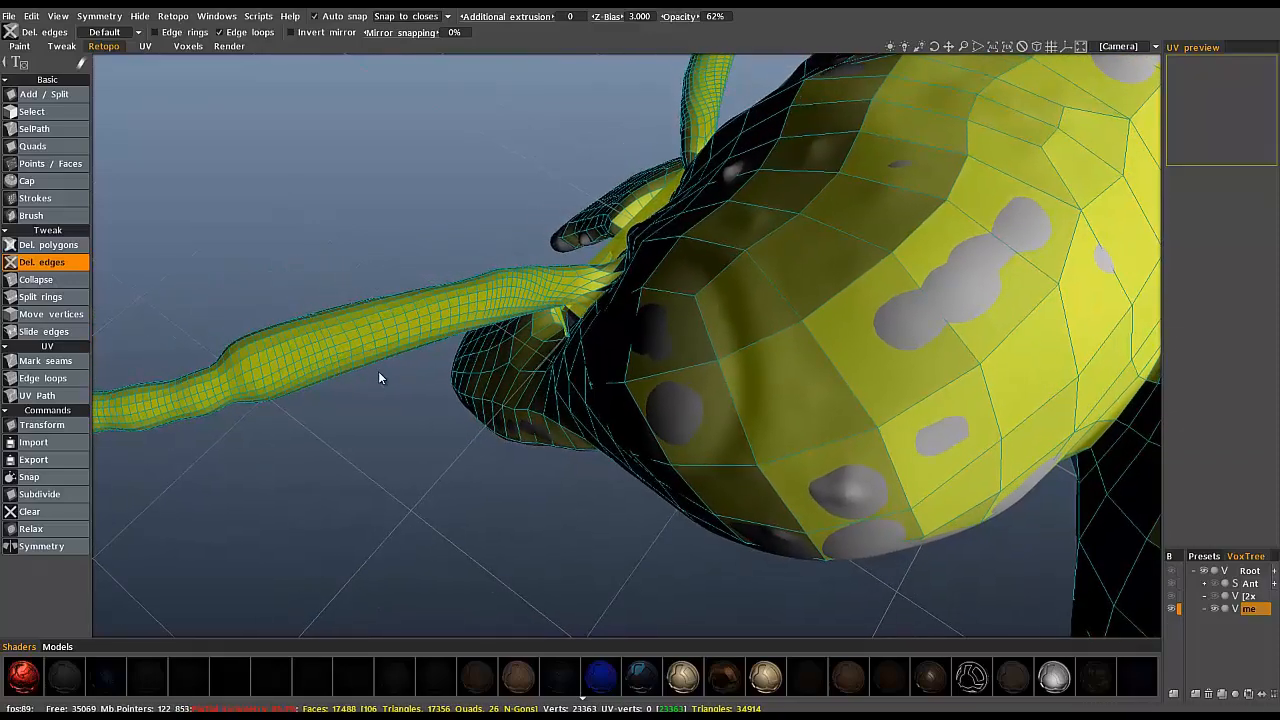
Orbit out to review the thinned antenna joint, the head, front legs and whole mesh.
{"action": "left_click_drag", "start_coordinate": [380, 378], "coordinate": [628, 296]}
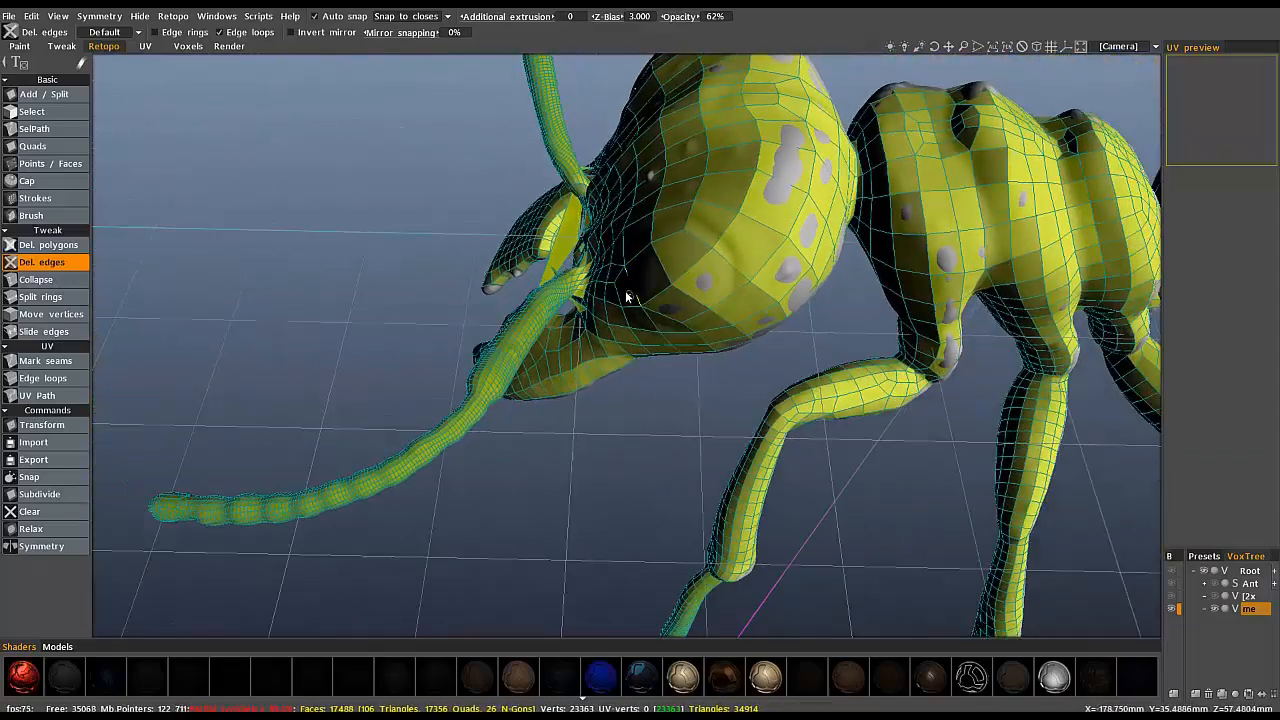
{"action": "left_click_drag", "start_coordinate": [628, 296], "coordinate": [548, 374]}
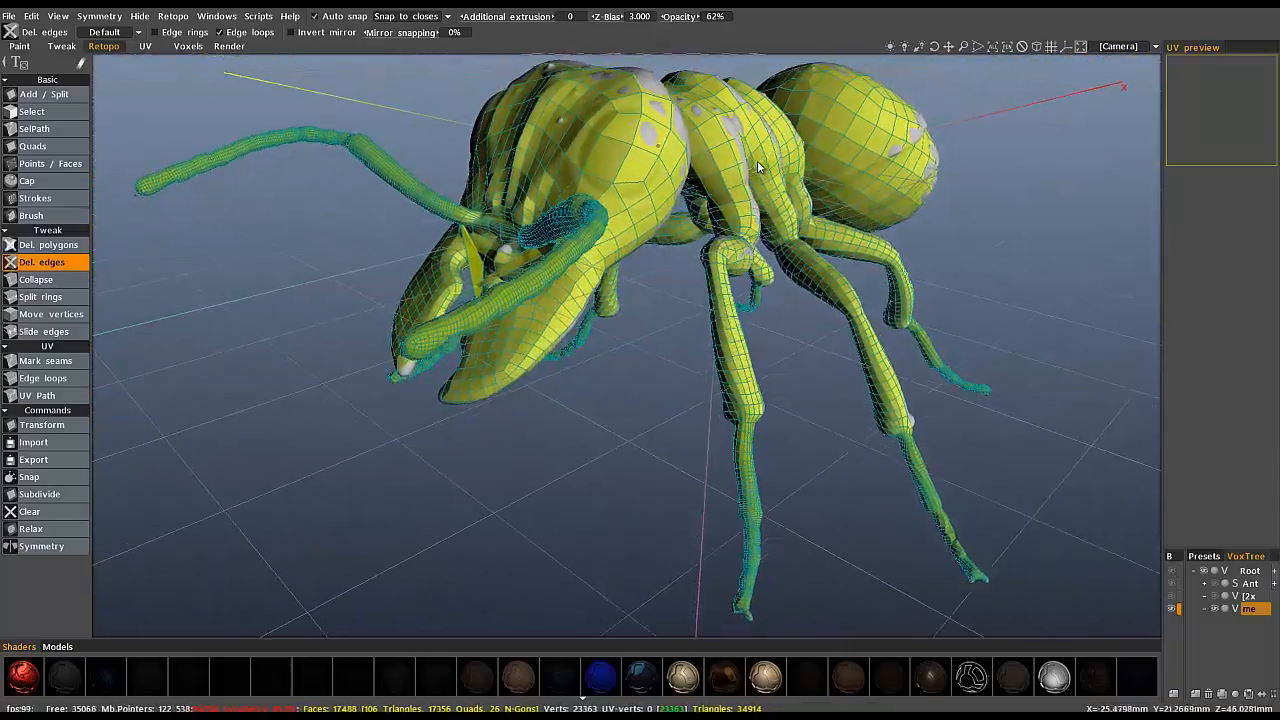
{"action": "left_click_drag", "start_coordinate": [758, 168], "coordinate": [722, 292]}
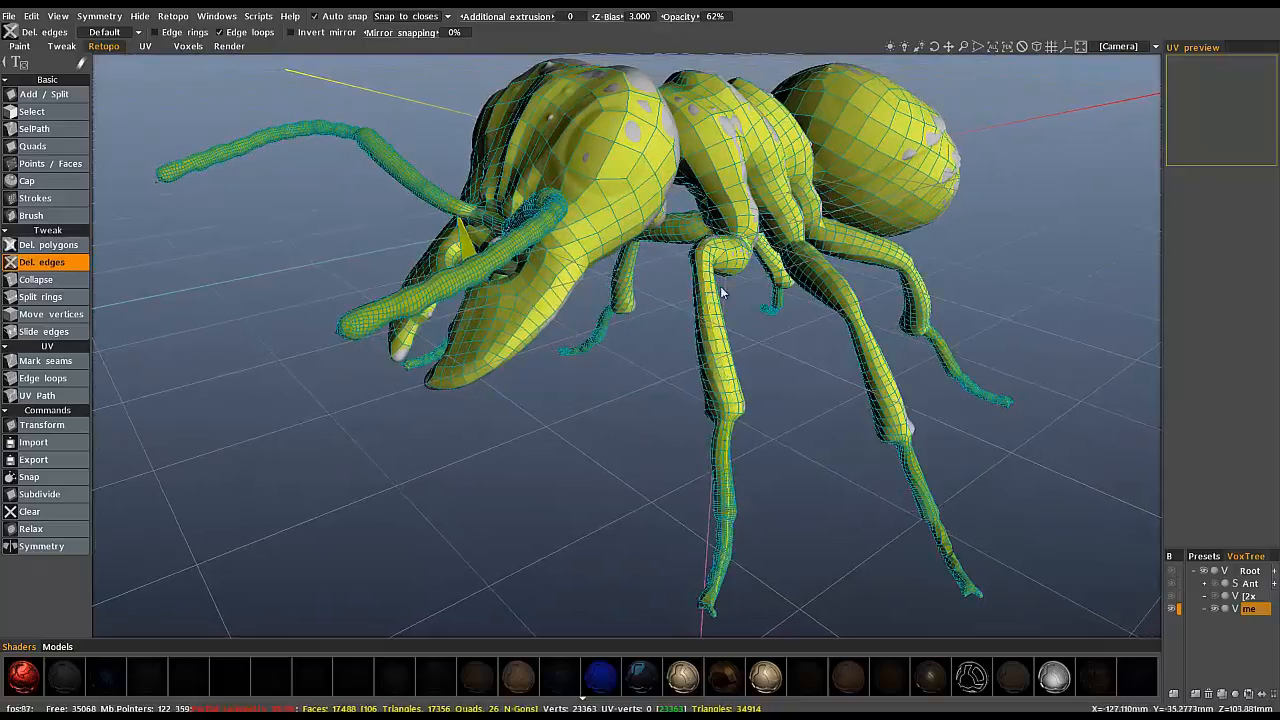
{"action": "left_click_drag", "start_coordinate": [720, 290], "coordinate": [736, 230]}
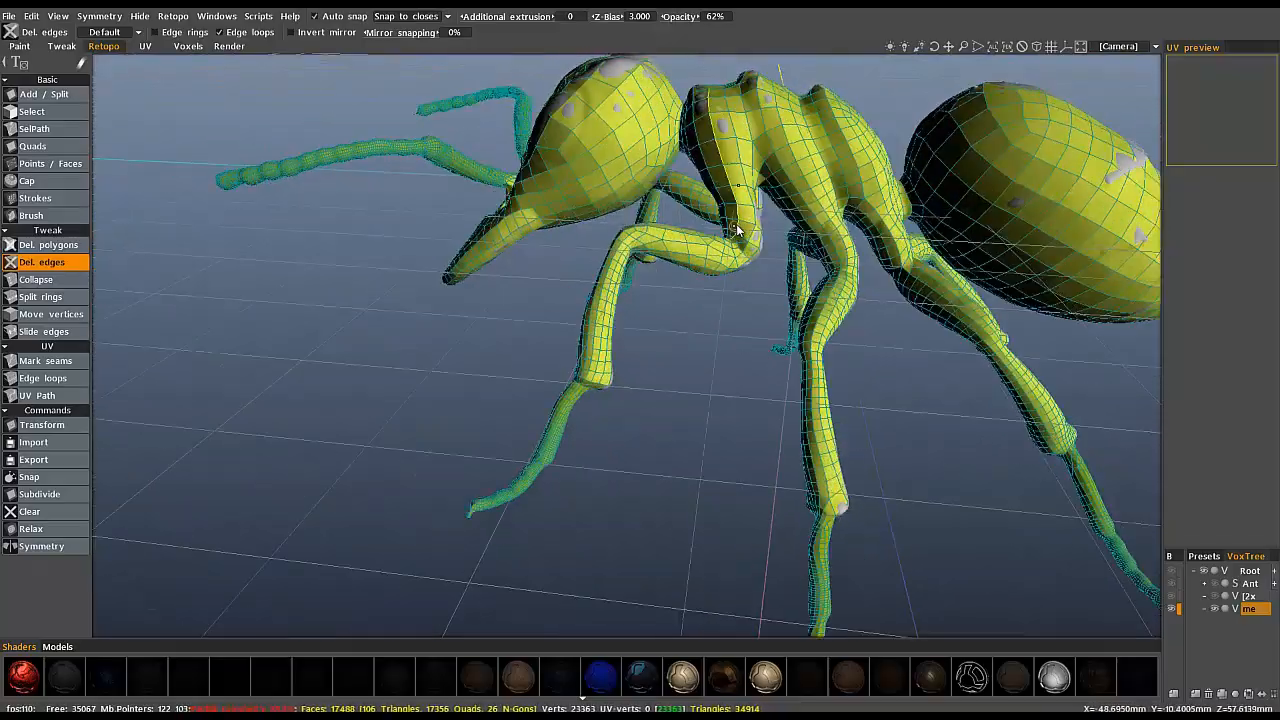
{"action": "left_click_drag", "start_coordinate": [740, 230], "coordinate": [550, 276]}
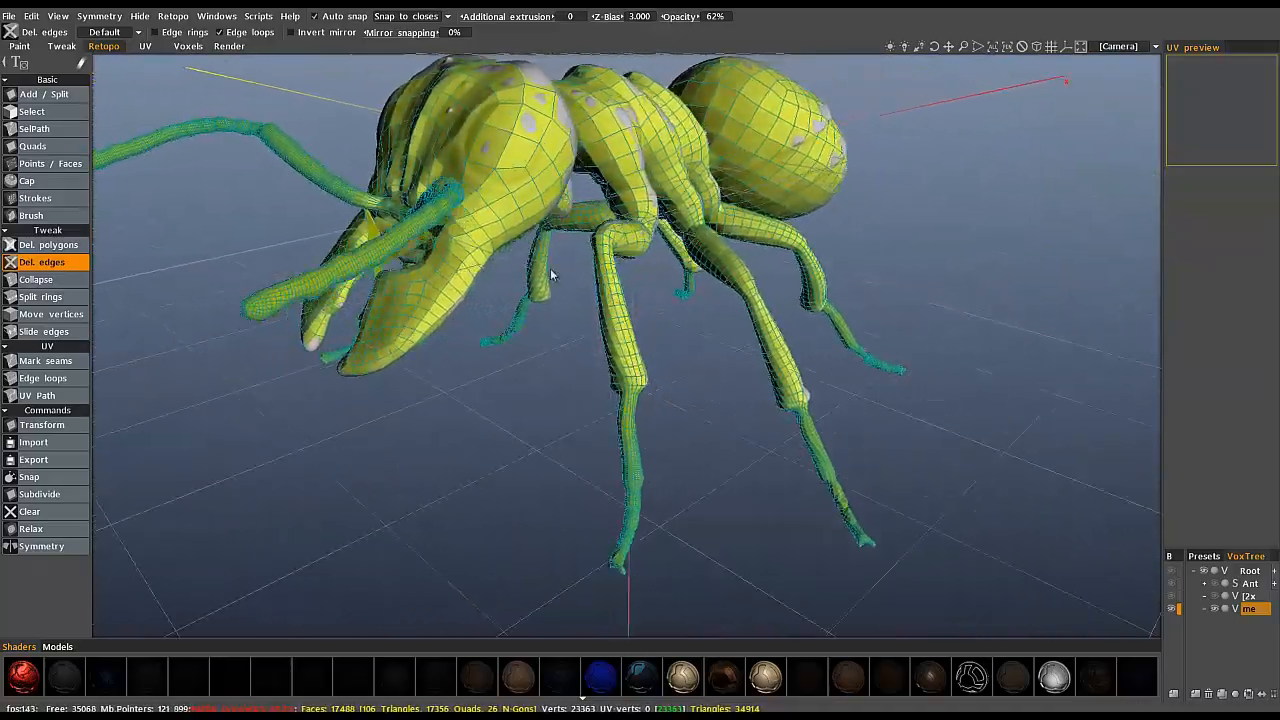
{"action": "left_click_drag", "start_coordinate": [550, 276], "coordinate": [308, 292]}
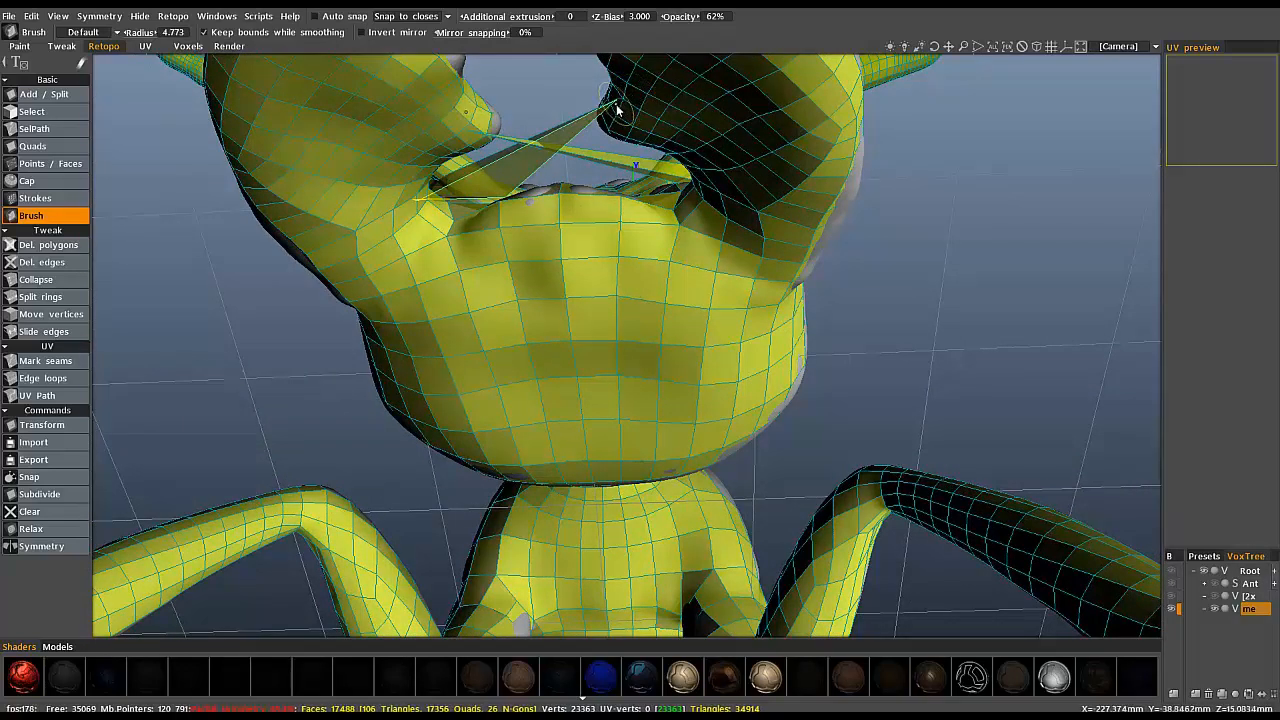
{"action": "mouse_move", "coordinate": [504, 126]}
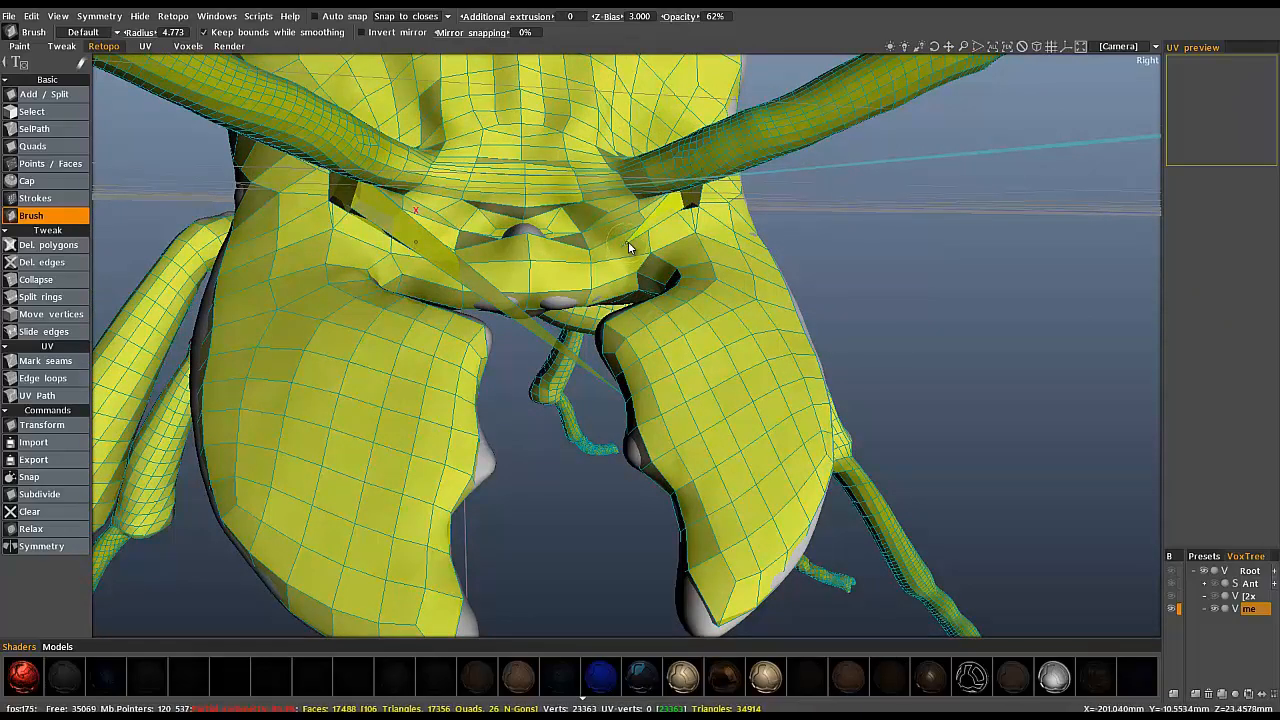
Brush the stray polygons under the head's mouthparts back onto the voxel sculpt surface.
{"action": "left_click_drag", "start_coordinate": [630, 248], "coordinate": [644, 248]}
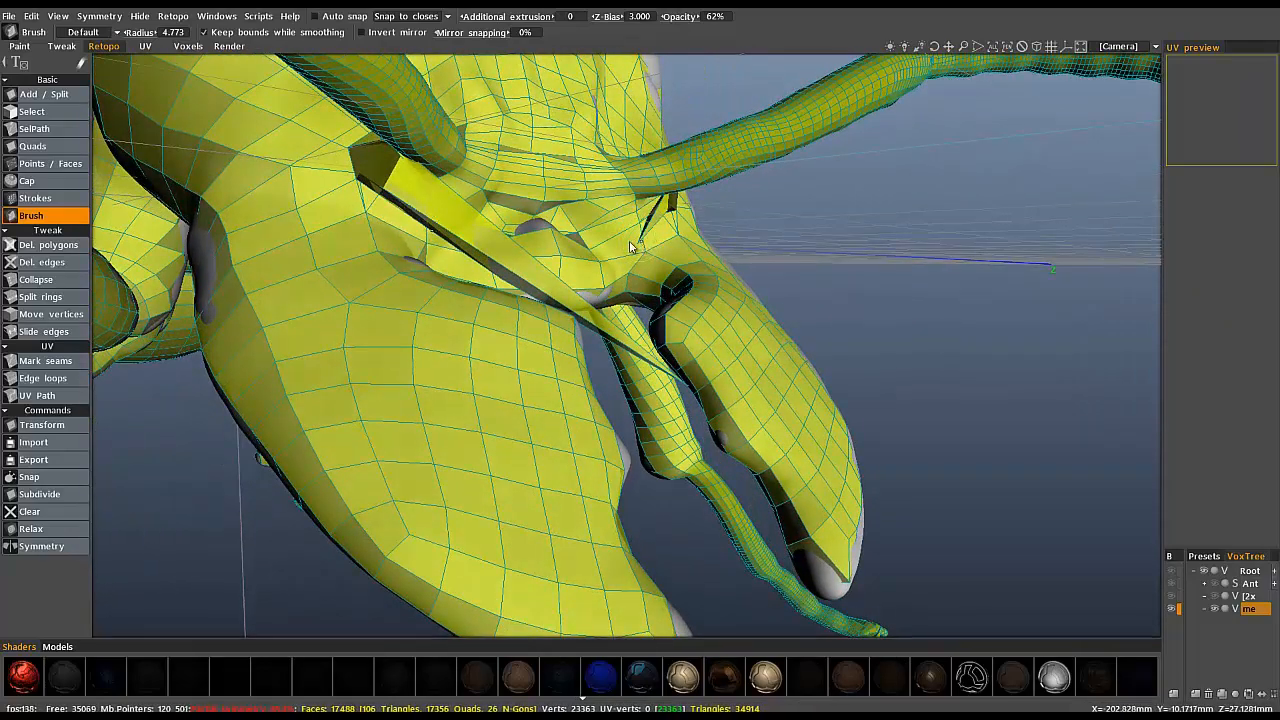
{"action": "left_click_drag", "start_coordinate": [630, 244], "coordinate": [670, 196]}
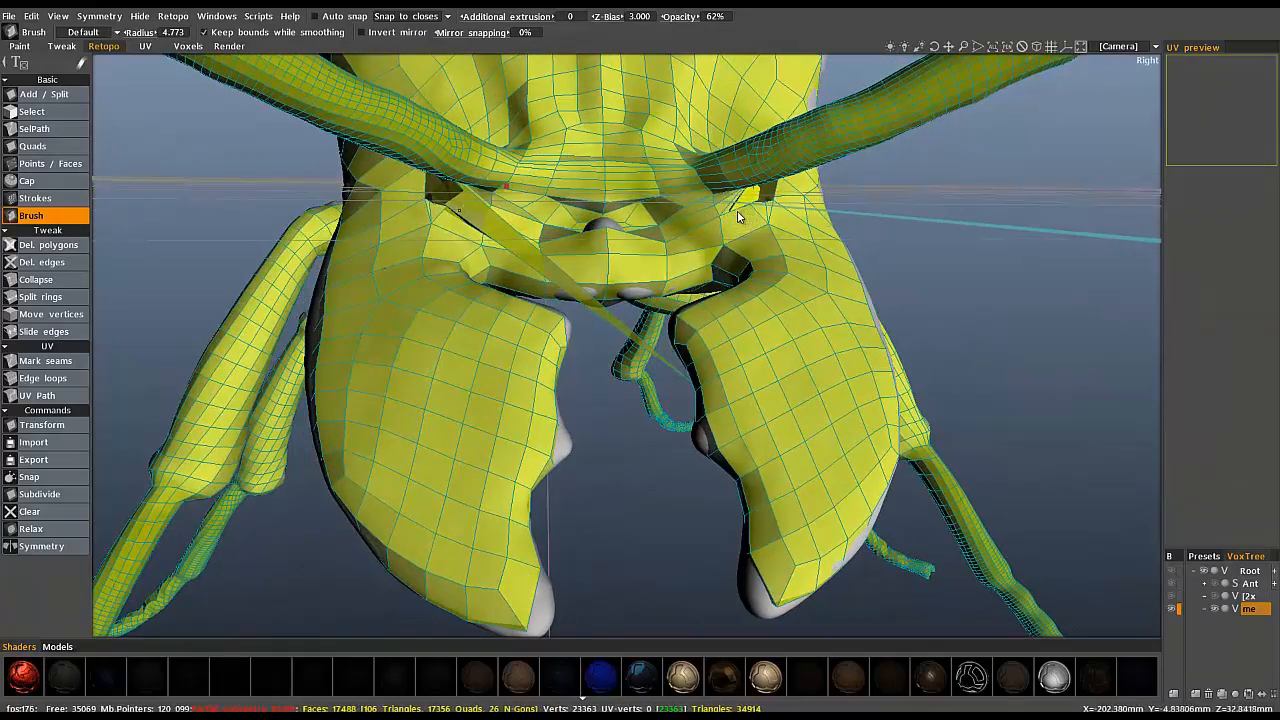
{"action": "left_click_drag", "start_coordinate": [740, 216], "coordinate": [712, 324]}
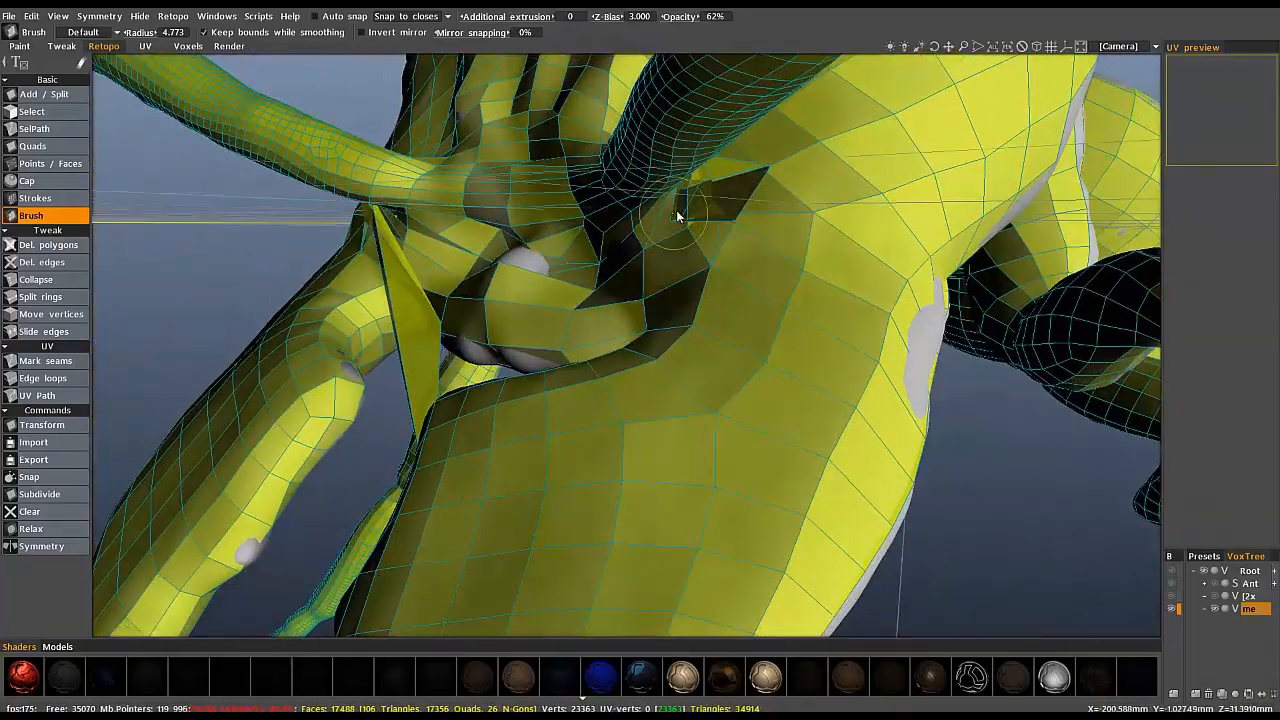
{"action": "left_click_drag", "start_coordinate": [680, 220], "coordinate": [700, 200]}
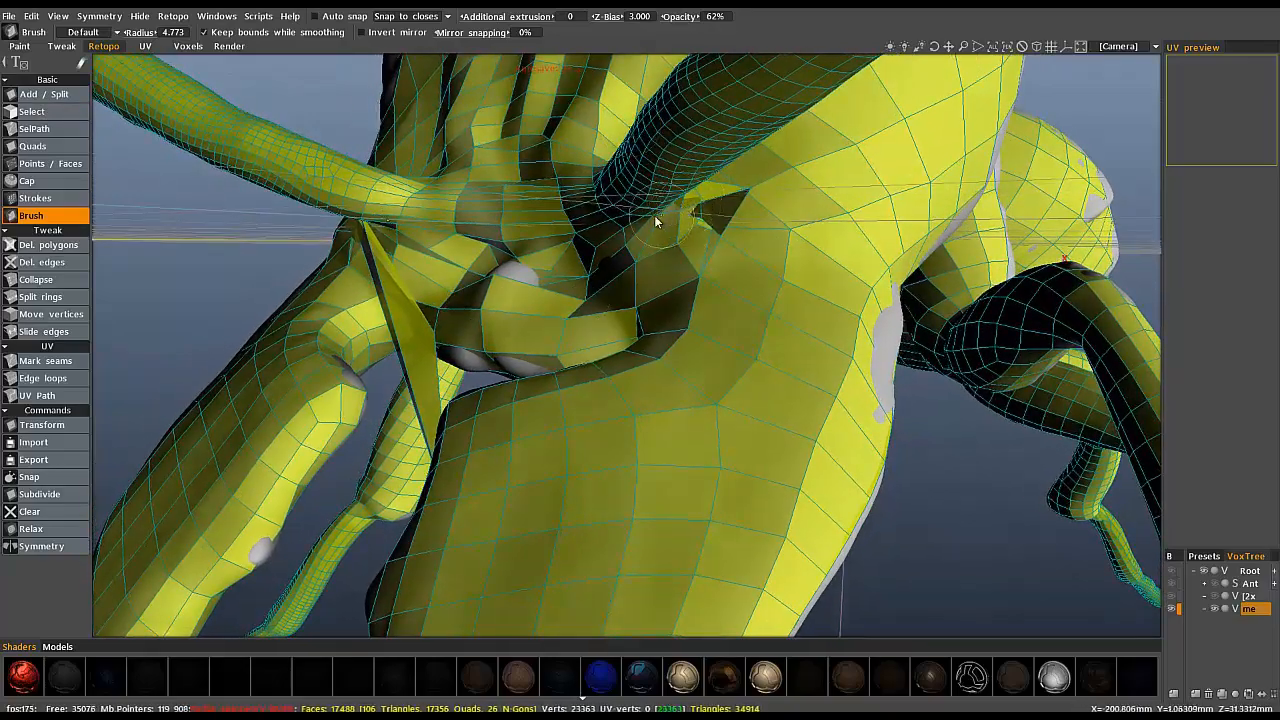
{"action": "left_click_drag", "start_coordinate": [656, 220], "coordinate": [630, 380]}
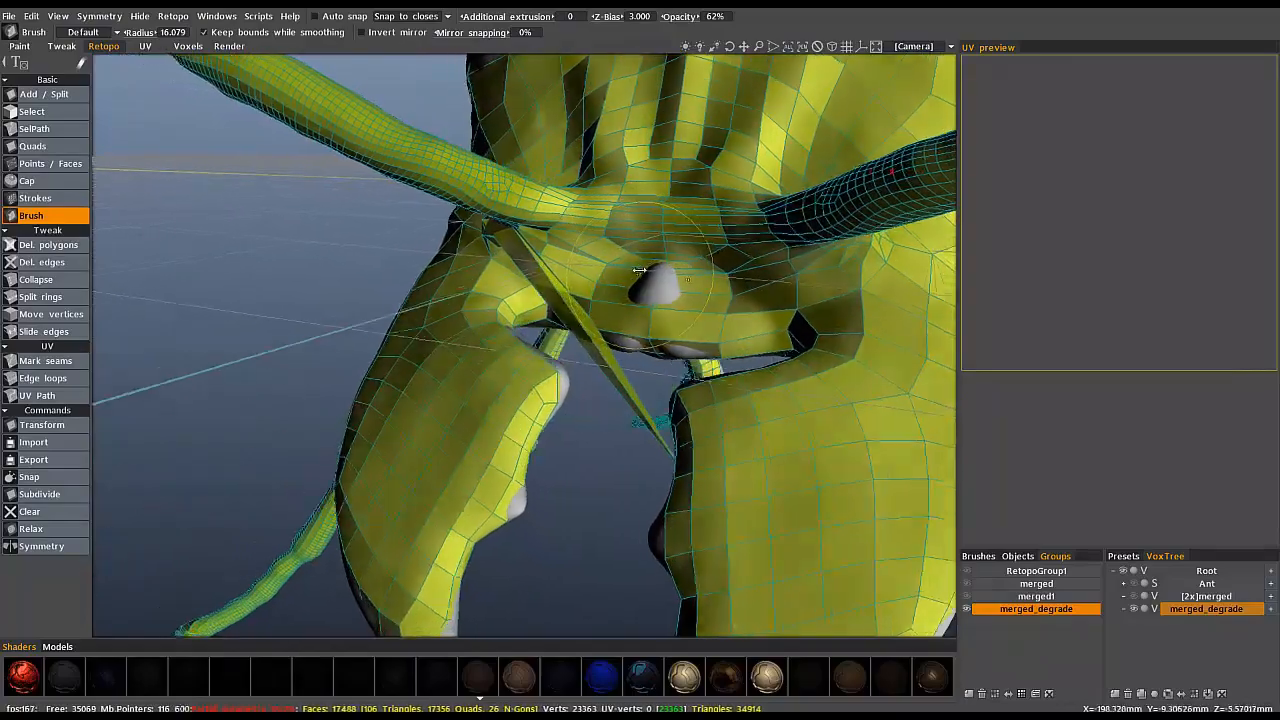
{"action": "left_click_drag", "start_coordinate": [640, 280], "coordinate": [624, 282]}
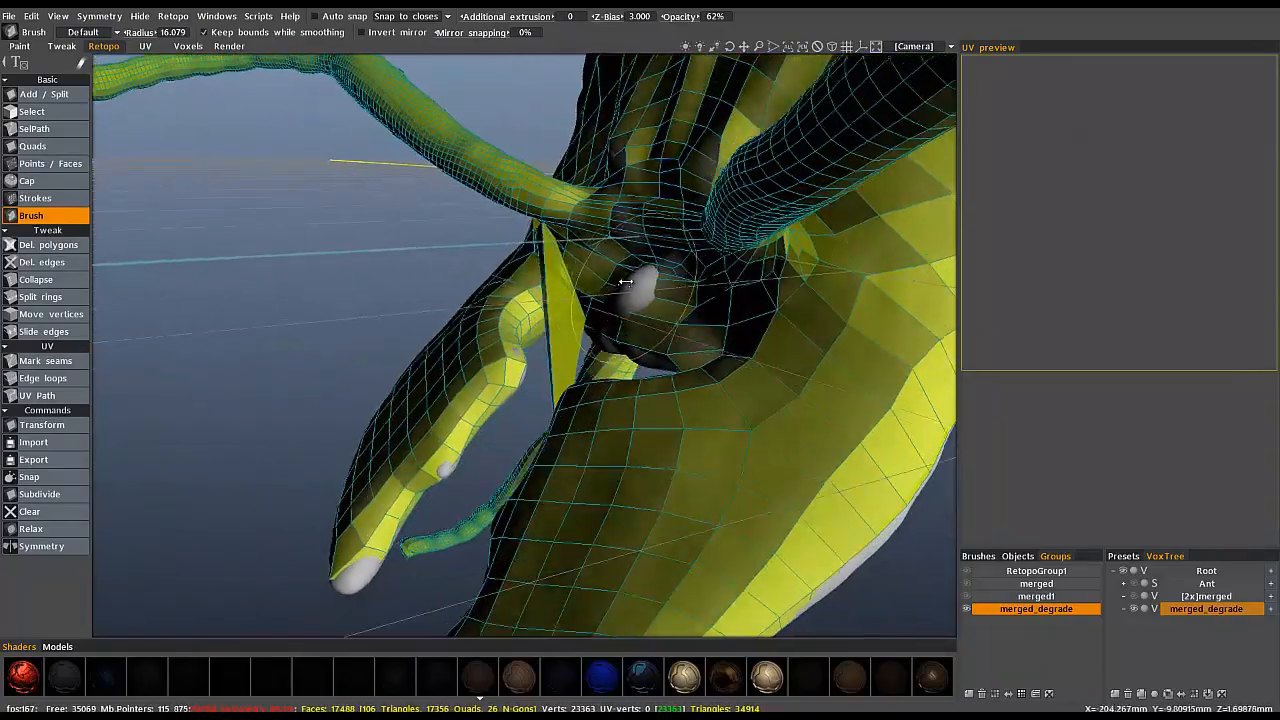
{"action": "left_click_drag", "start_coordinate": [630, 290], "coordinate": [628, 292]}
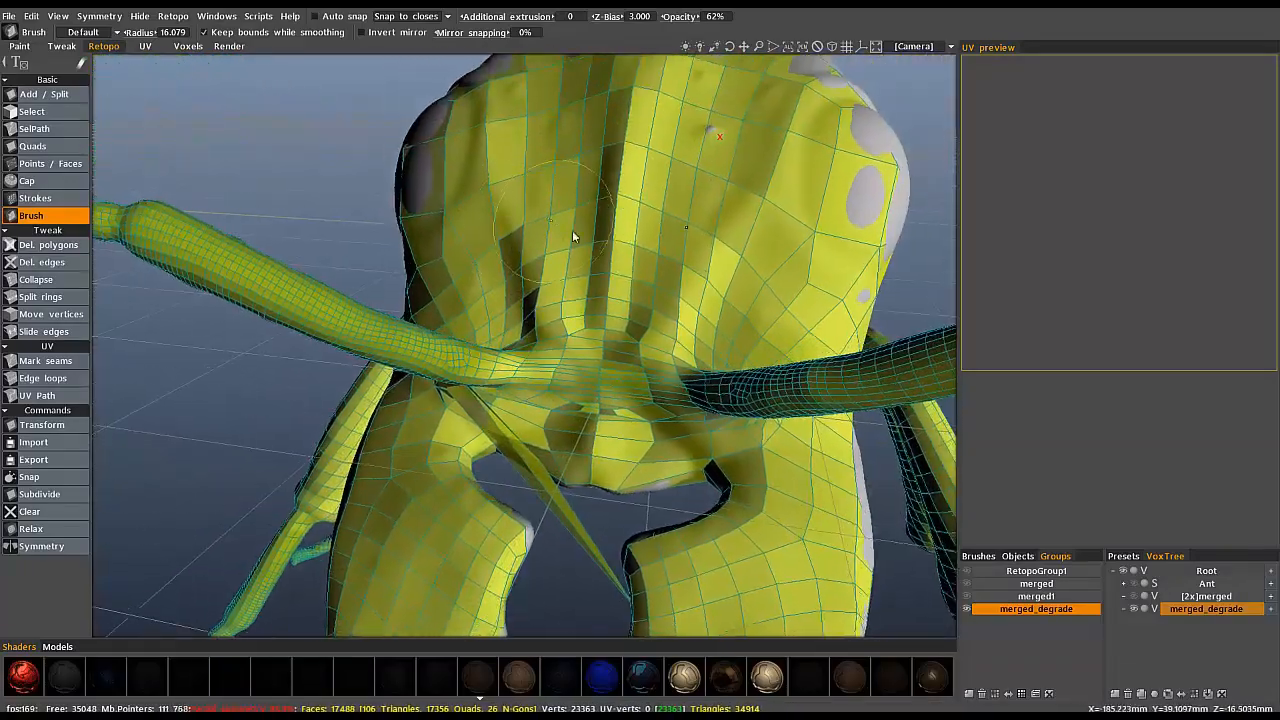
{"action": "left_click_drag", "start_coordinate": [576, 236], "coordinate": [704, 178]}
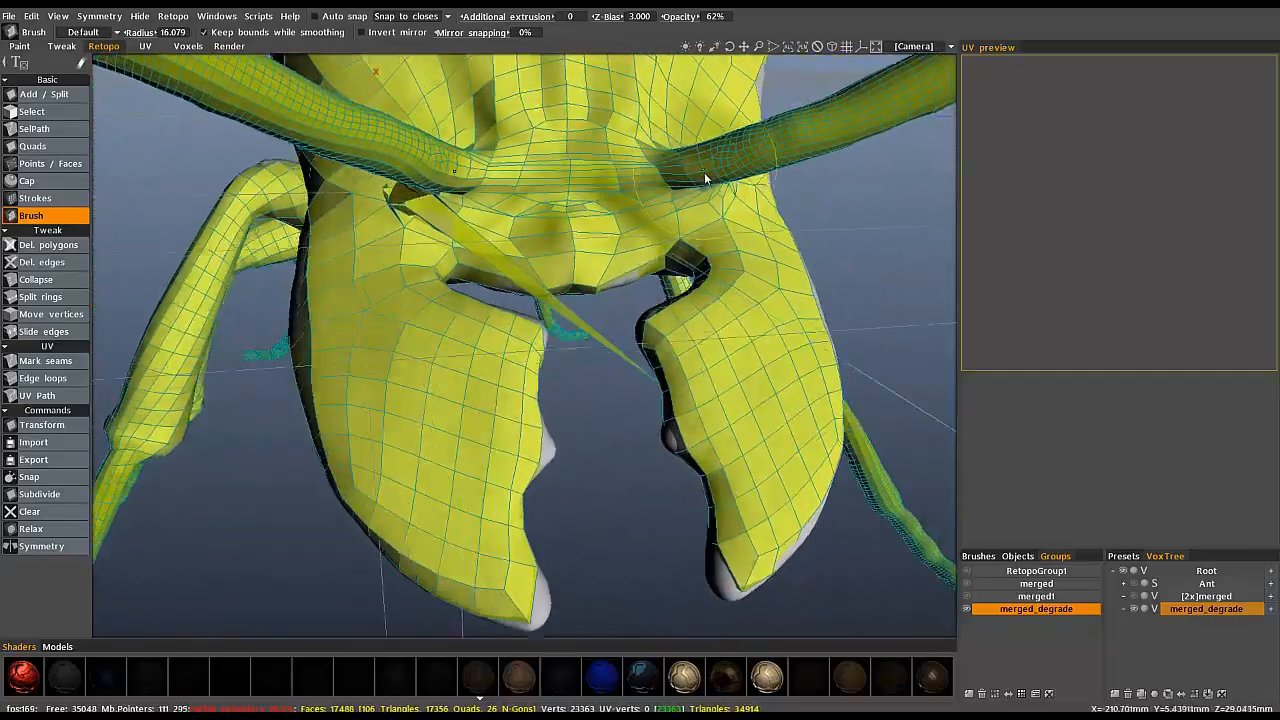
{"action": "left_click_drag", "start_coordinate": [704, 180], "coordinate": [552, 486]}
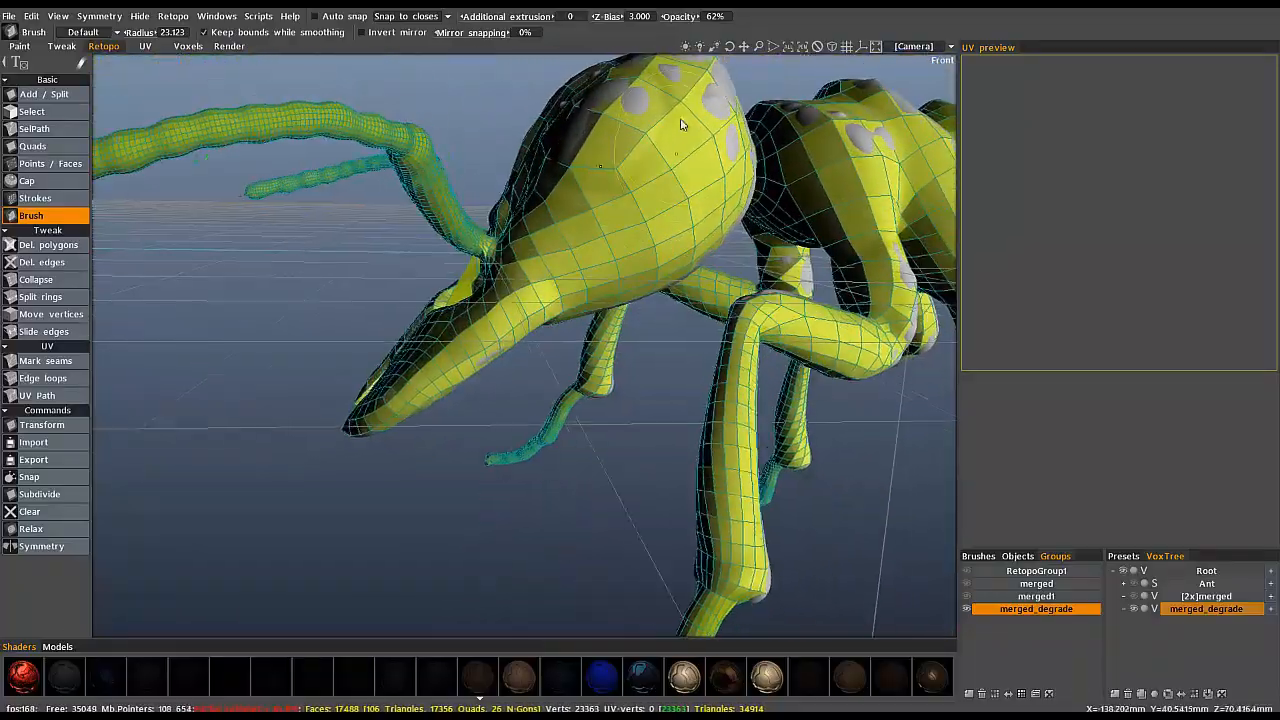
{"action": "left_click_drag", "start_coordinate": [680, 124], "coordinate": [636, 156]}
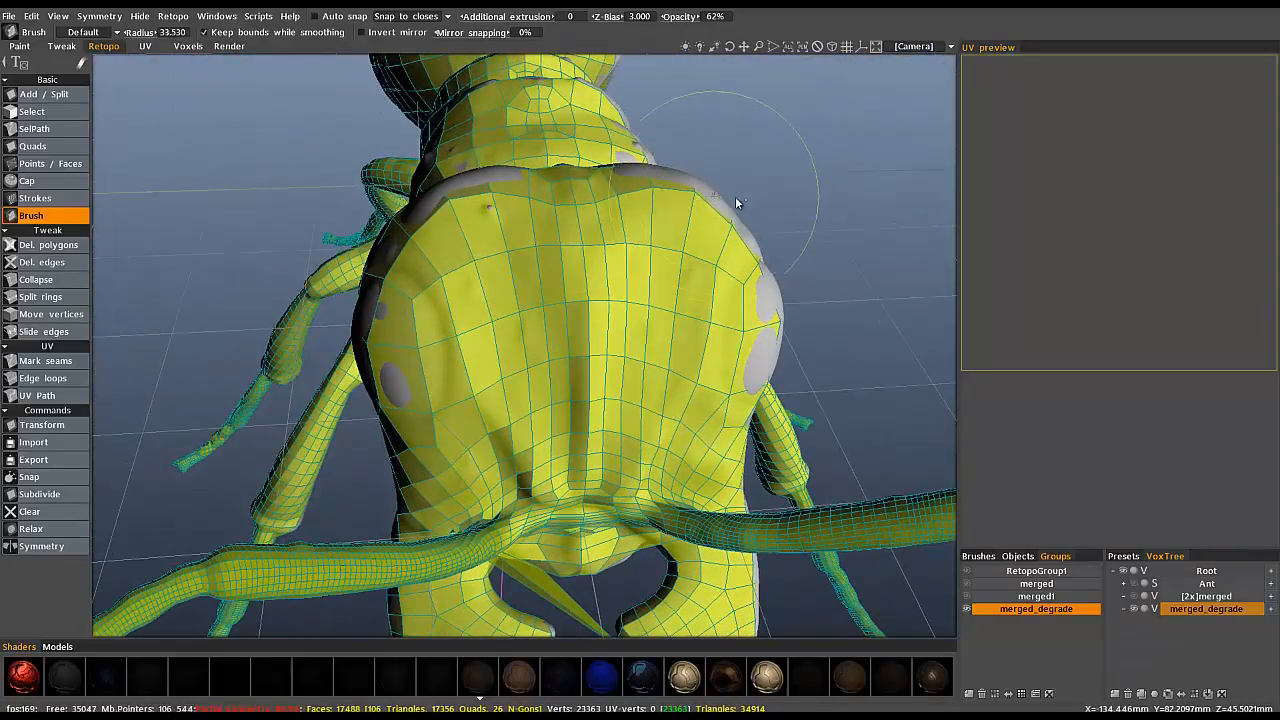
{"action": "left_click_drag", "start_coordinate": [736, 204], "coordinate": [760, 312]}
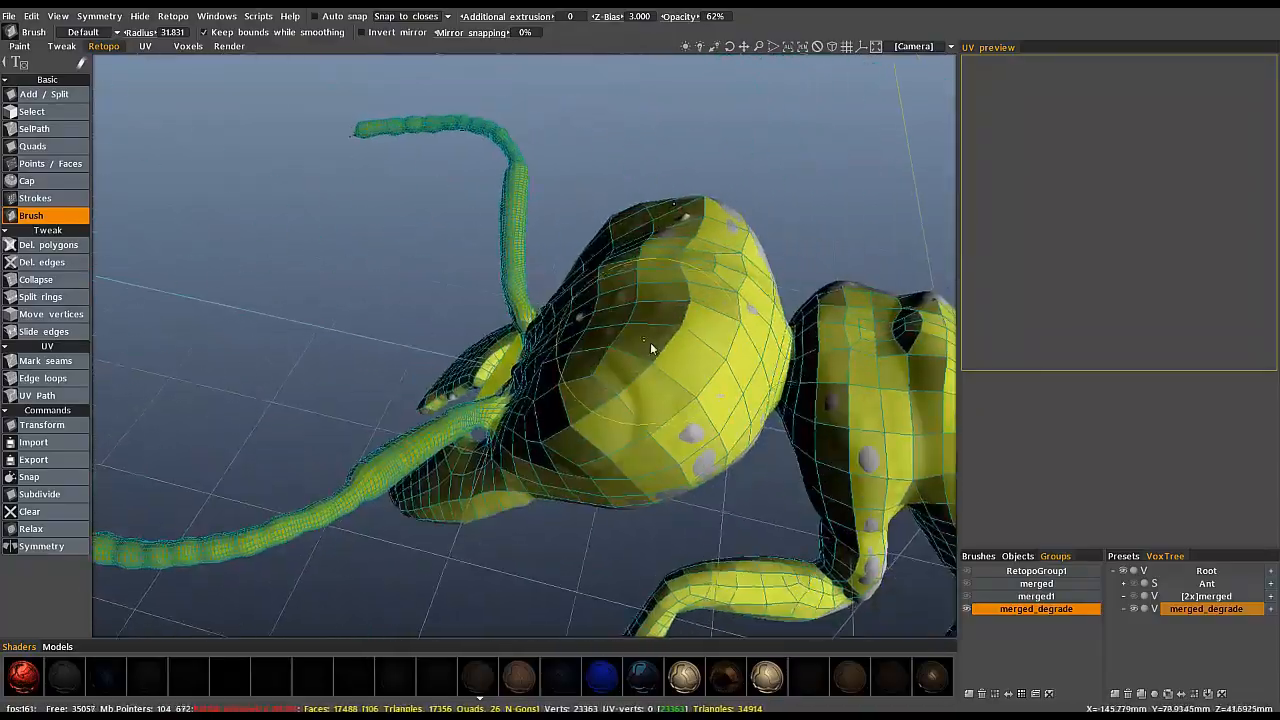
{"action": "left_click_drag", "start_coordinate": [650, 350], "coordinate": [660, 230]}
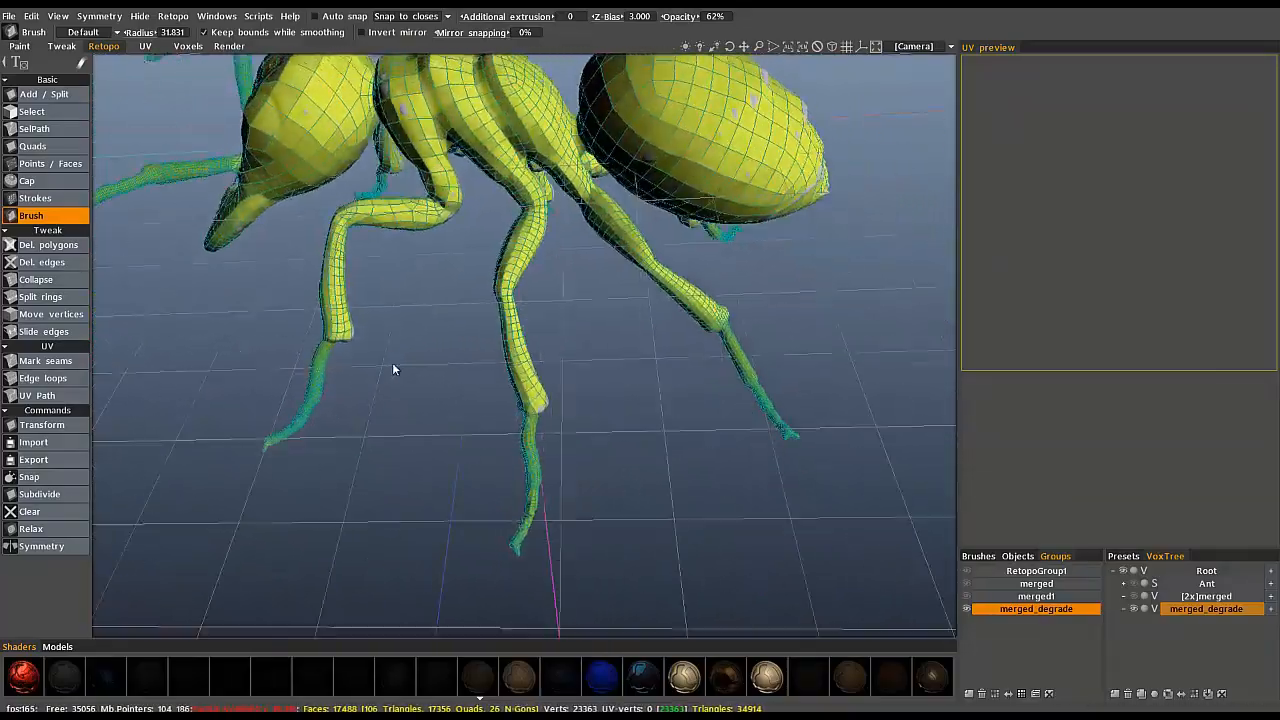
Enable symmetry for the retopo mesh with Mirror snapping at 25%.
{"action": "left_click_drag", "start_coordinate": [400, 370], "coordinate": [560, 448]}
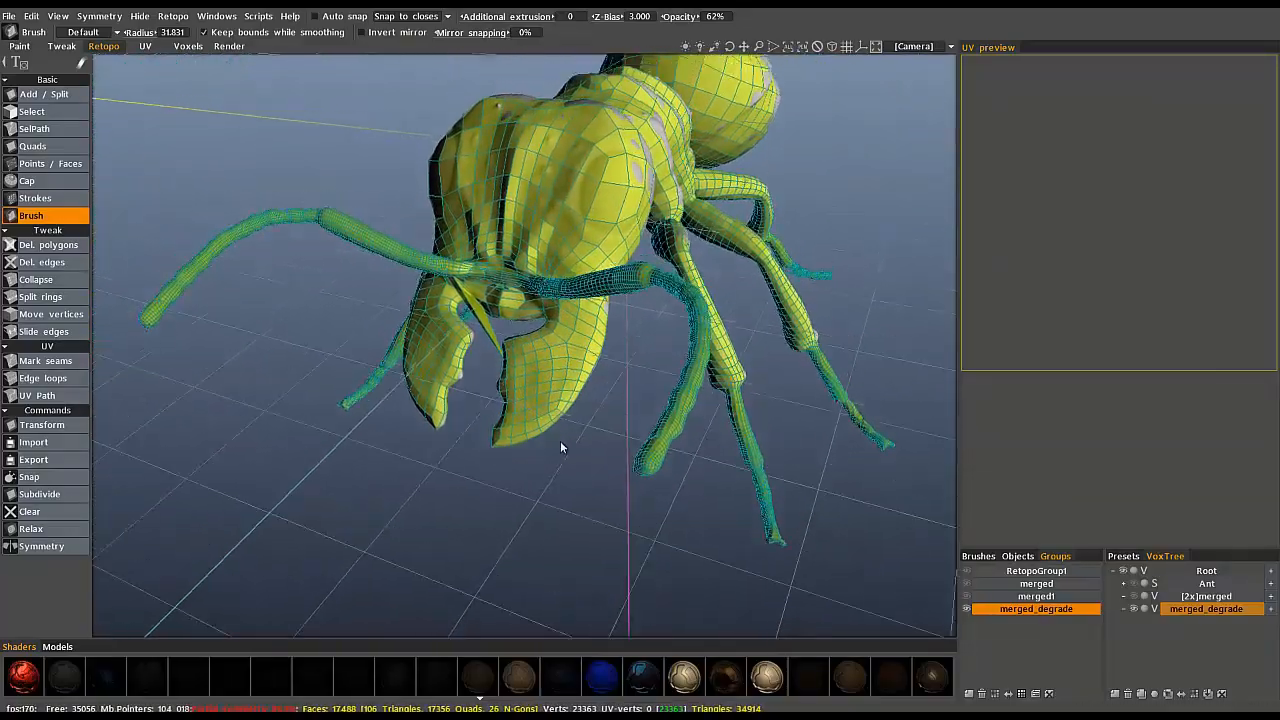
{"action": "left_click_drag", "start_coordinate": [560, 450], "coordinate": [676, 404]}
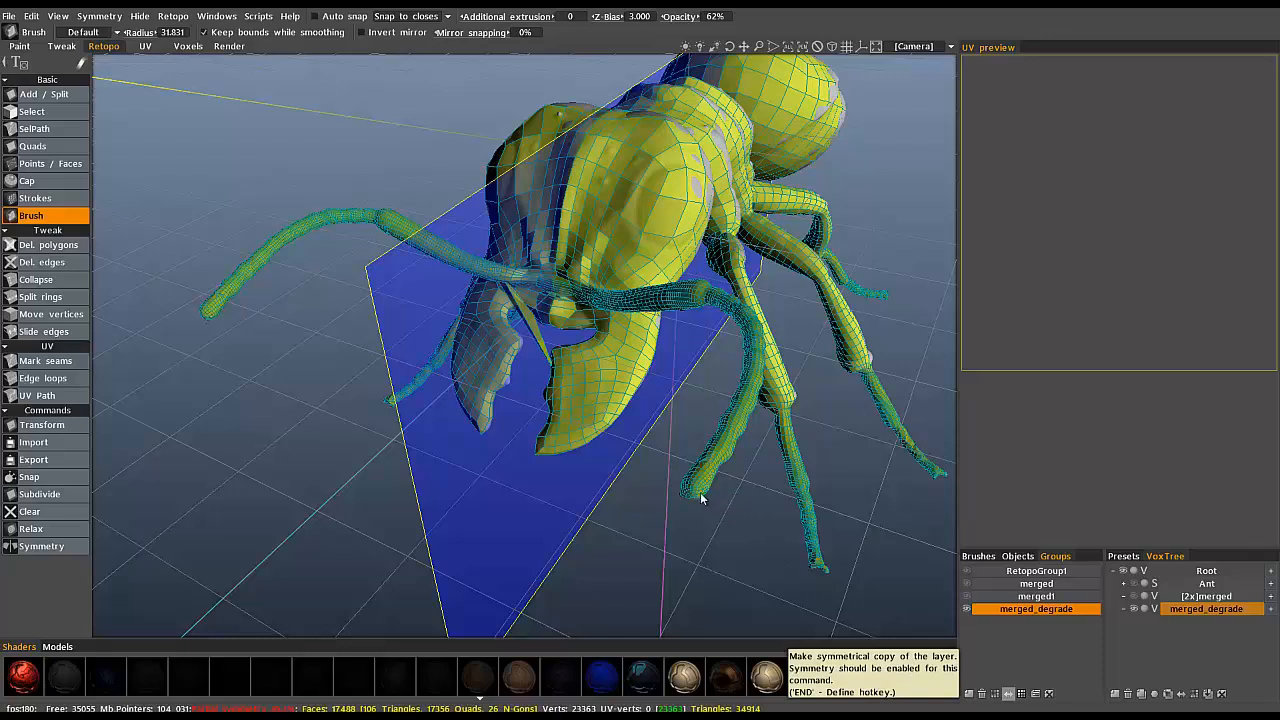
{"action": "mouse_move", "coordinate": [676, 388]}
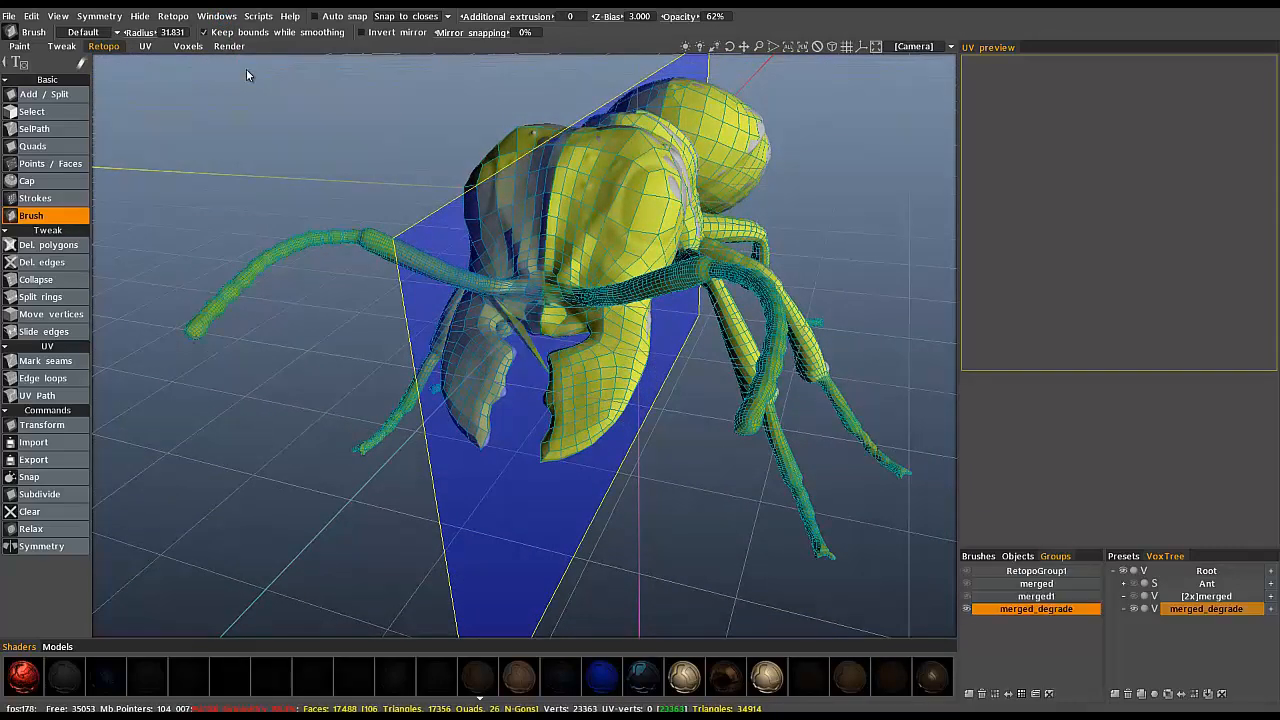
{"action": "left_click", "coordinate": [172, 16]}
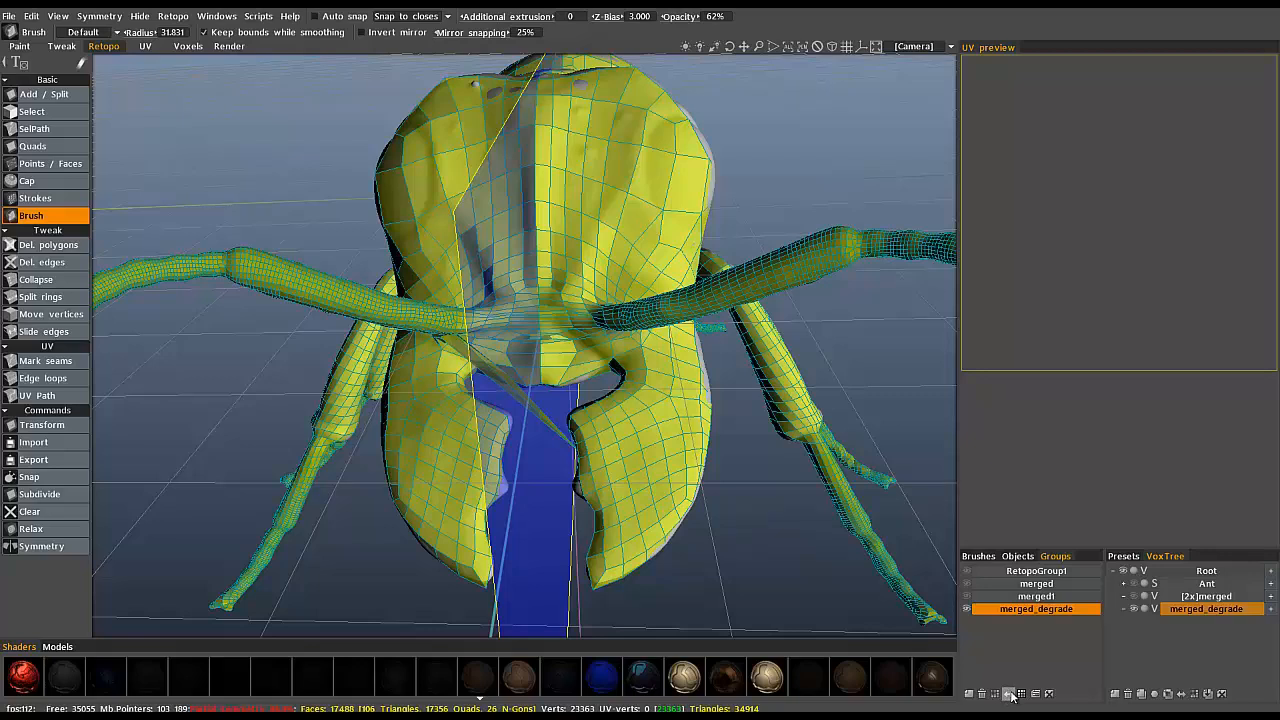
{"action": "mouse_move", "coordinate": [544, 458]}
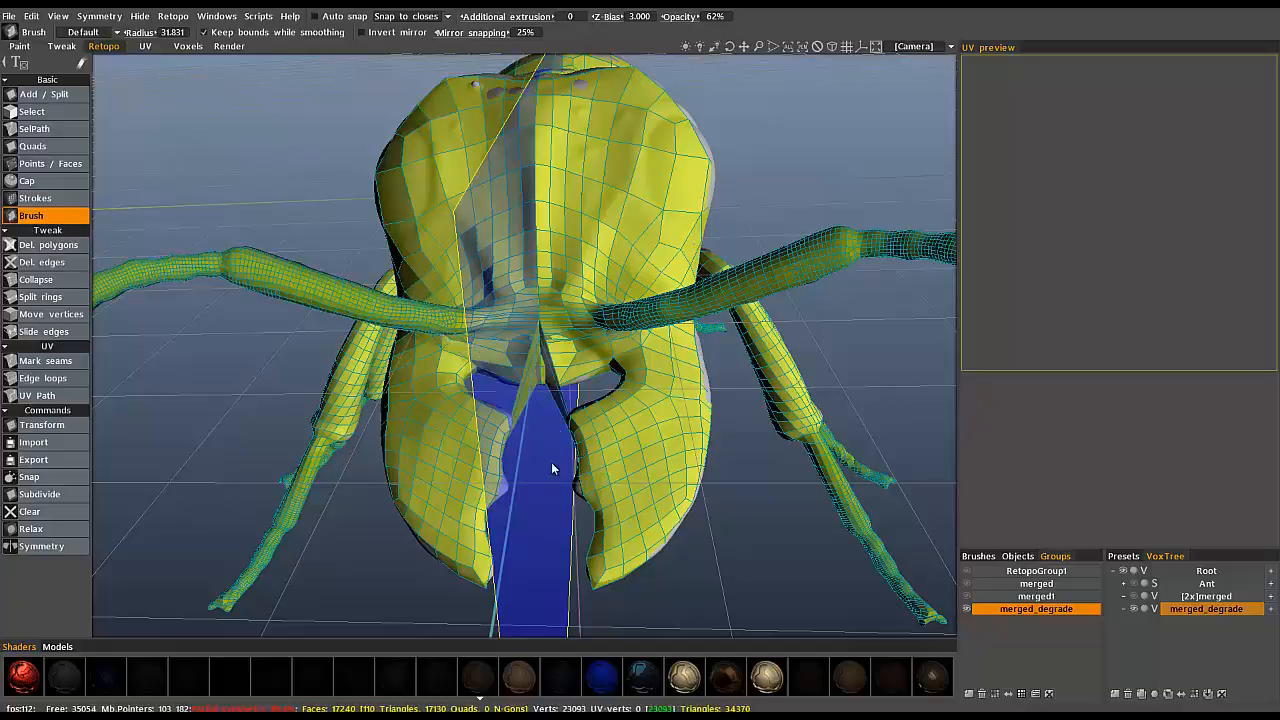
Orbit around the mirrored head and mandibles to confirm both halves are covered evenly.
{"action": "left_click_drag", "start_coordinate": [552, 468], "coordinate": [652, 408]}
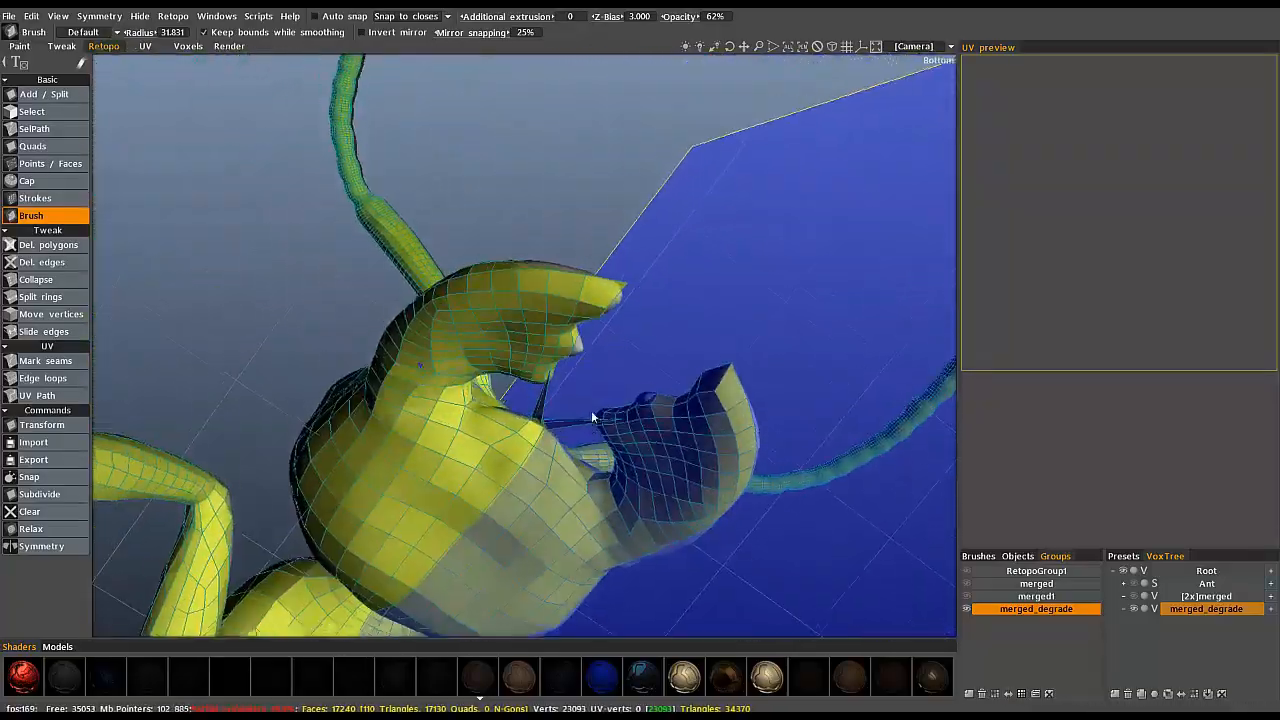
{"action": "left_click_drag", "start_coordinate": [590, 414], "coordinate": [632, 388]}
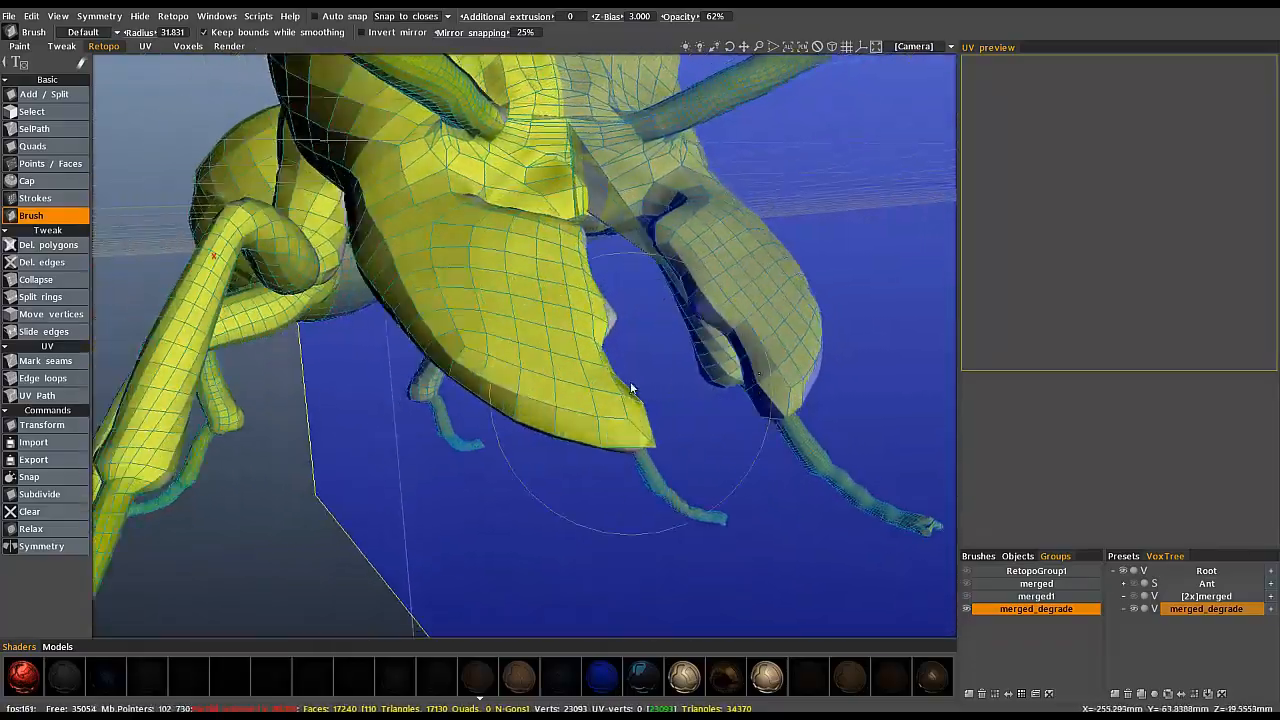
{"action": "left_click_drag", "start_coordinate": [630, 390], "coordinate": [604, 304]}
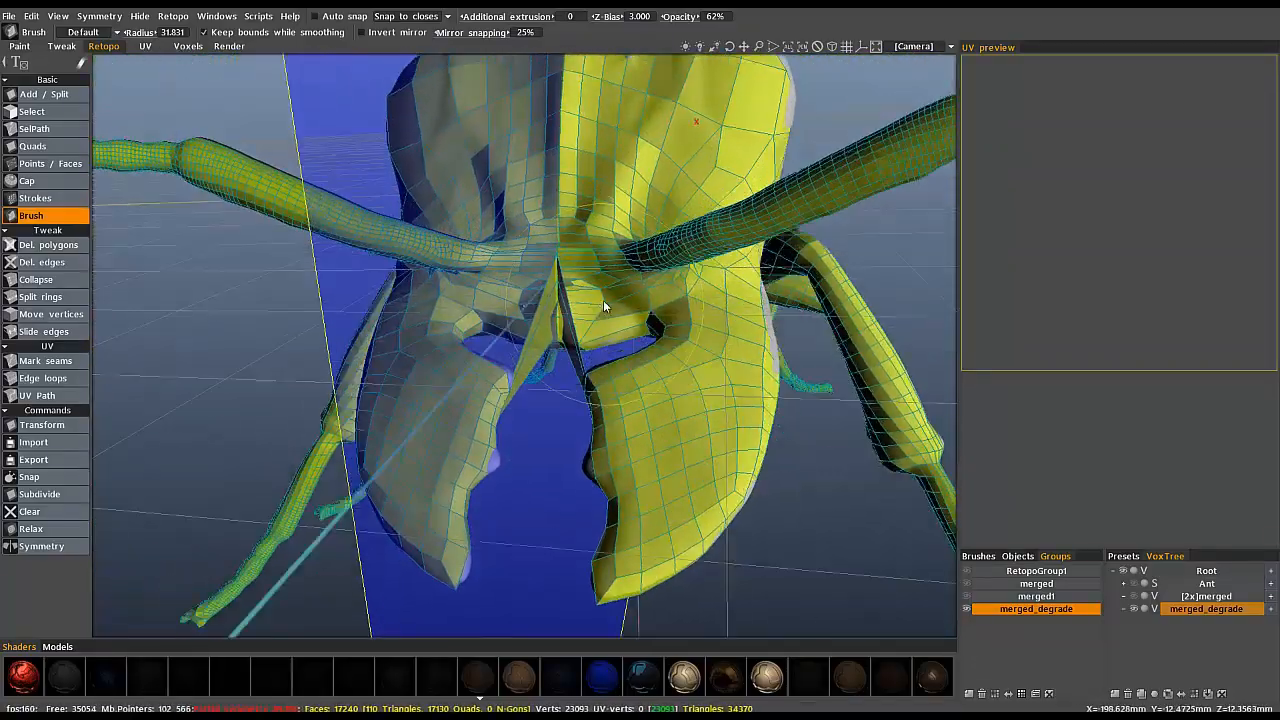
{"action": "left_click_drag", "start_coordinate": [604, 308], "coordinate": [556, 264]}
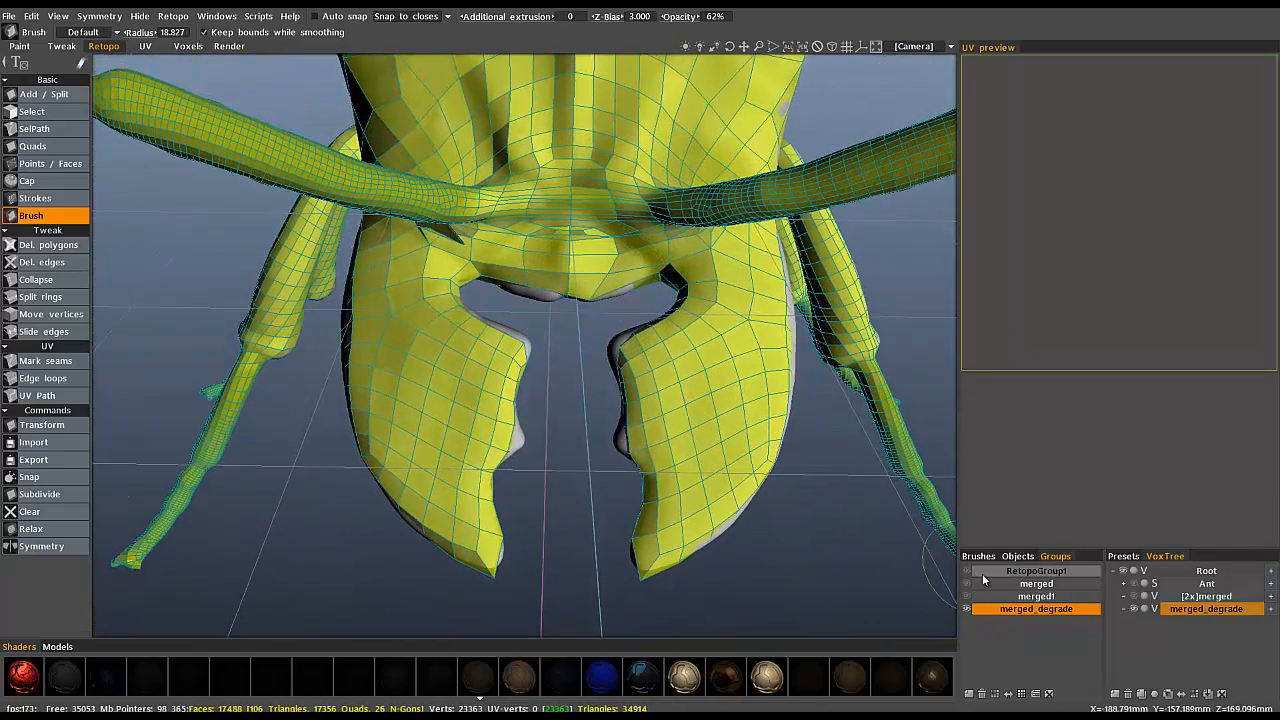
{"action": "left_click", "coordinate": [40, 546]}
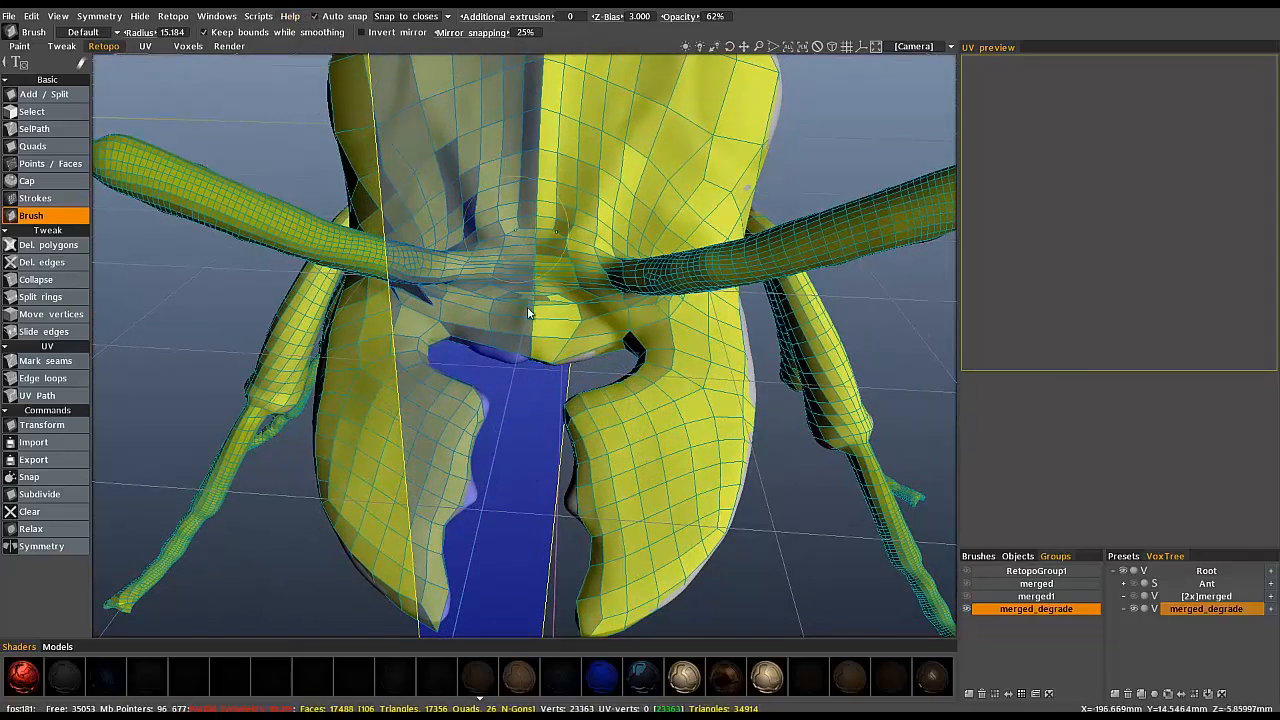
{"action": "left_click_drag", "start_coordinate": [530, 310], "coordinate": [680, 570]}
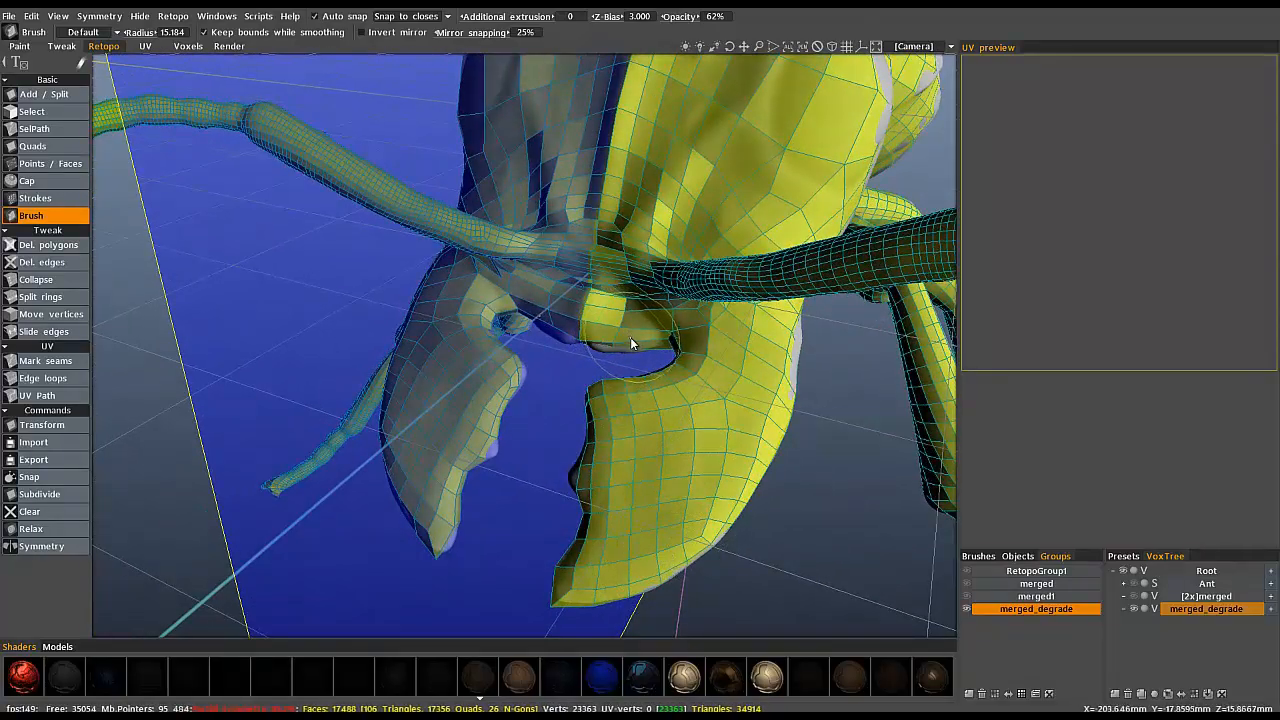
{"action": "left_click_drag", "start_coordinate": [630, 340], "coordinate": [644, 440]}
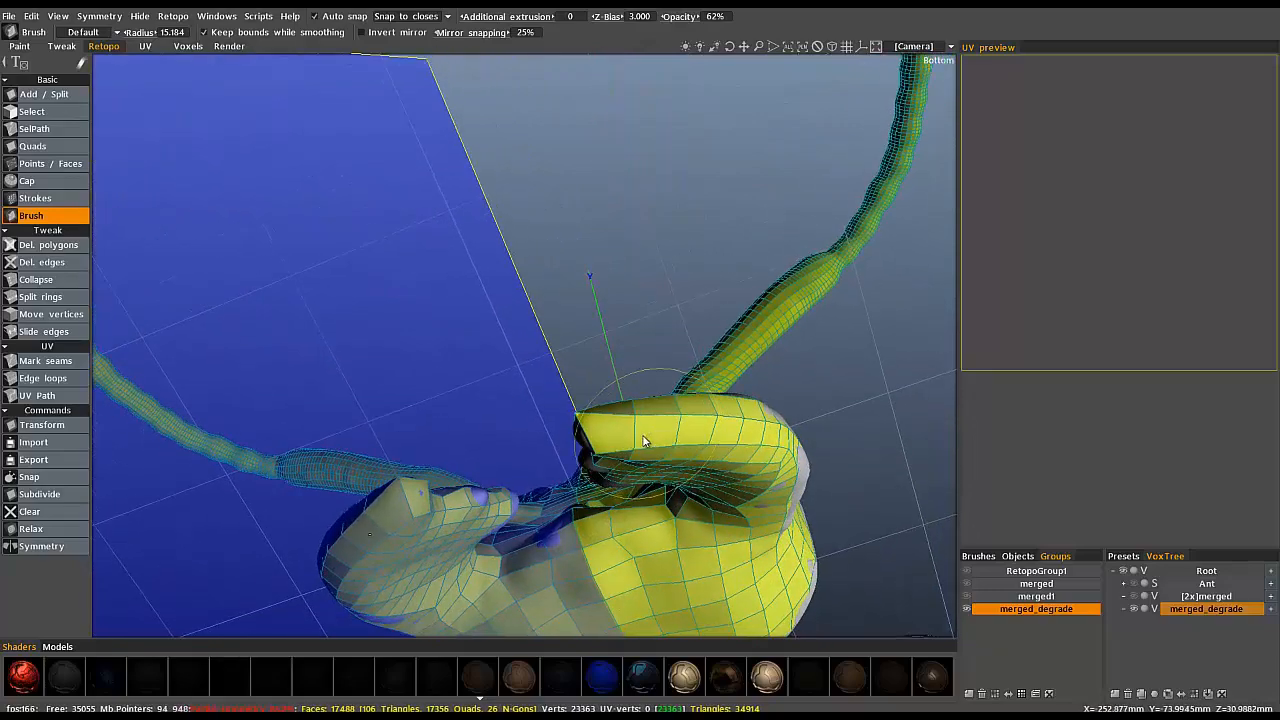
{"action": "left_click_drag", "start_coordinate": [640, 440], "coordinate": [600, 368]}
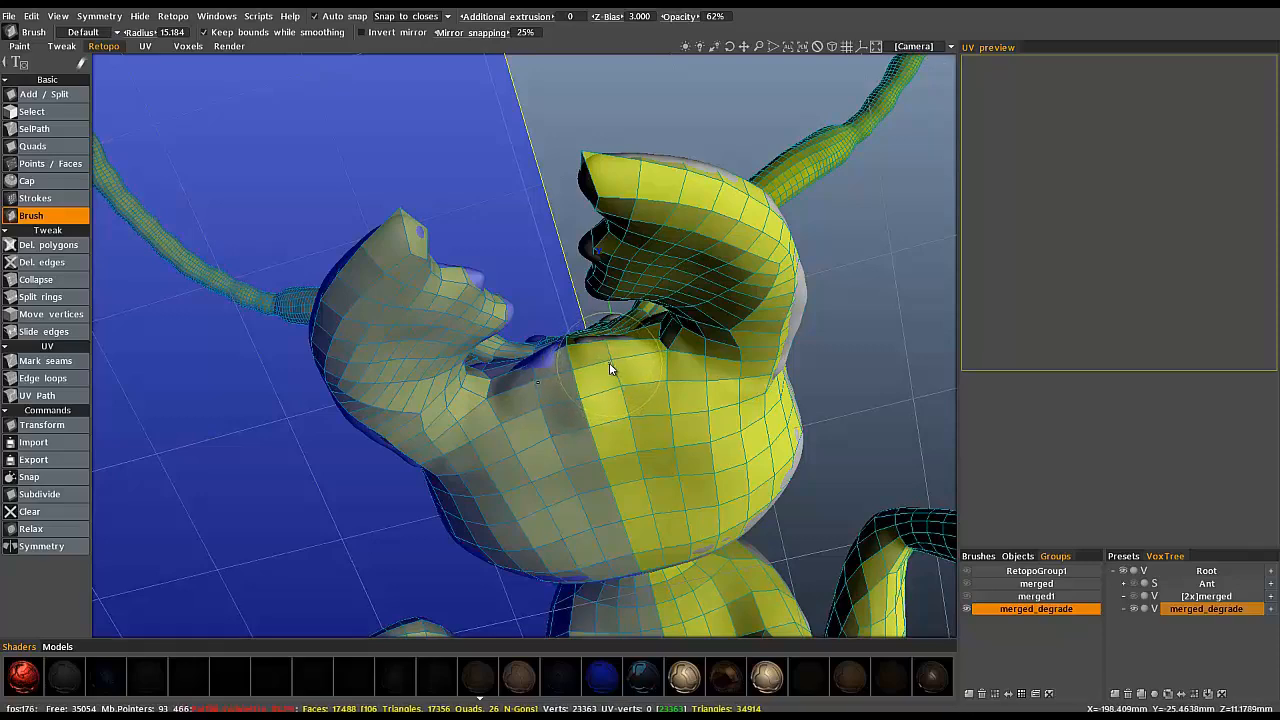
{"action": "left_click_drag", "start_coordinate": [610, 370], "coordinate": [790, 296]}
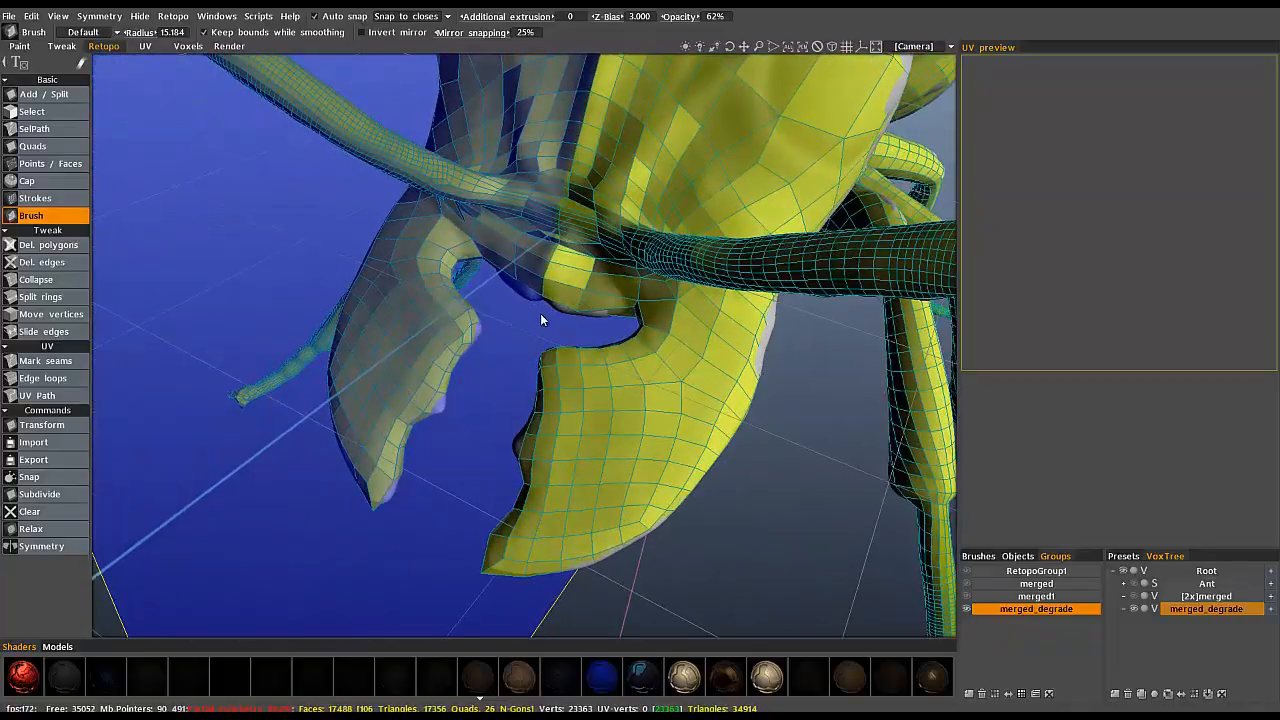
{"action": "left_click_drag", "start_coordinate": [540, 320], "coordinate": [580, 328]}
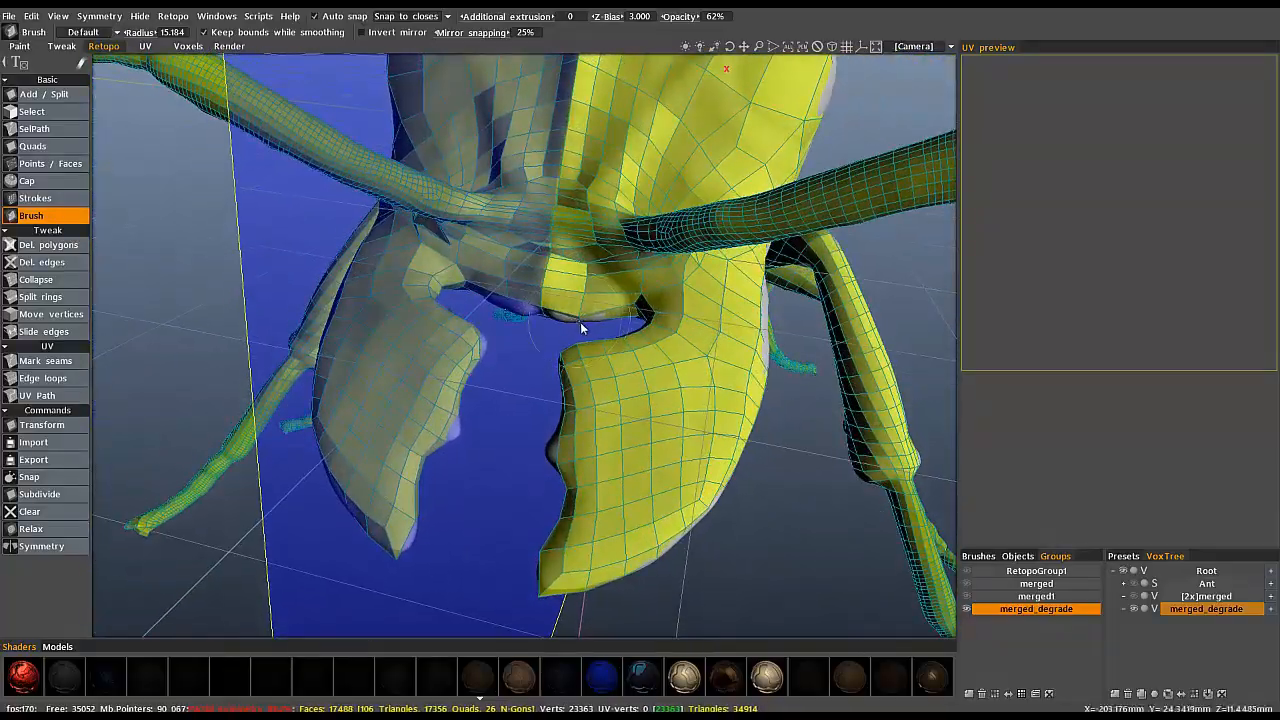
{"action": "left_click_drag", "start_coordinate": [580, 330], "coordinate": [590, 250]}
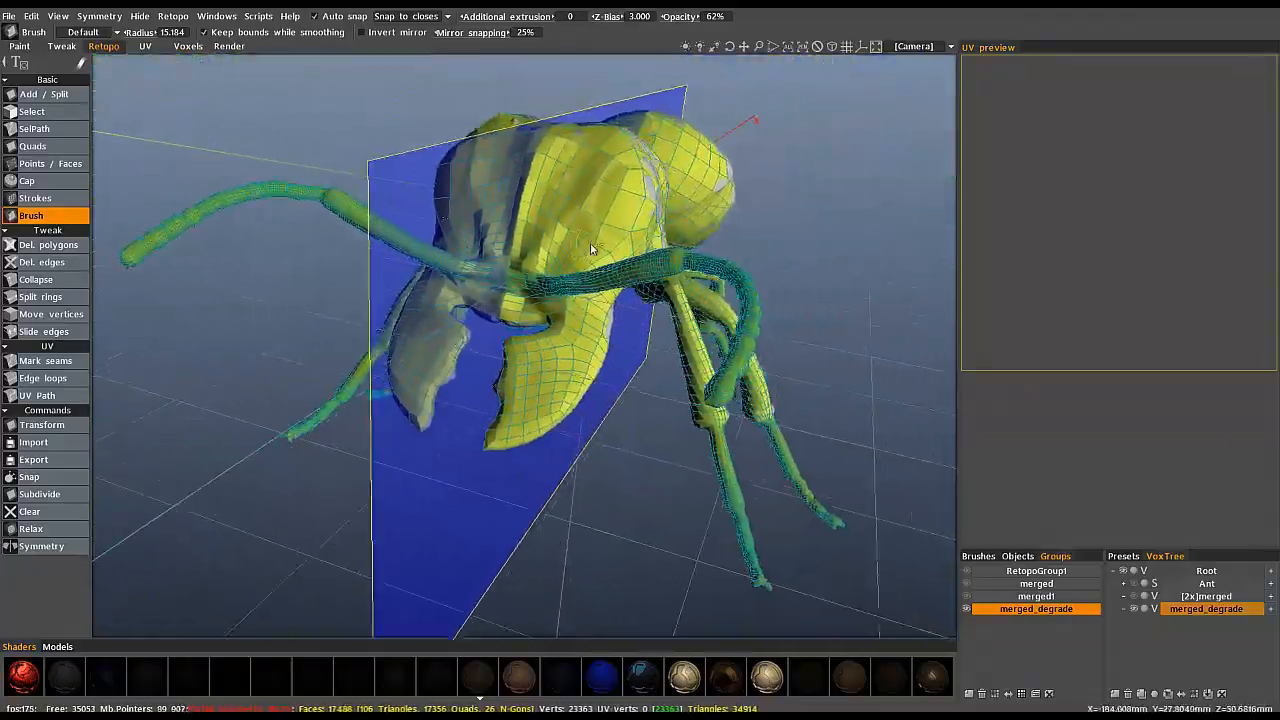
{"action": "left_click_drag", "start_coordinate": [590, 250], "coordinate": [640, 256]}
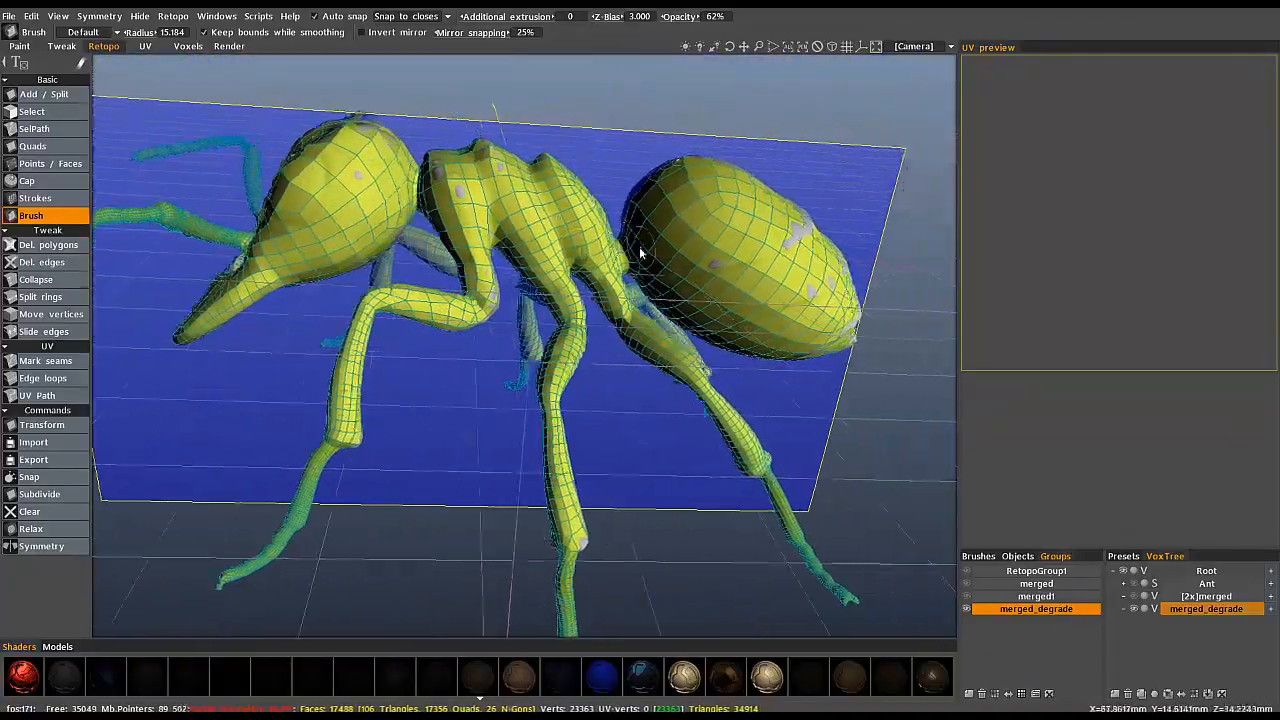
{"action": "left_click_drag", "start_coordinate": [640, 300], "coordinate": [530, 380]}
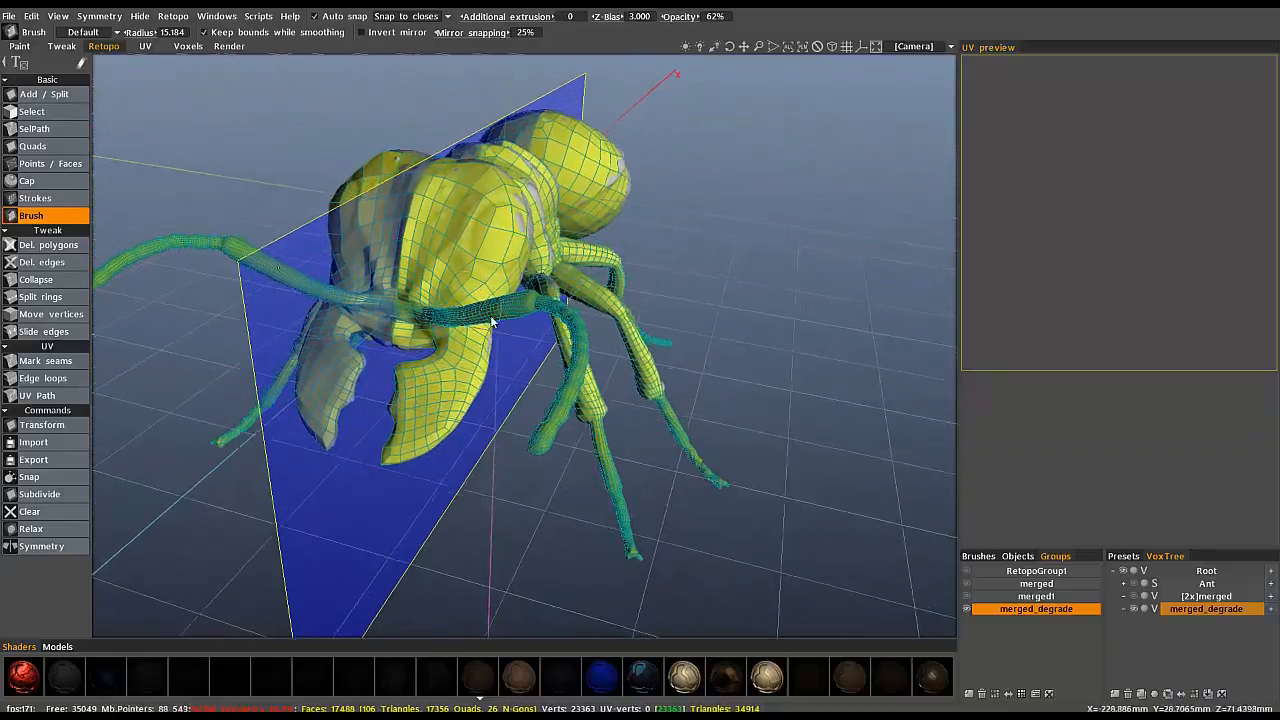
{"action": "left_click_drag", "start_coordinate": [490, 320], "coordinate": [520, 360]}
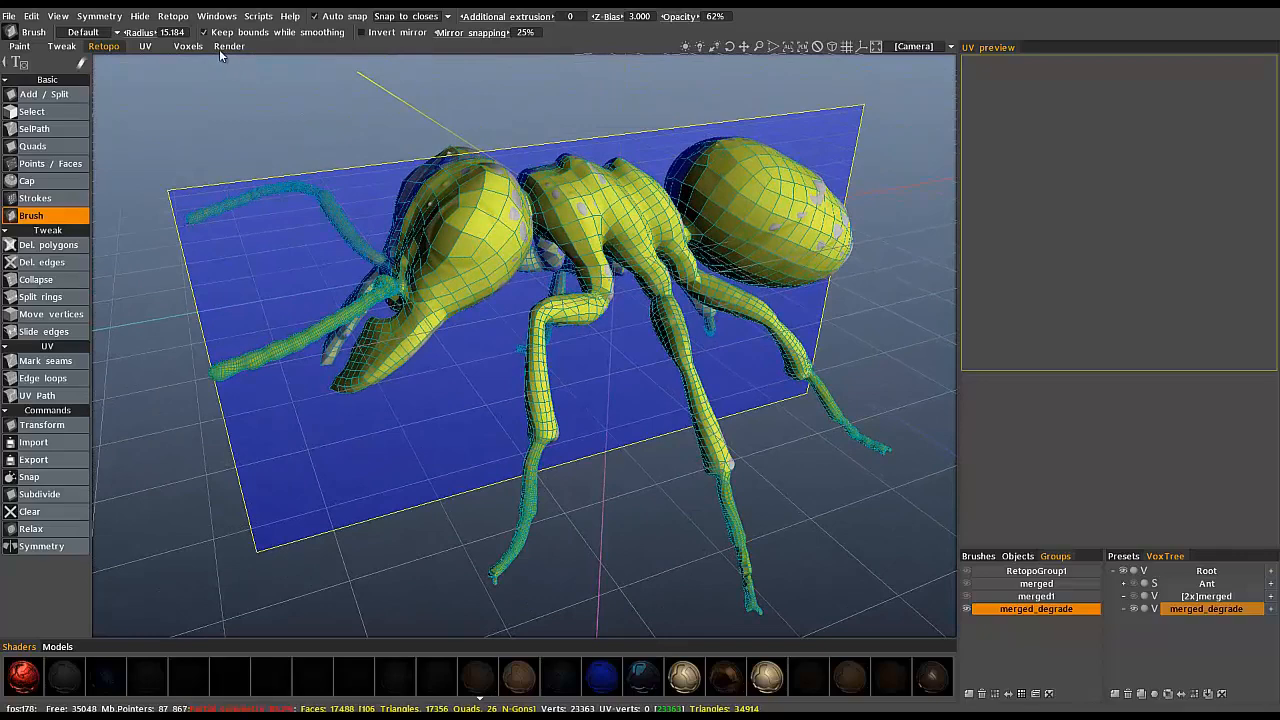
{"action": "left_click", "coordinate": [188, 46]}
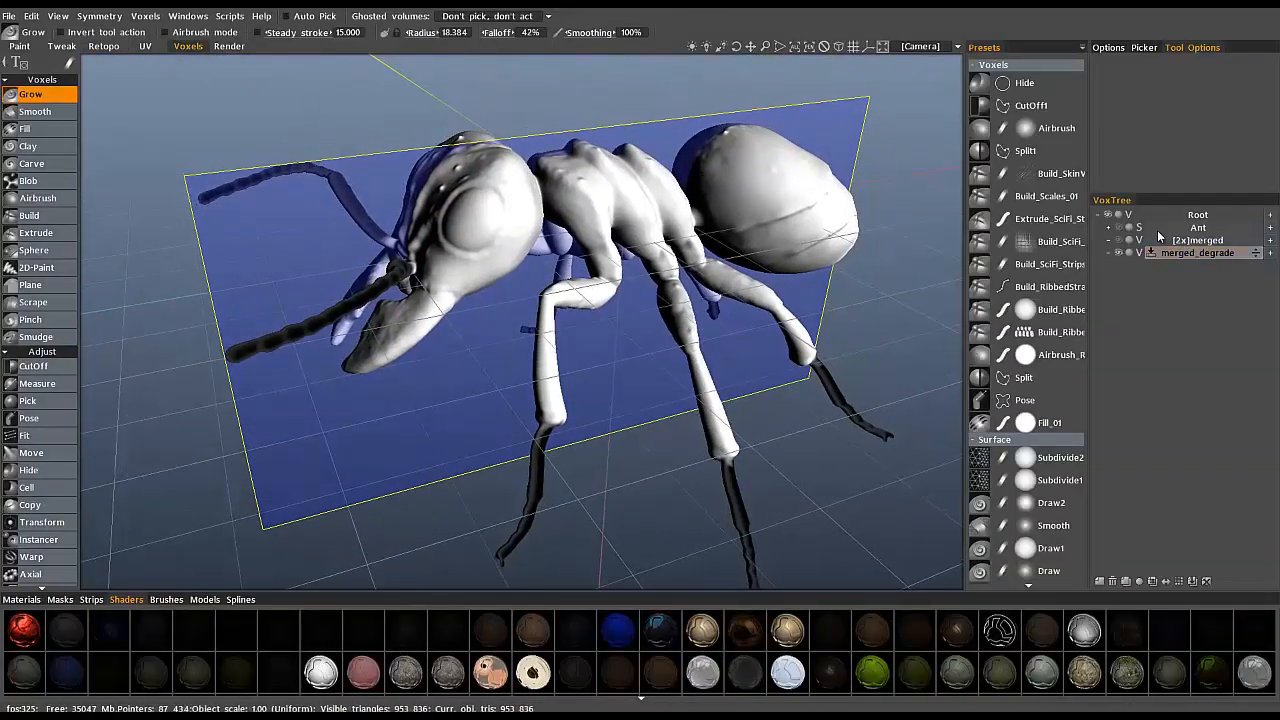
{"action": "left_click", "coordinate": [1196, 252]}
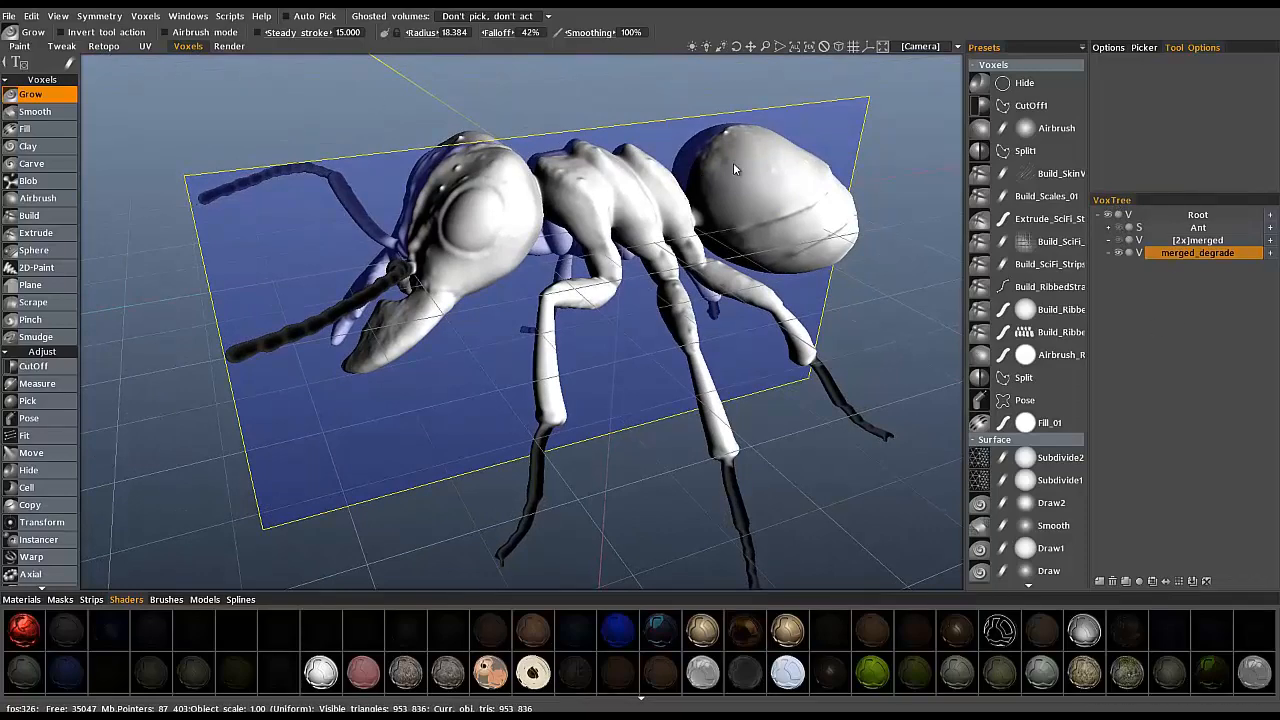
{"action": "left_click", "coordinate": [104, 46]}
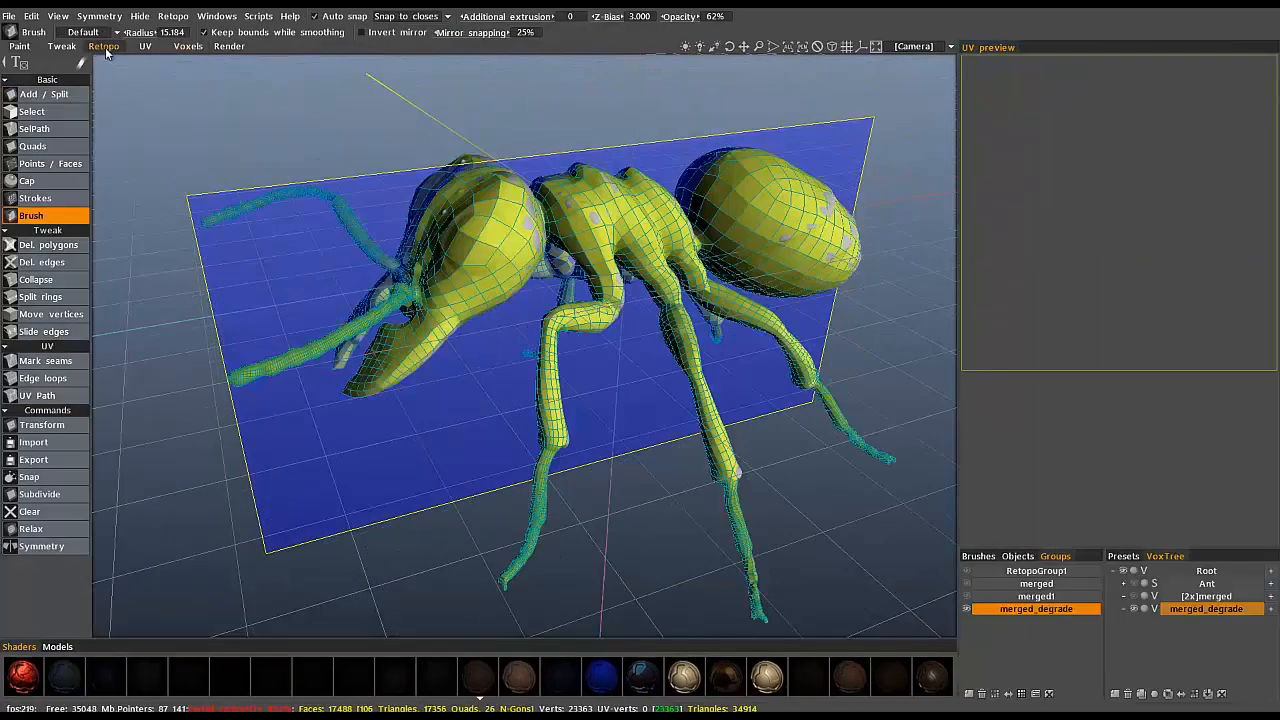